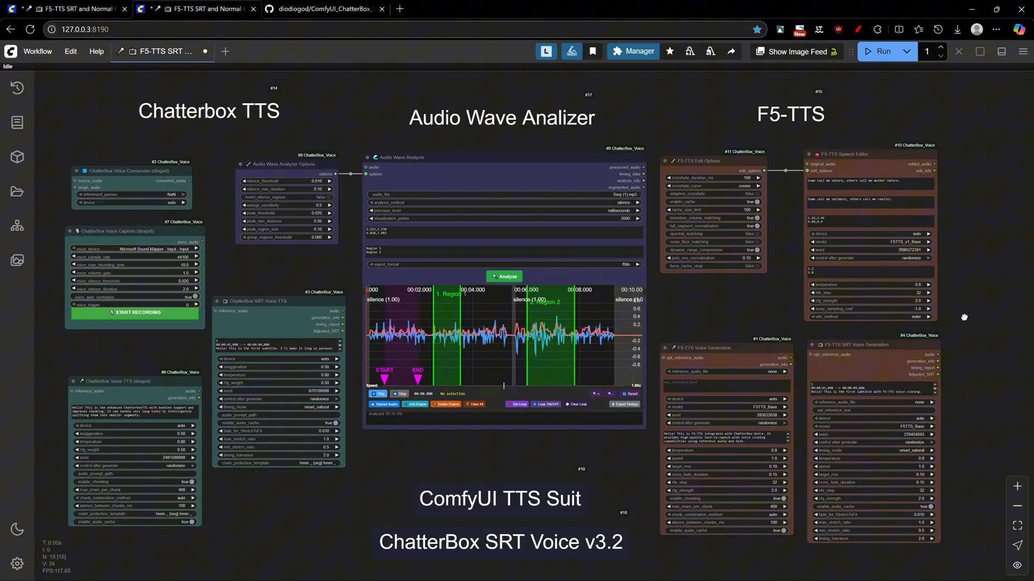
mouse_move(964, 321)
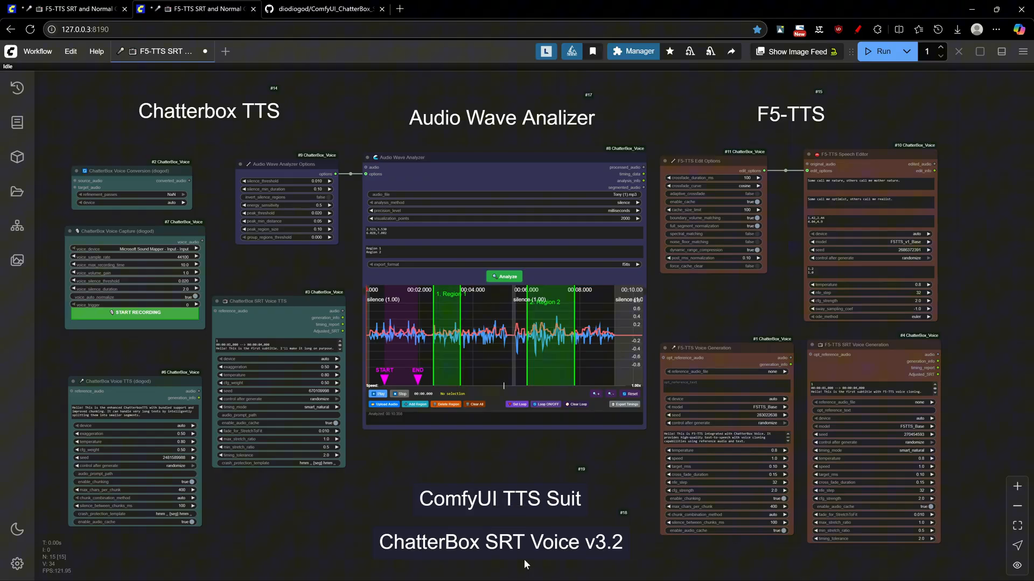
mouse_move(507, 457)
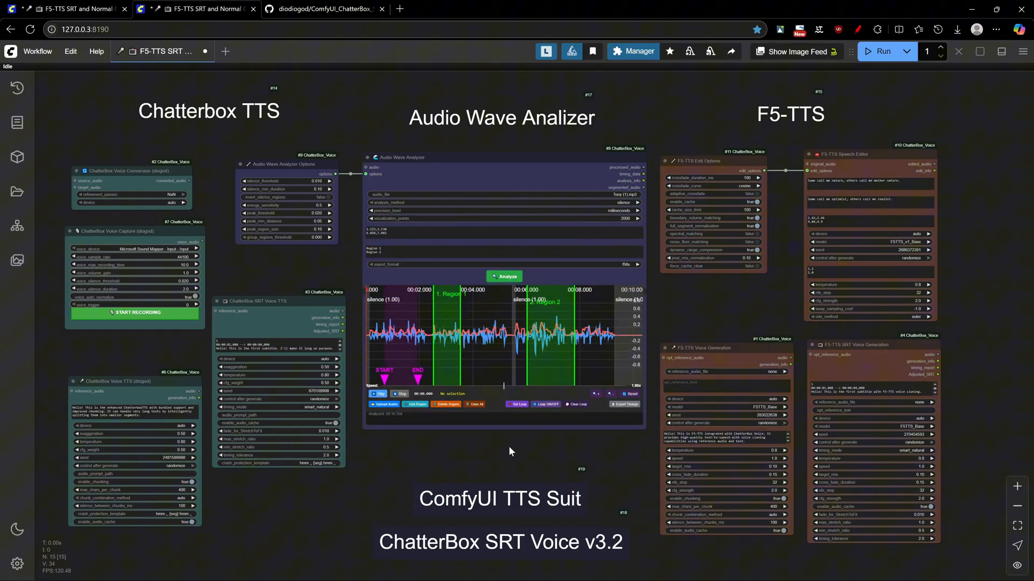
mouse_move(509, 470)
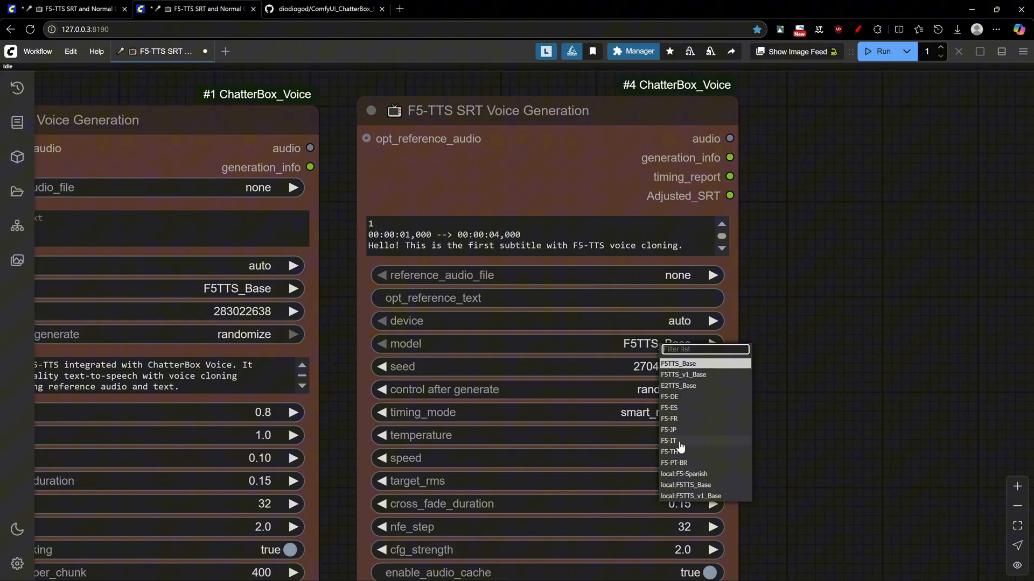
- Keep F5TTS_Base as the model and load the F5-TTS Voice Generation example workflow tabs
left_click(677, 363)
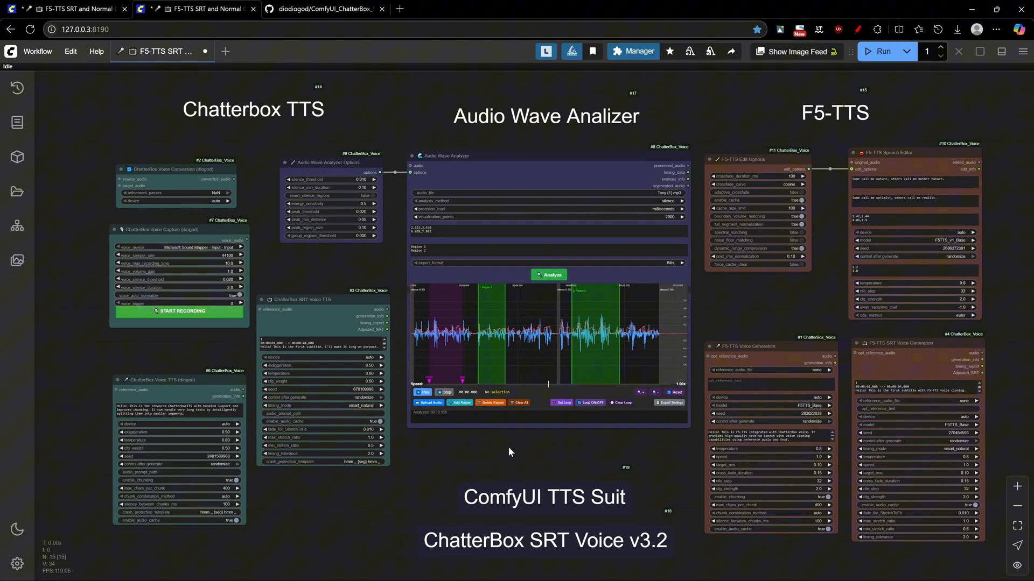
left_click(252, 110)
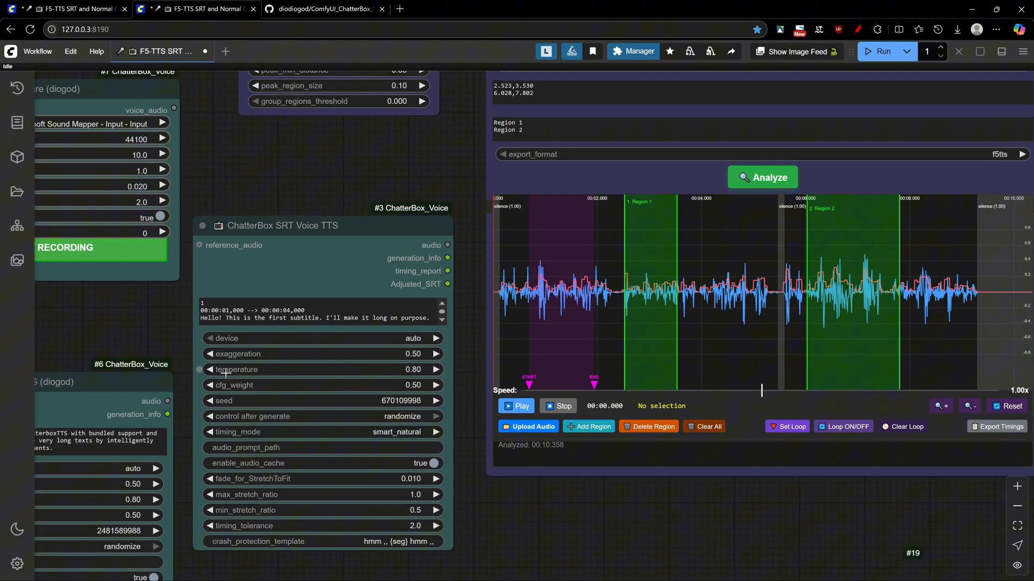
mouse_move(463, 368)
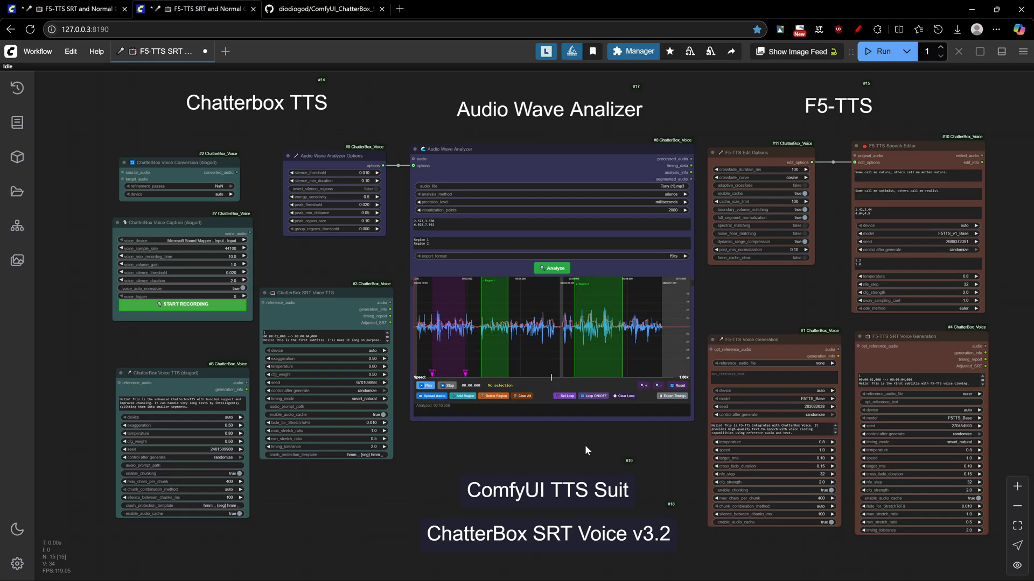
mouse_move(569, 448)
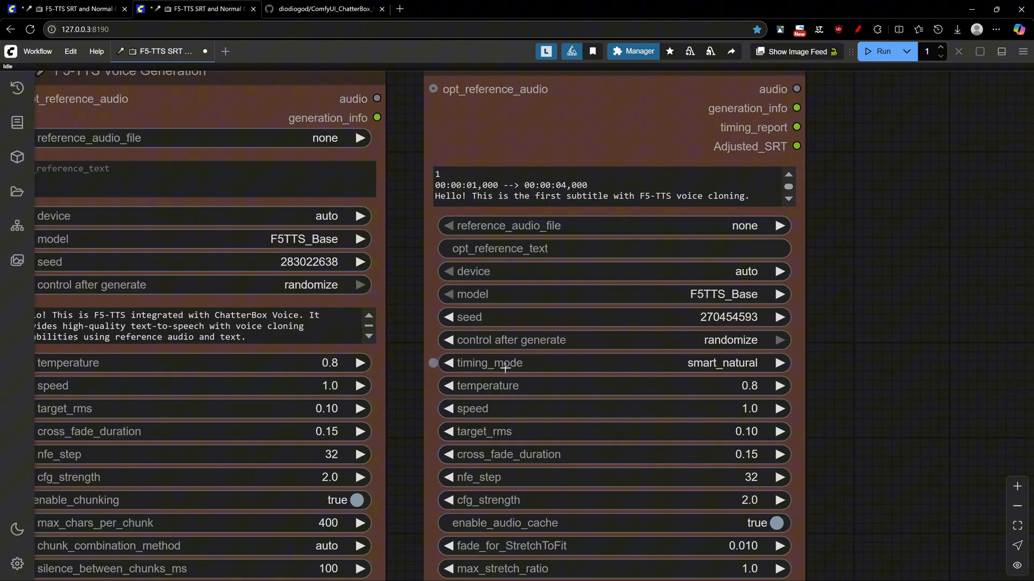
mouse_move(471, 409)
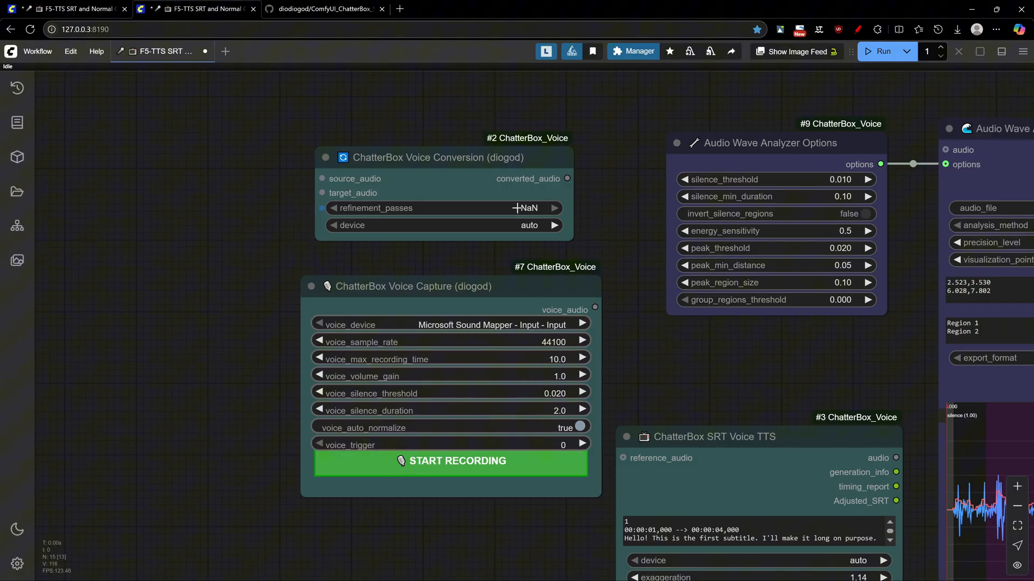
left_click(583, 208)
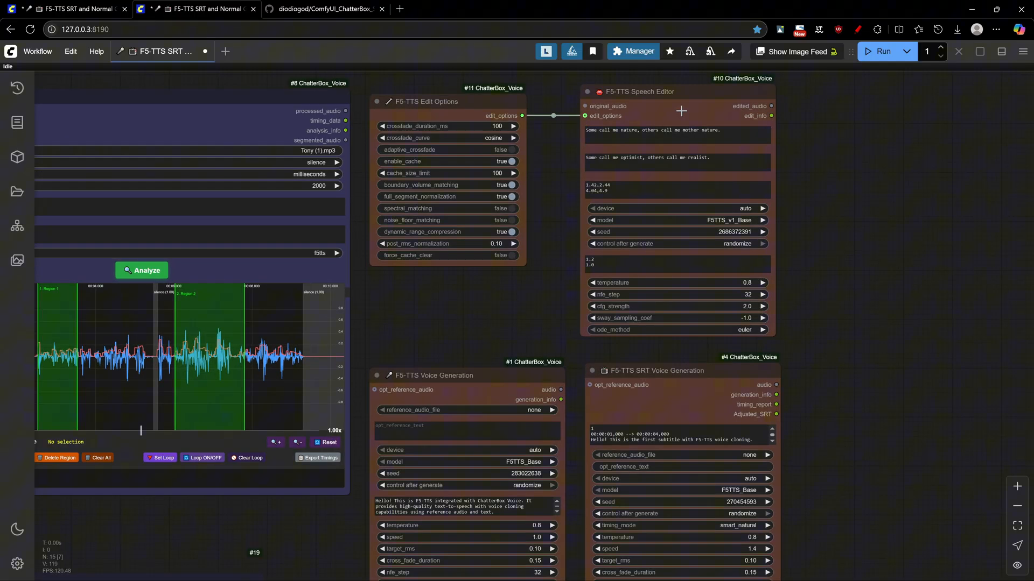
scroll("down", 3)
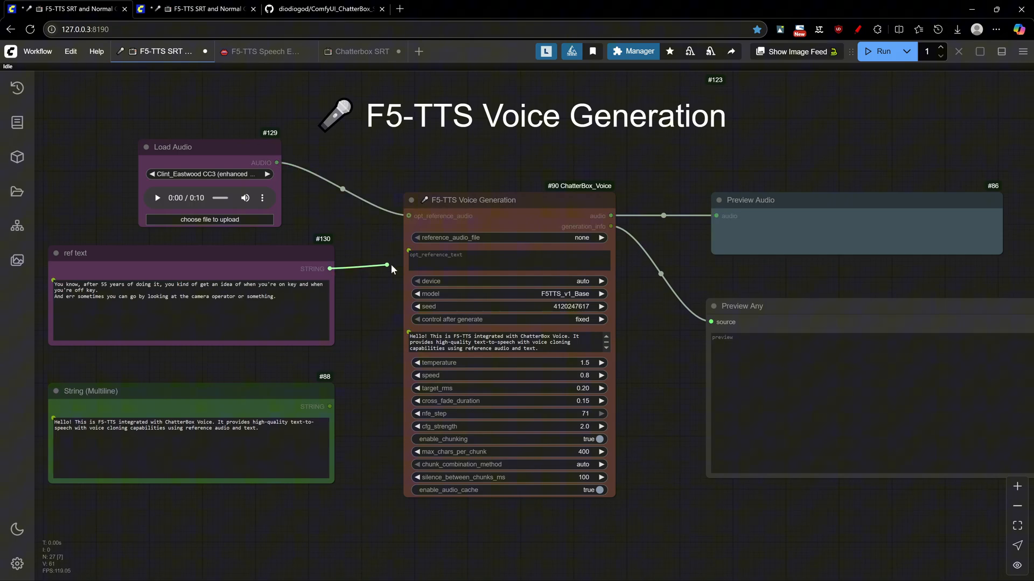
- Feed ref text into opt_reference_text and set reference_audio_file to voices_examples/Clint_Eastwood CC3 (enhanced2).wav
left_click_drag(329, 268, 409, 251)
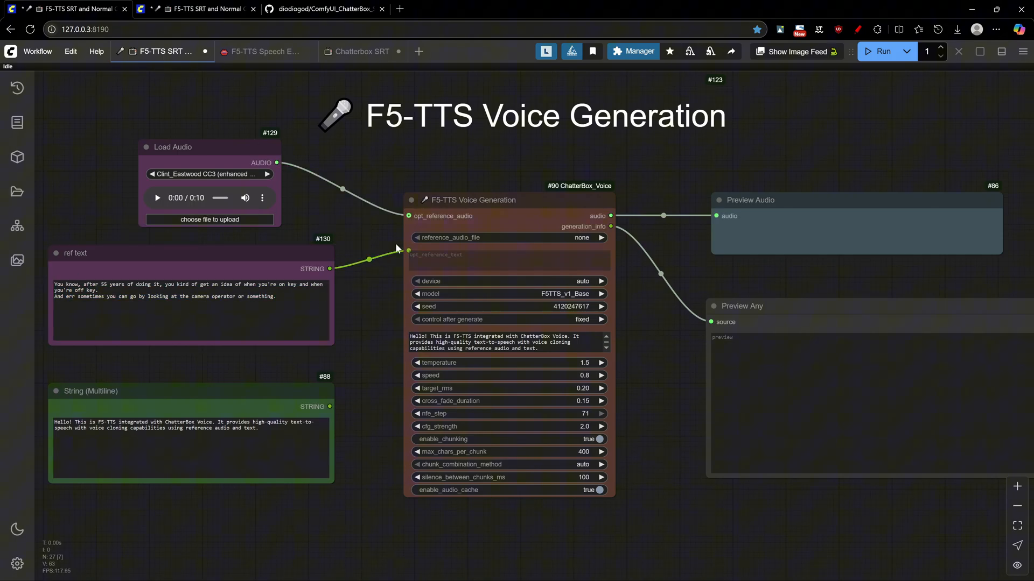
mouse_move(372, 239)
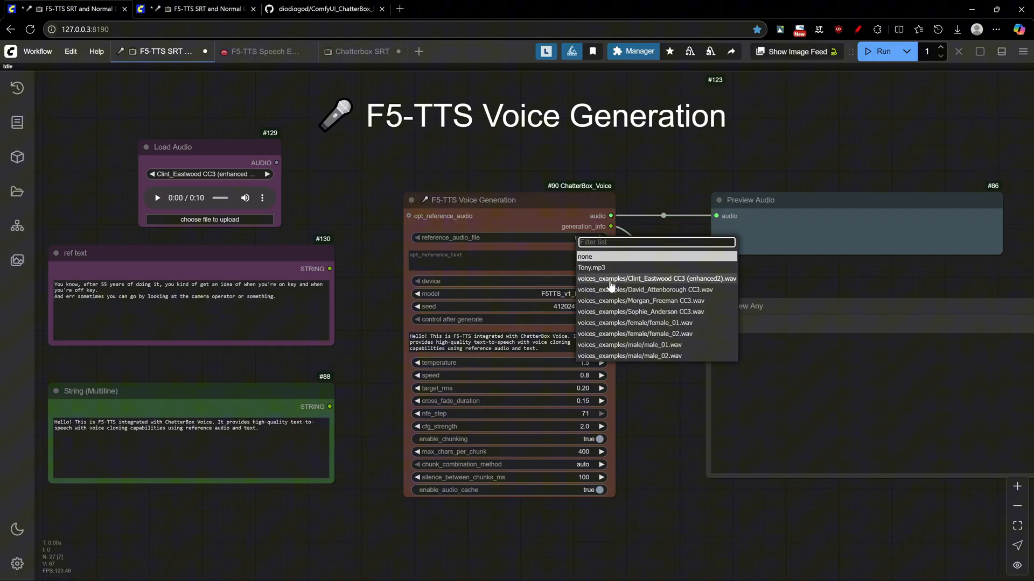
left_click(656, 278)
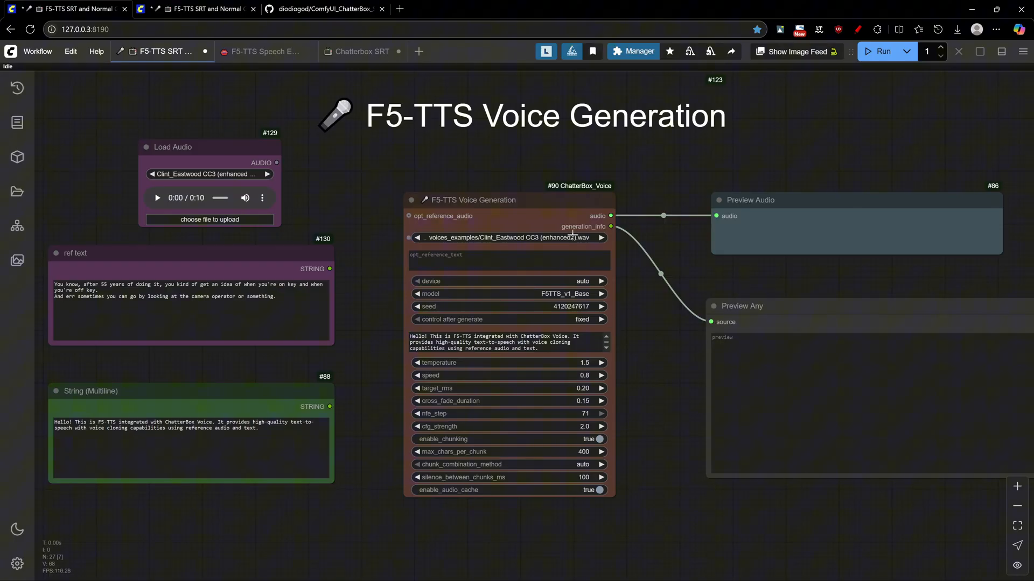
left_click(508, 237)
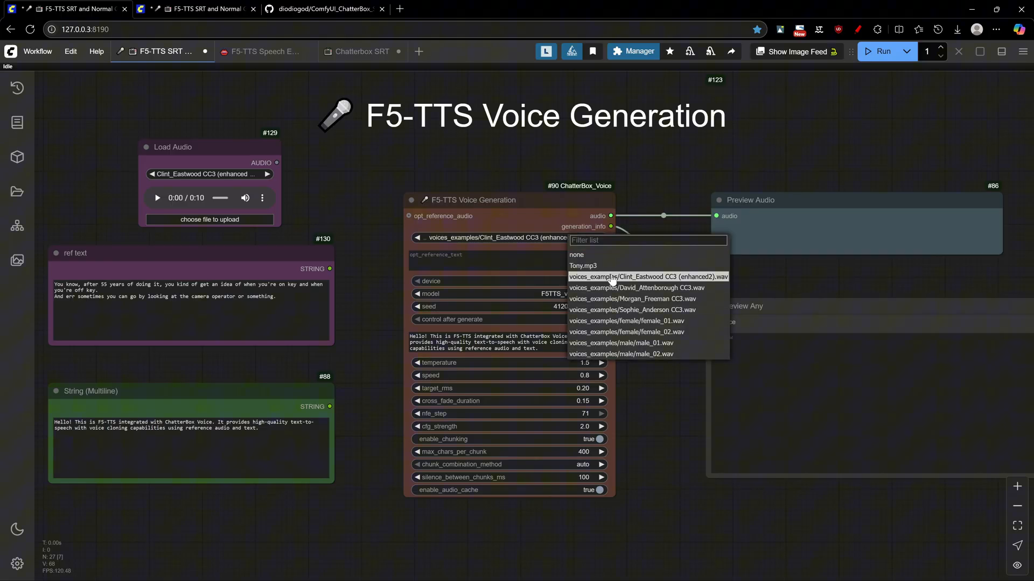
left_click(646, 277)
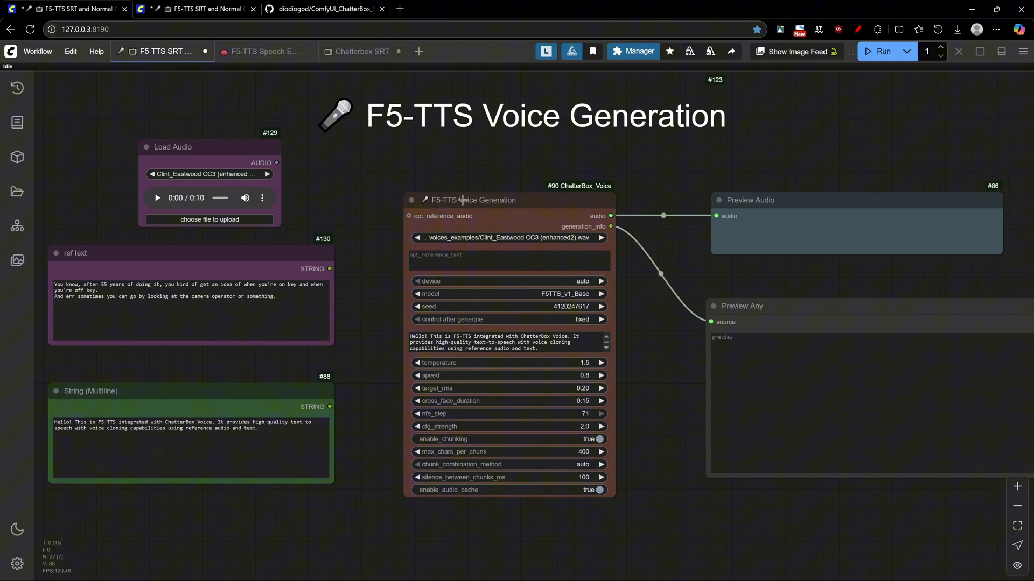
mouse_move(469, 240)
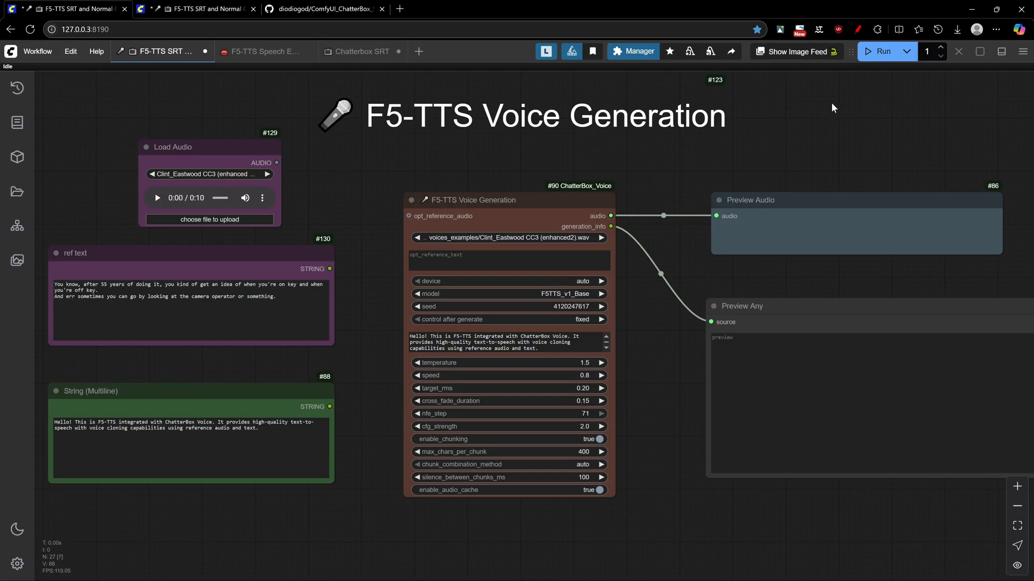
left_click(882, 50)
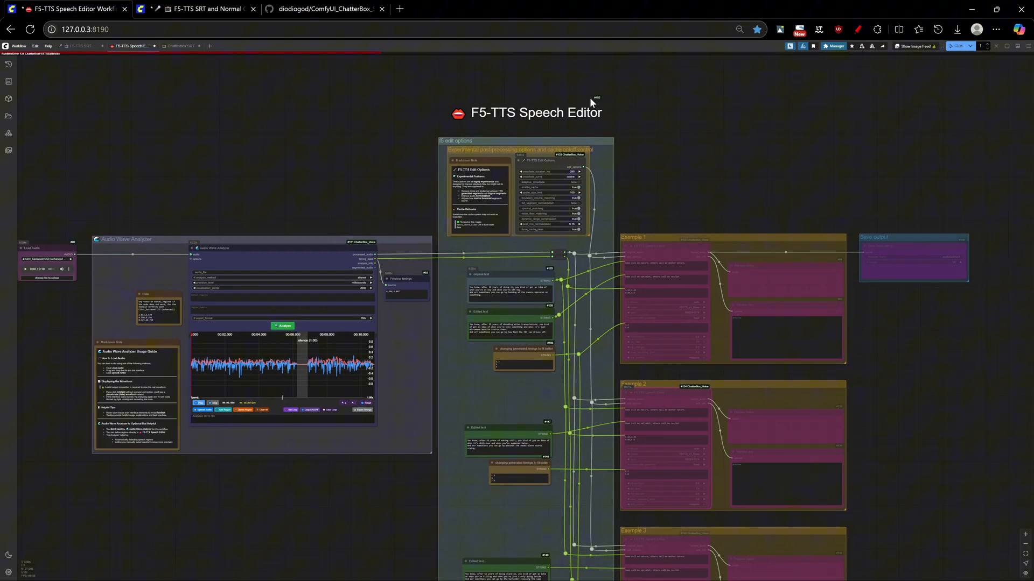
mouse_move(295, 195)
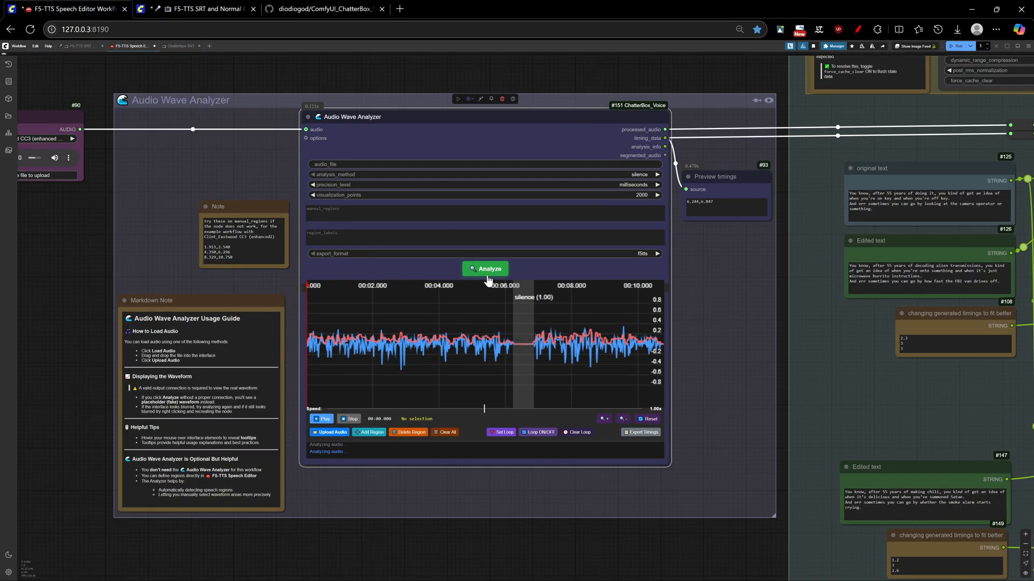
- Analyze the Clint Eastwood clip's 10.78 s waveform, then play and stop it
left_click(484, 269)
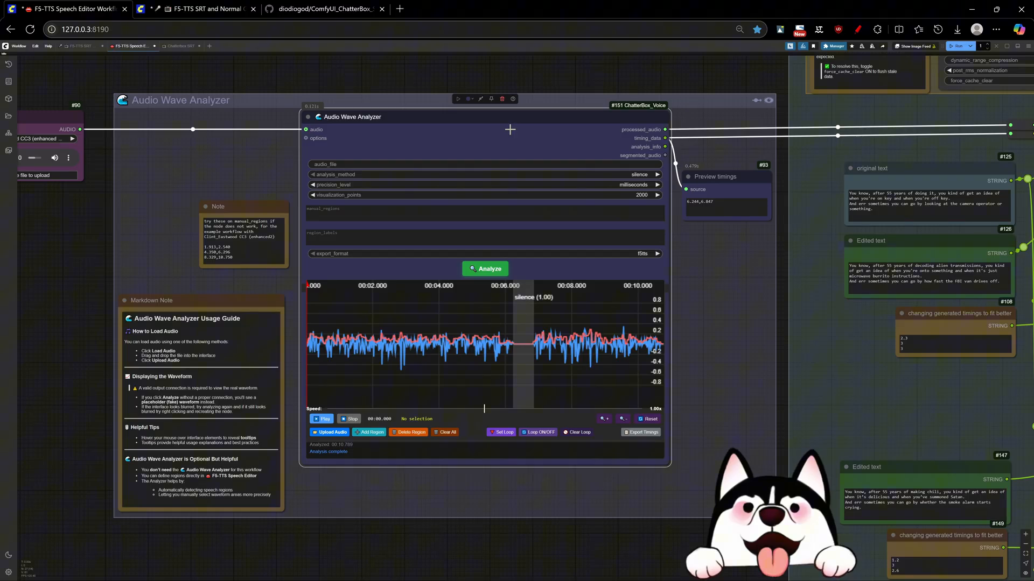
left_click(485, 269)
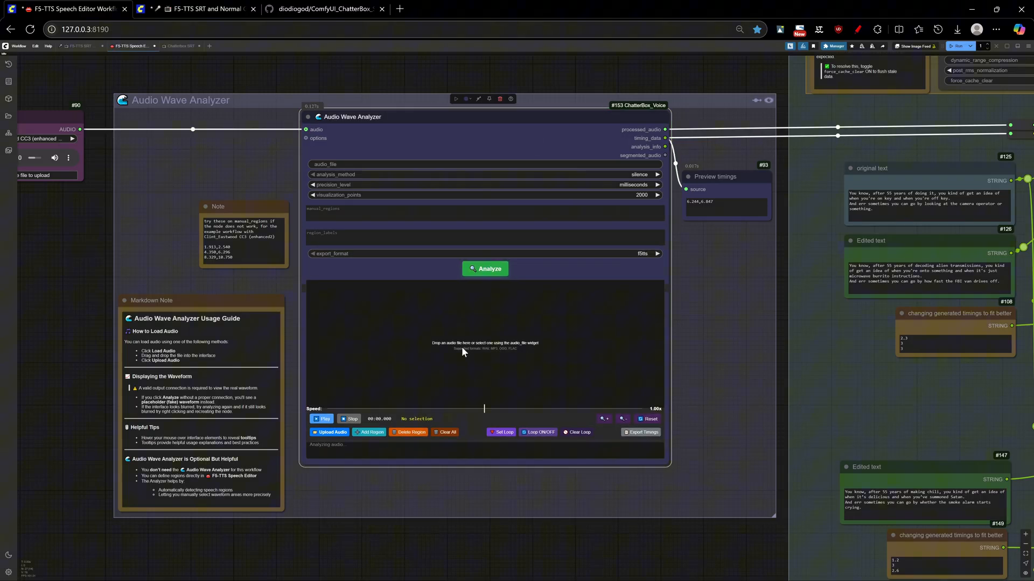
left_click(484, 269)
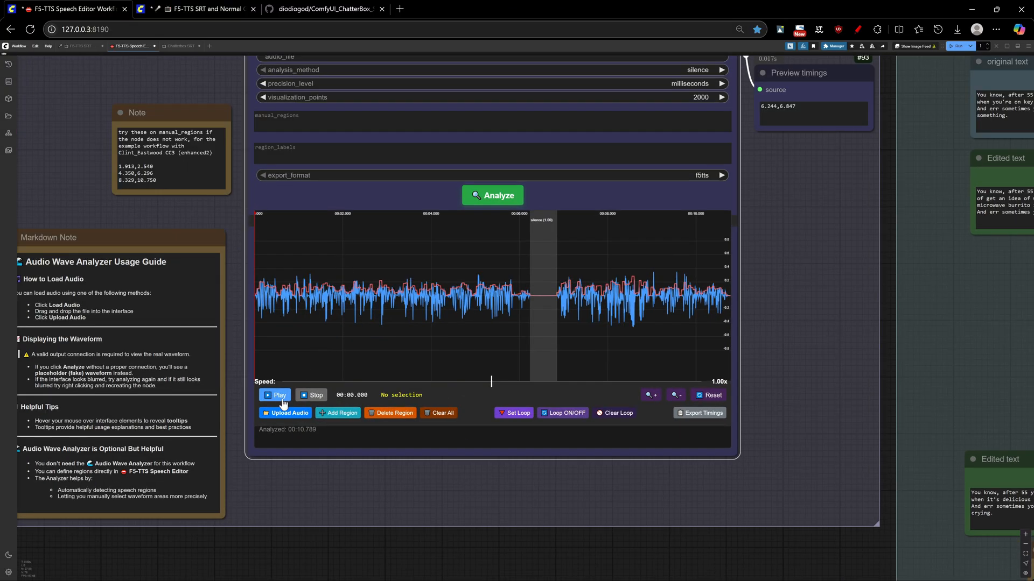
left_click(276, 395)
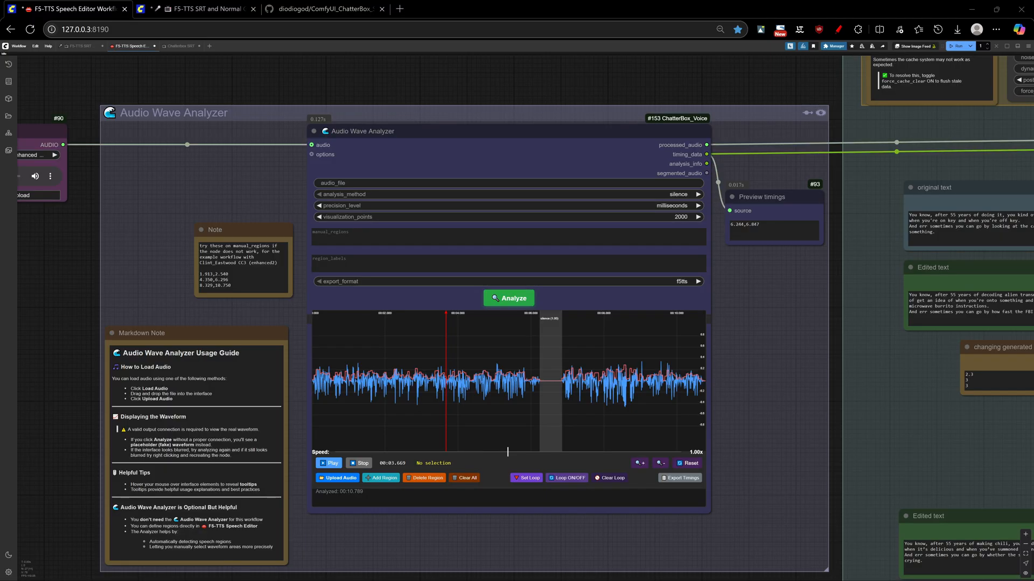
left_click(504, 454)
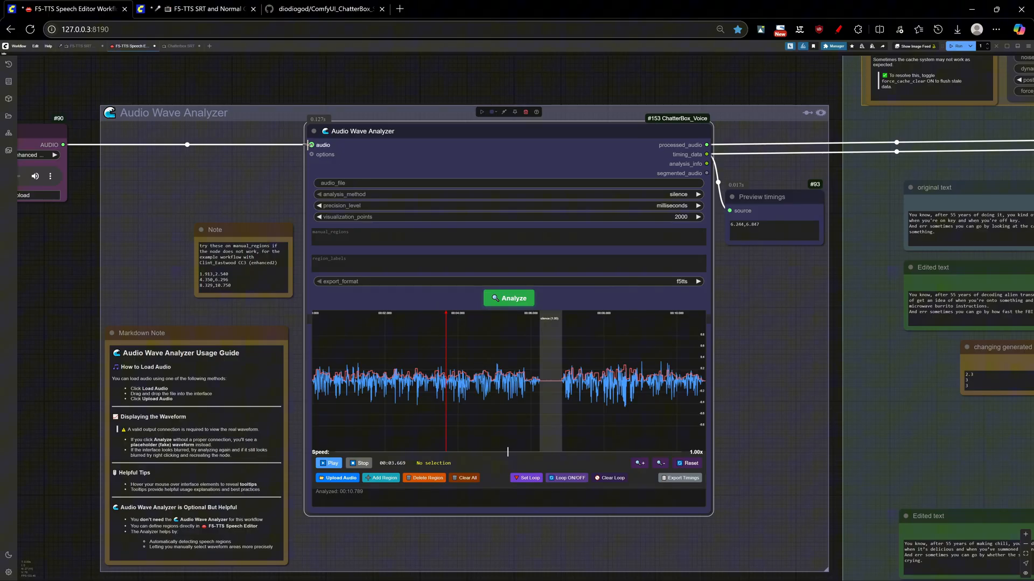
- Lower the analyzer playback speed to 0.33x and re-run the audio analysis
left_click(525, 337)
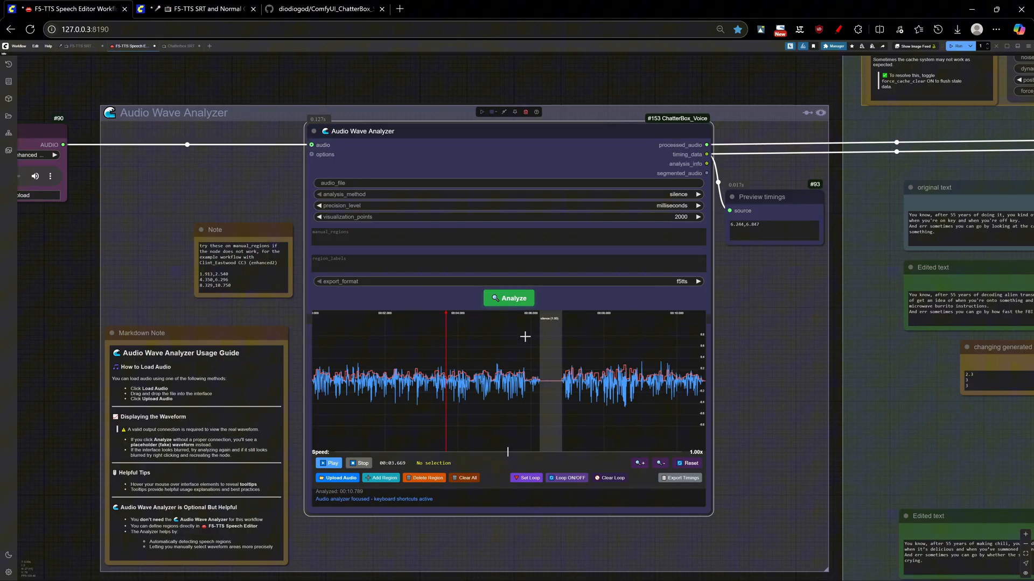
mouse_move(472, 337)
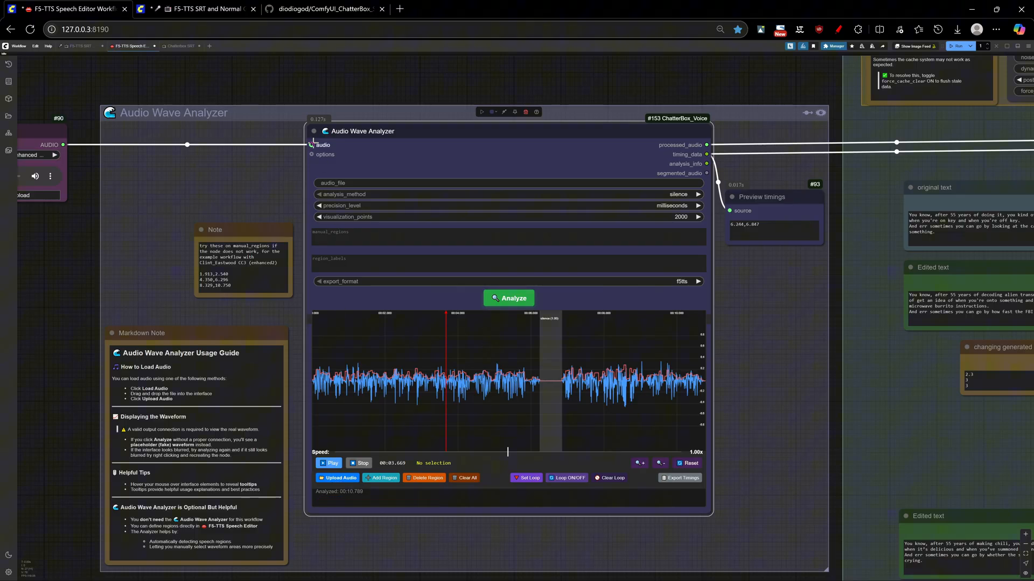
left_click(543, 332)
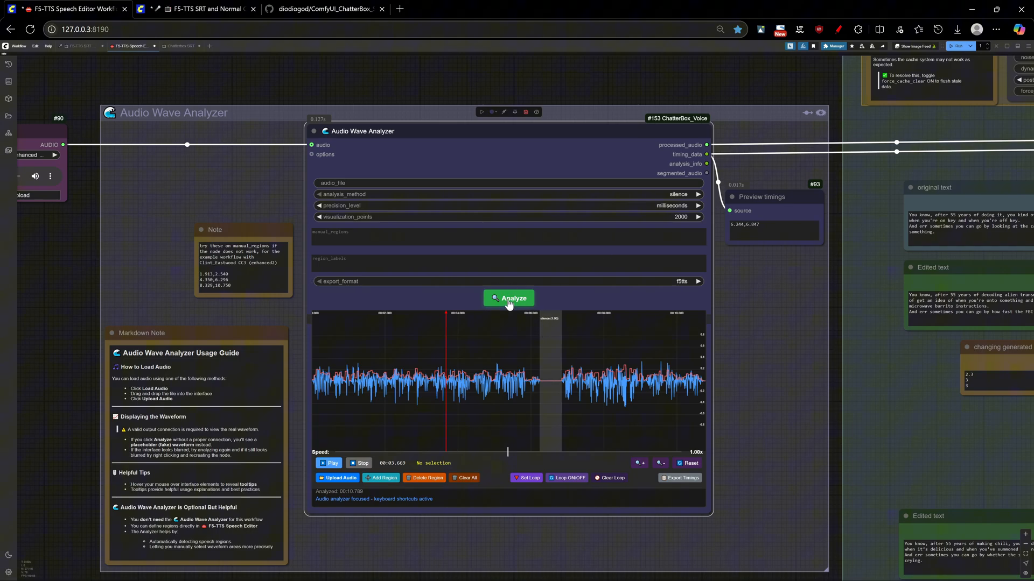
left_click(508, 298)
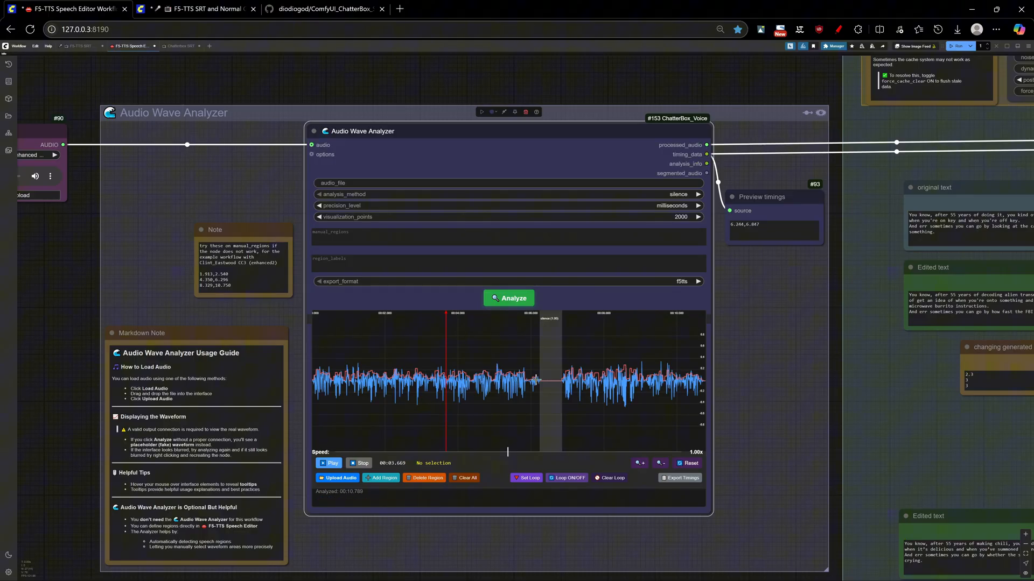
left_click(507, 299)
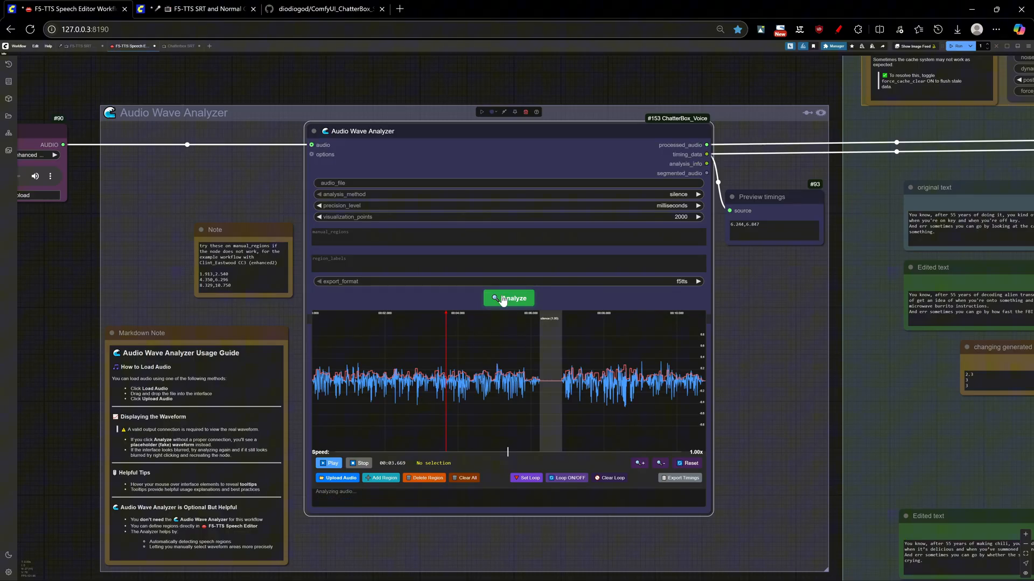
left_click(507, 298)
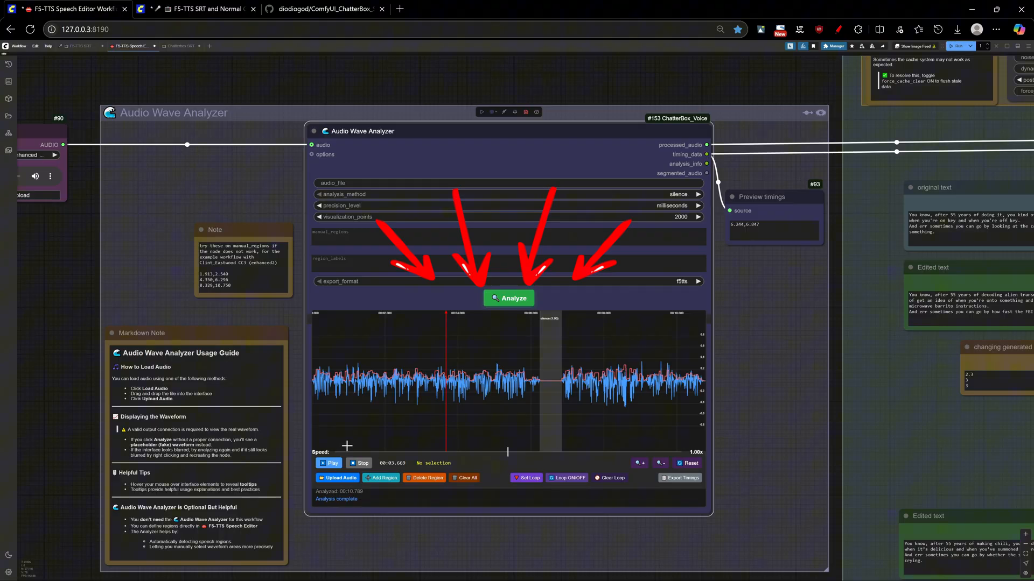
- Play and pause through the clip, then mark a stretch from about 3.3 s to 5.8 s
left_click(329, 464)
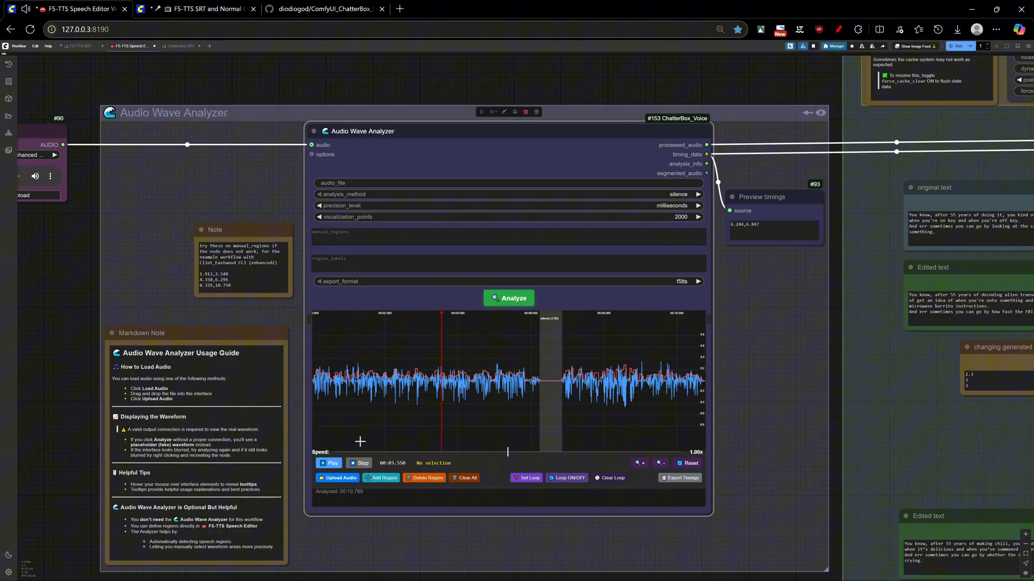
left_click(331, 463)
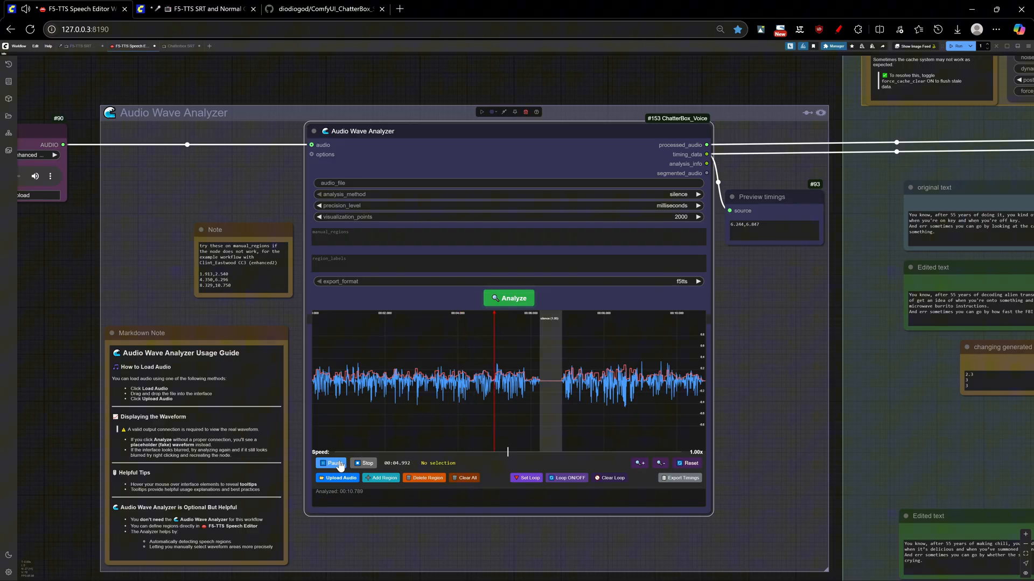
left_click(330, 463)
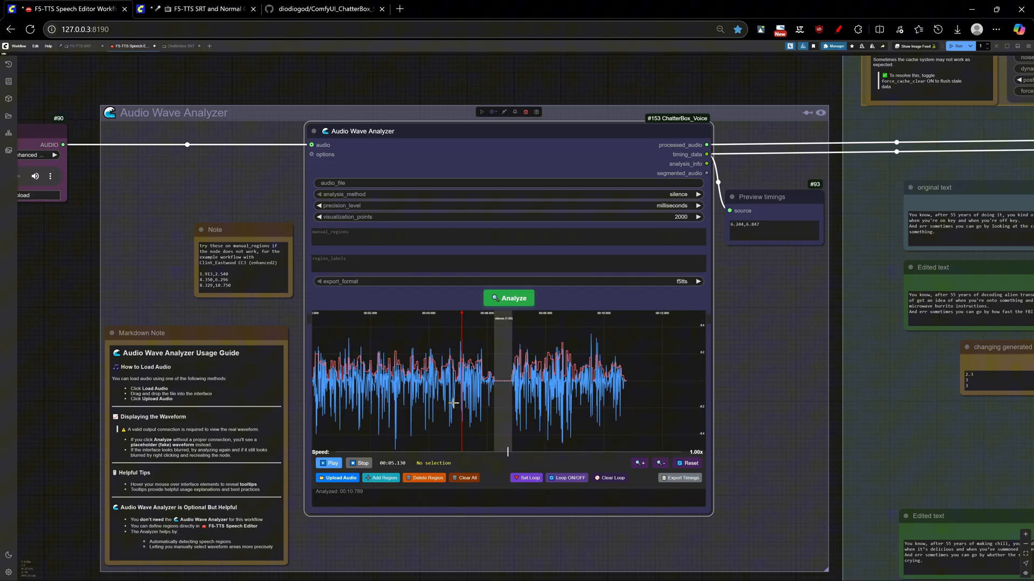
left_click(329, 463)
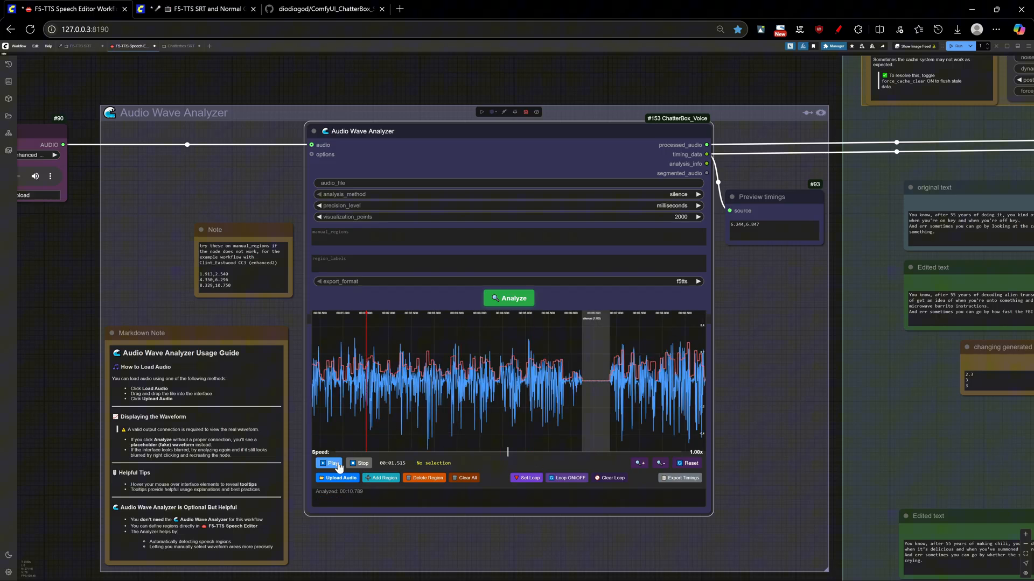
left_click(331, 463)
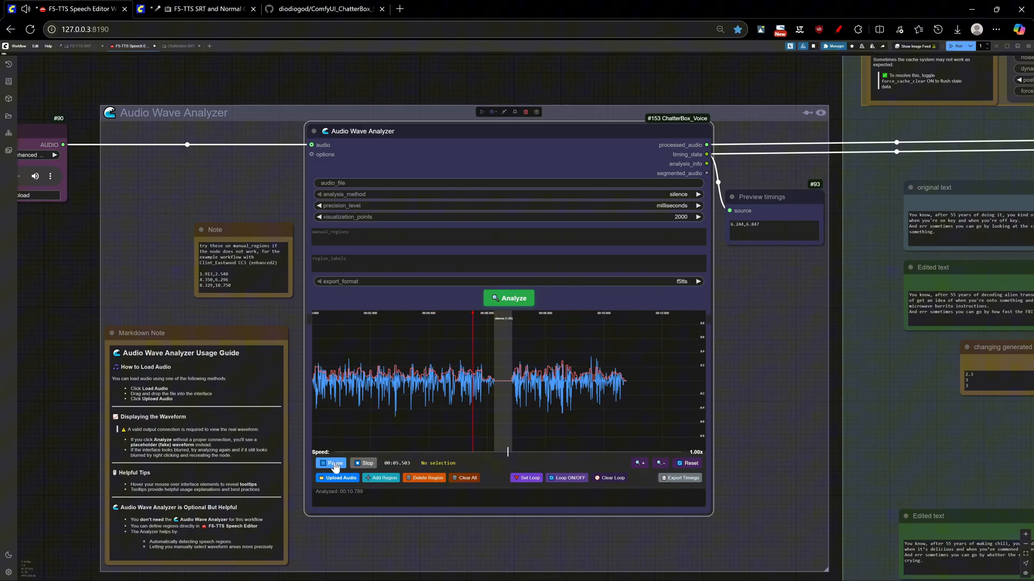
left_click(331, 463)
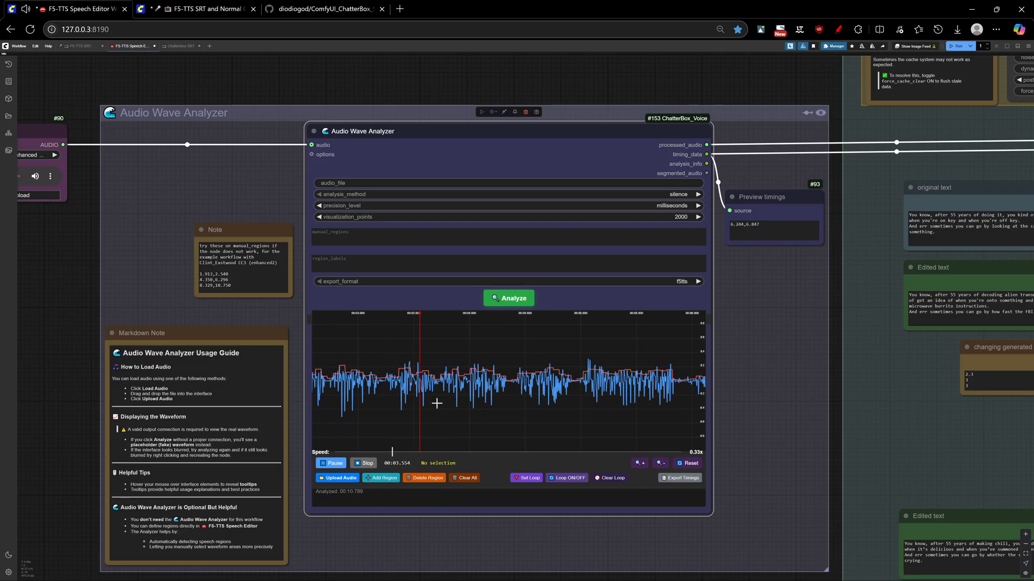
left_click(527, 478)
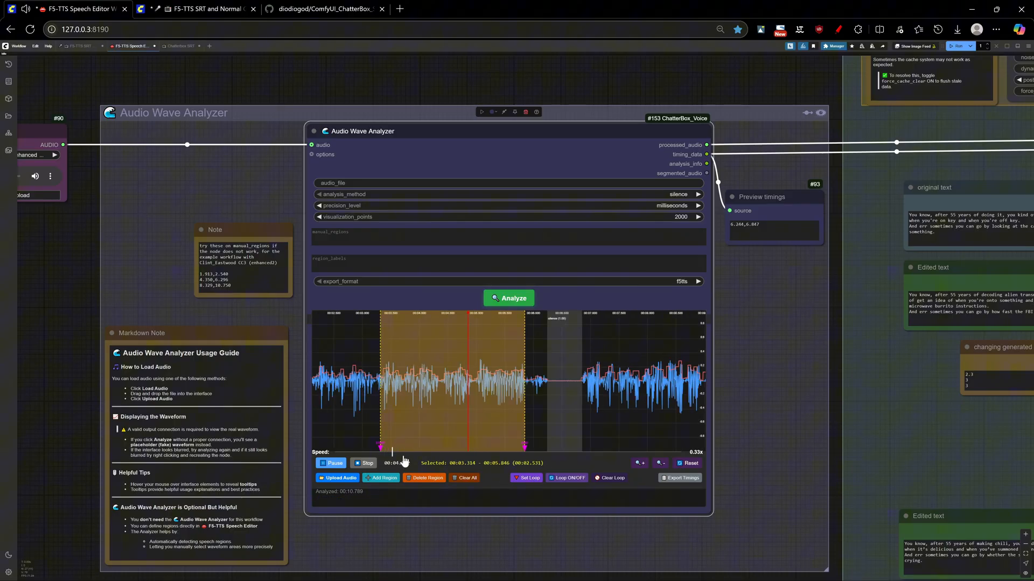
- Add and delete regions so manual_regions holds 1.553–2.453 s and 5.706–7.250 s
left_click(565, 478)
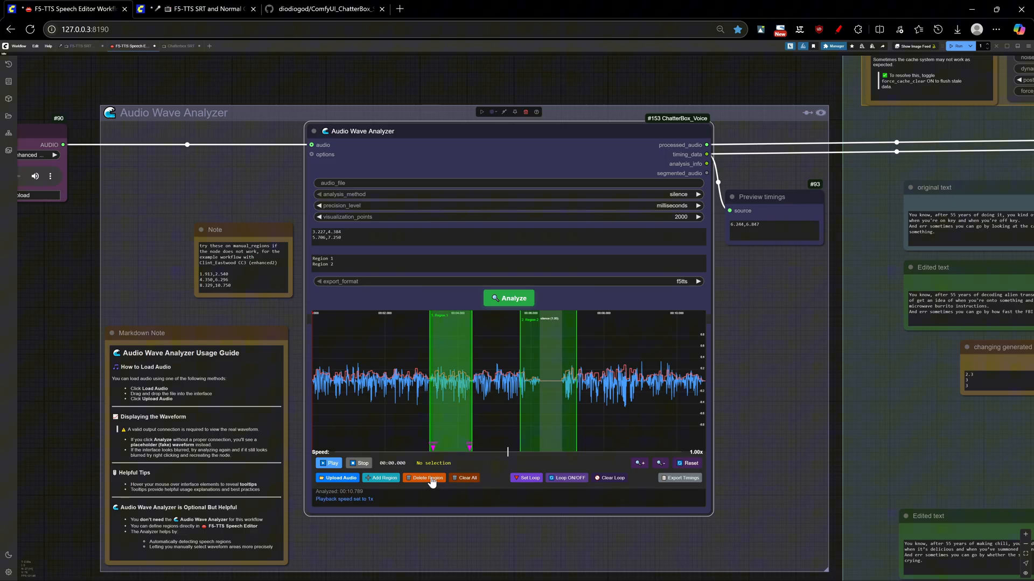
left_click(380, 478)
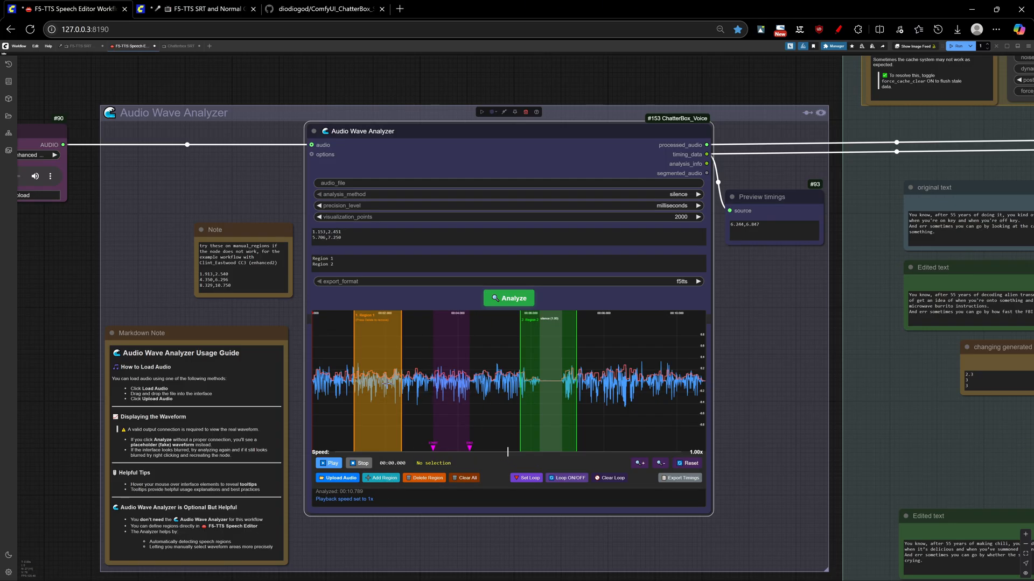
left_click(424, 478)
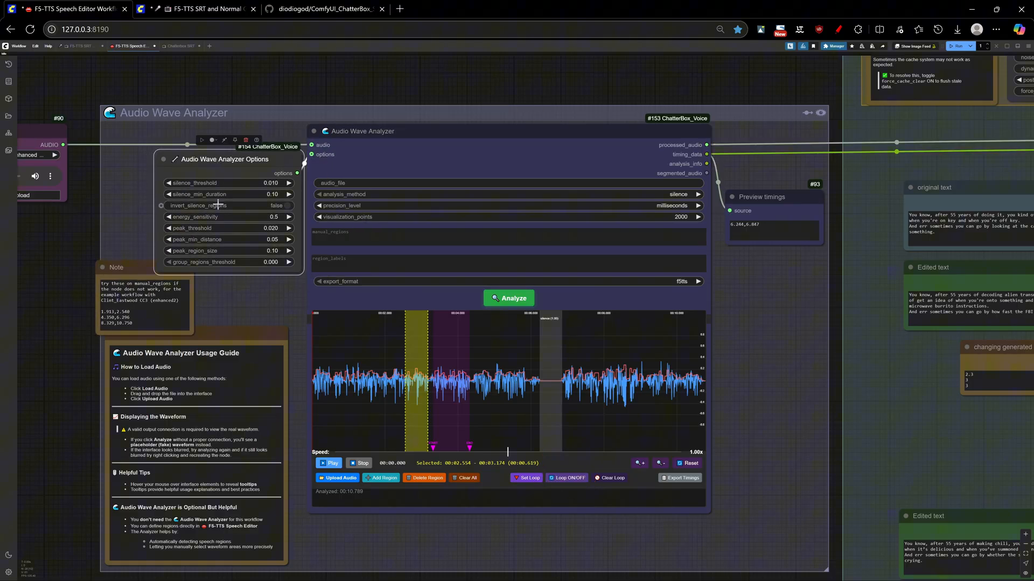
- Invert silence regions, re-analyse with energy then peaks detection using a 0.085 grouping threshold
left_click(286, 204)
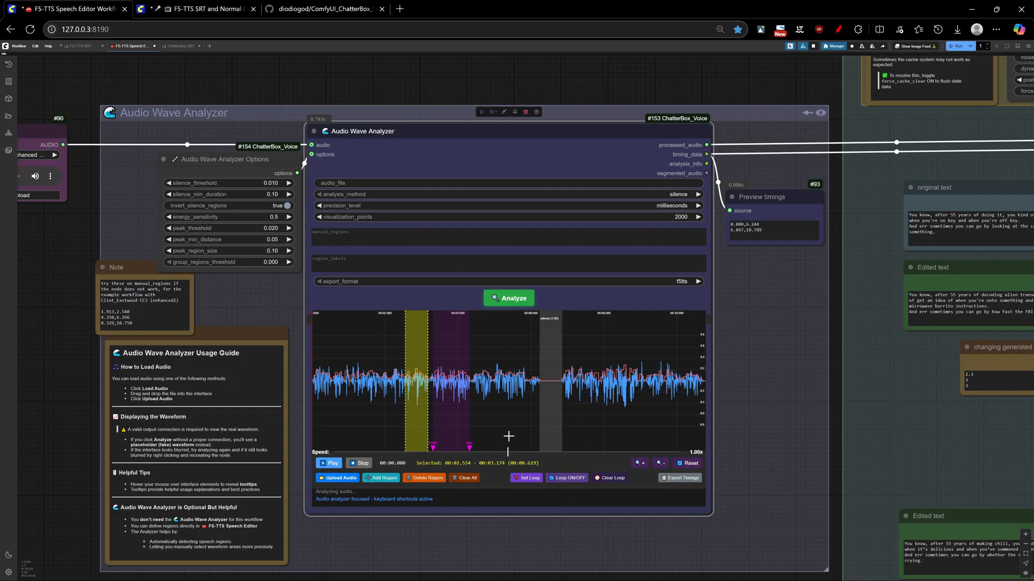
left_click(507, 298)
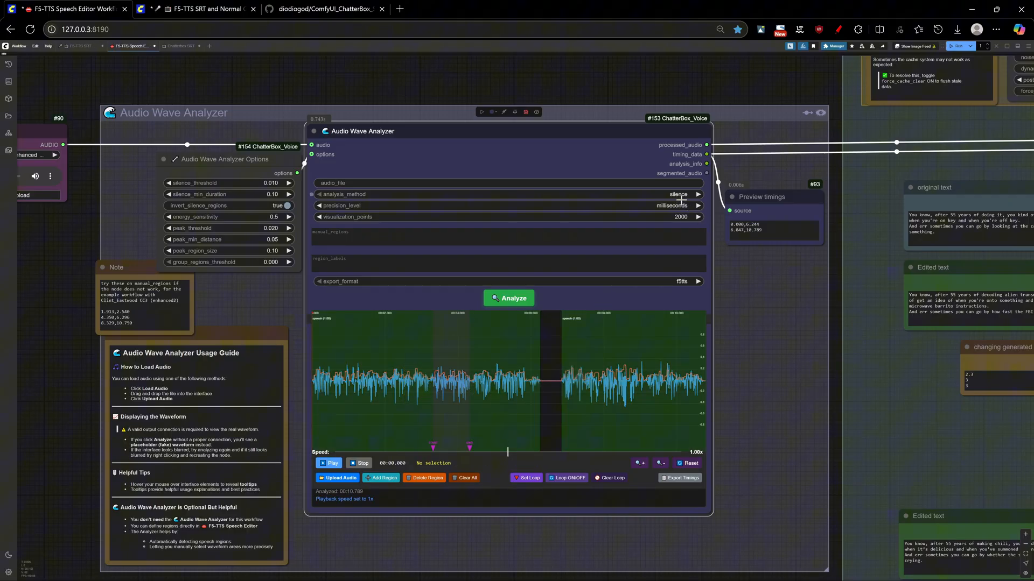
left_click(697, 194)
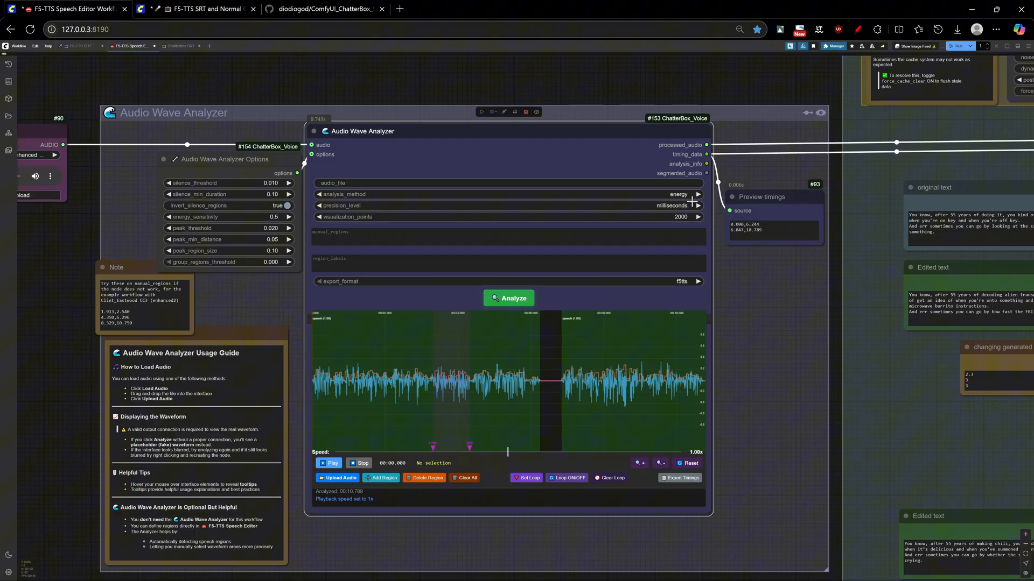
left_click(508, 299)
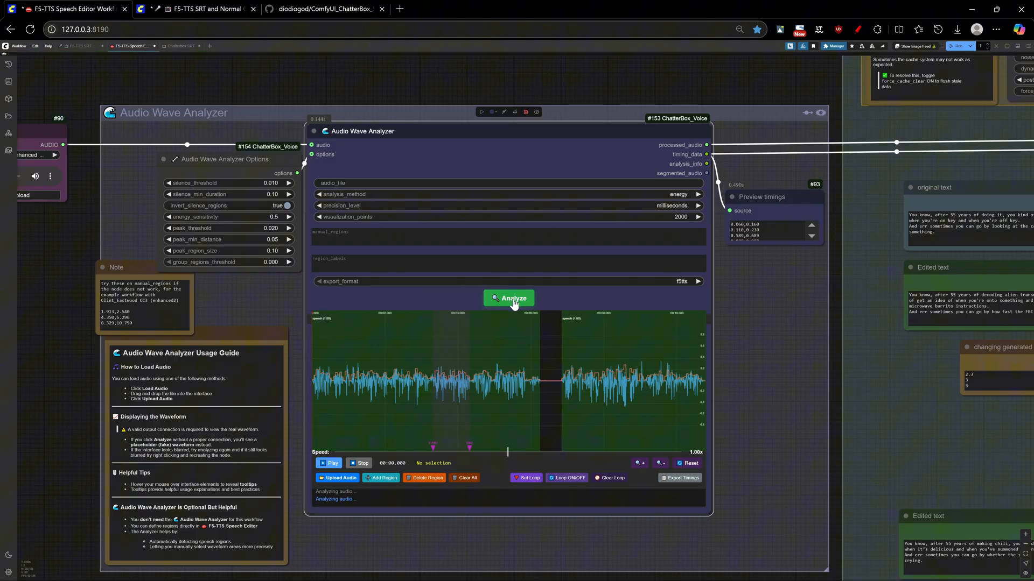
left_click(508, 299)
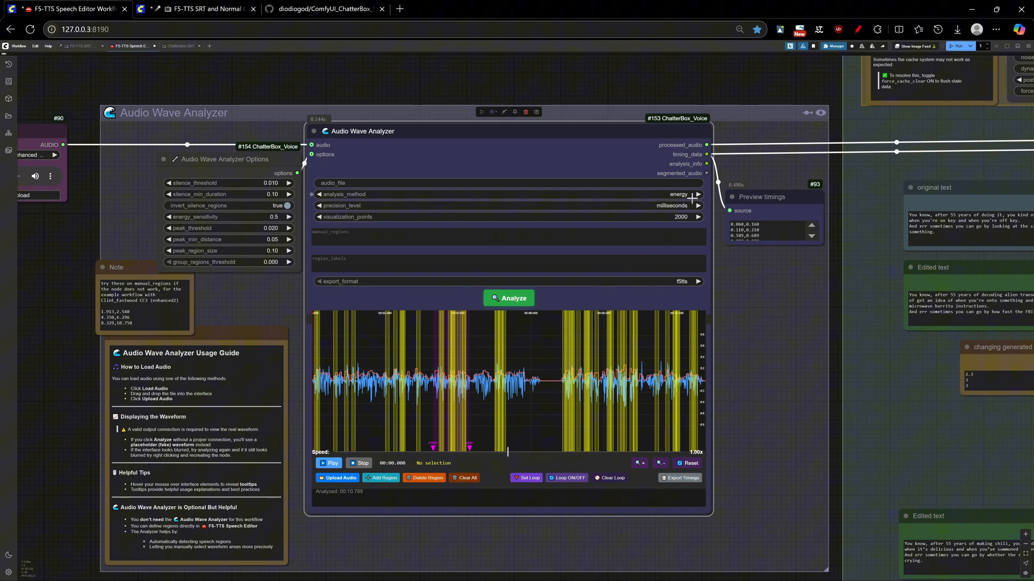
left_click(696, 194)
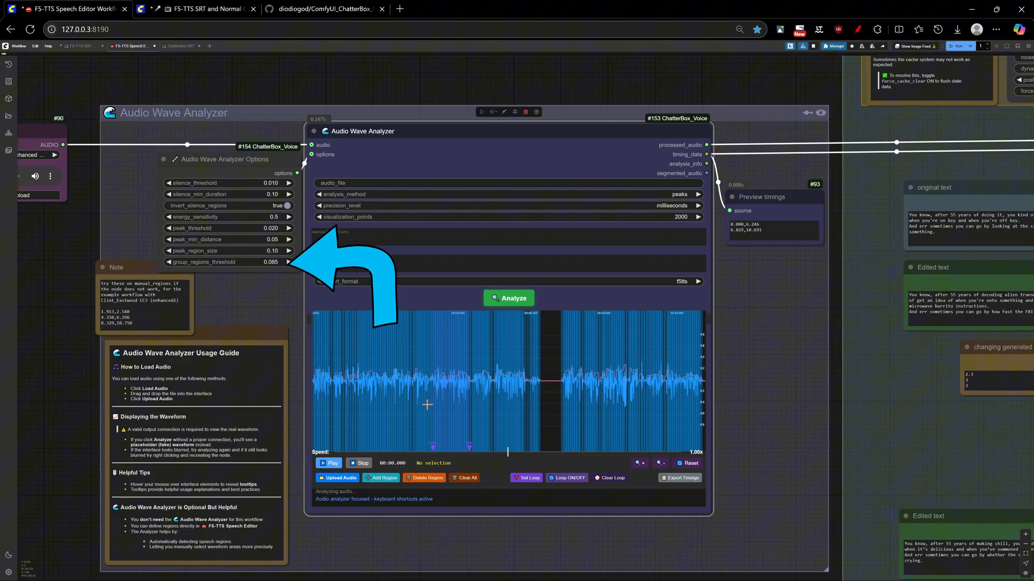
left_click(507, 299)
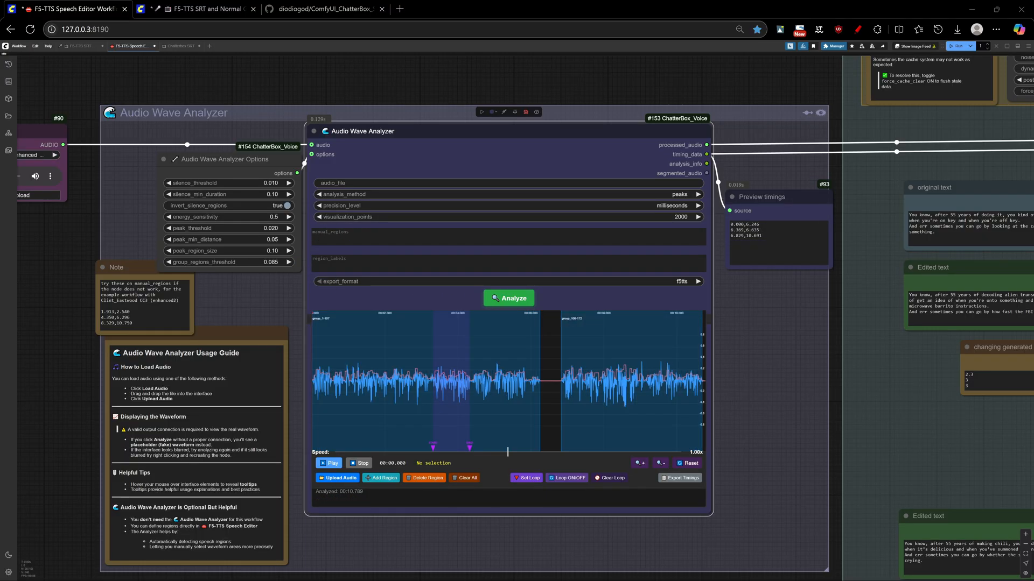
- Switch analysis_method back to manual and re-analyse, leaving the timings preview empty
left_click(508, 382)
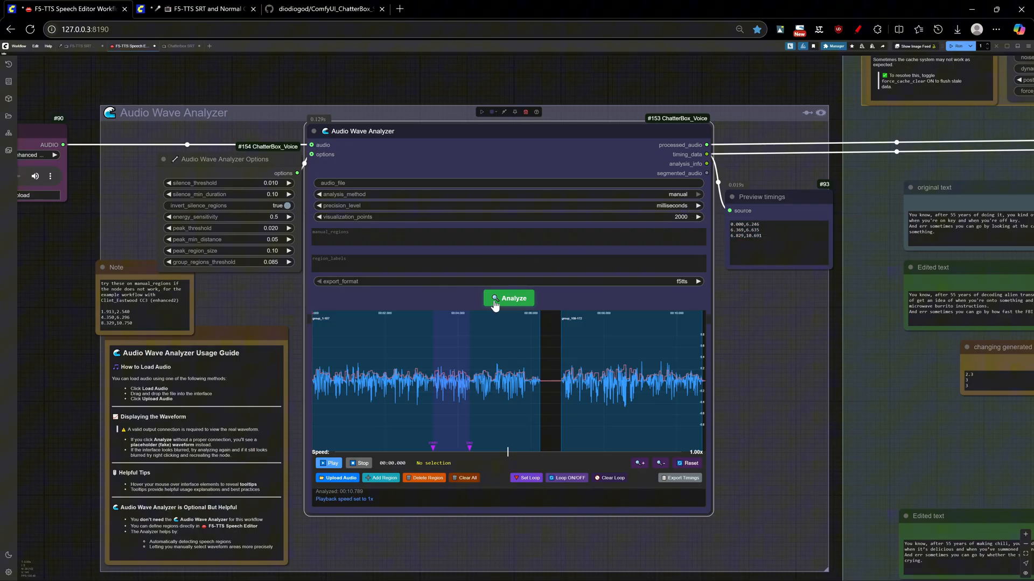
left_click(508, 298)
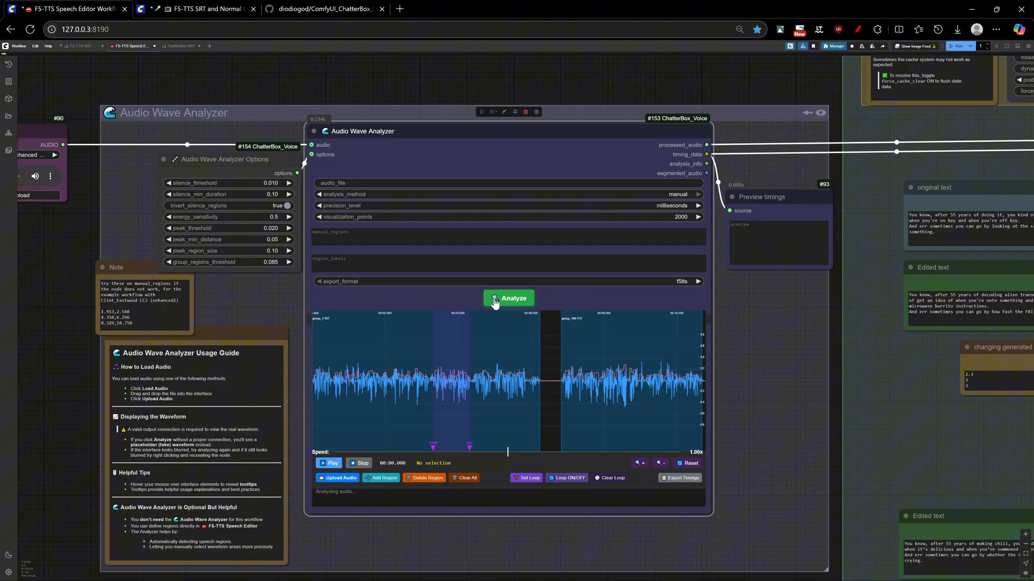
left_click_drag(357, 389, 373, 401)
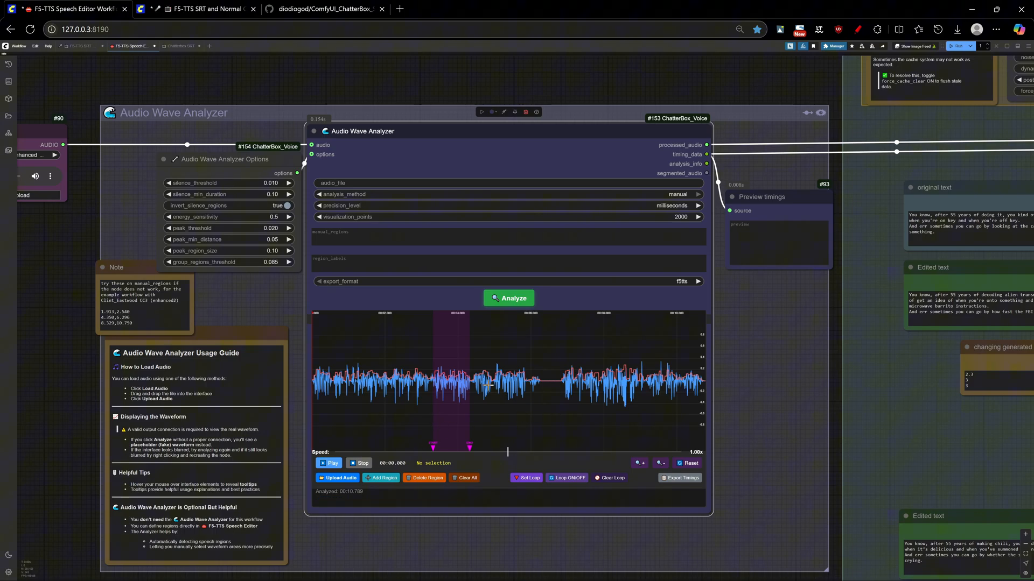
left_click(380, 478)
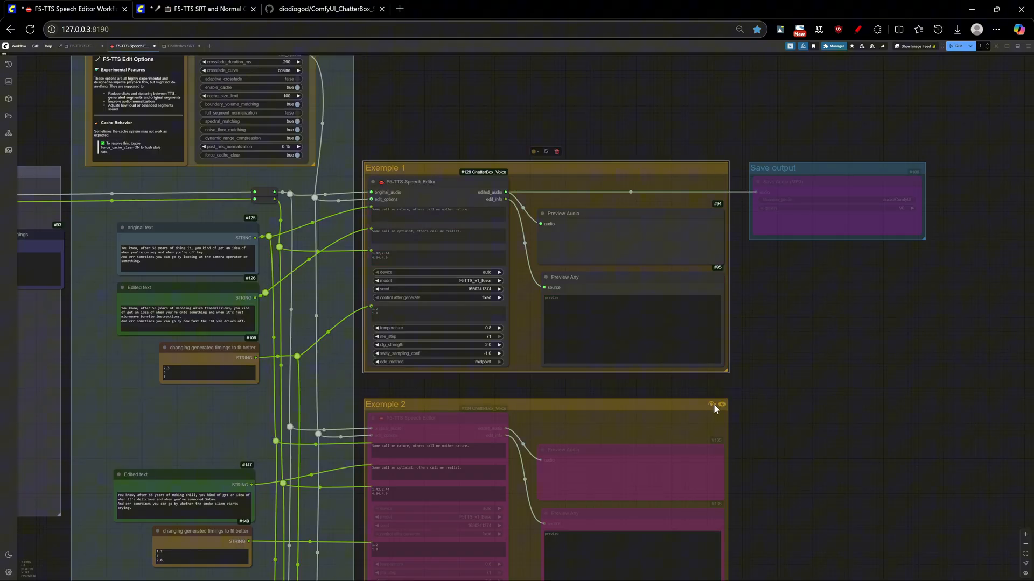
- Scroll and zoom the canvas onto the Example 1 Speech Editor group
scroll("down", 3)
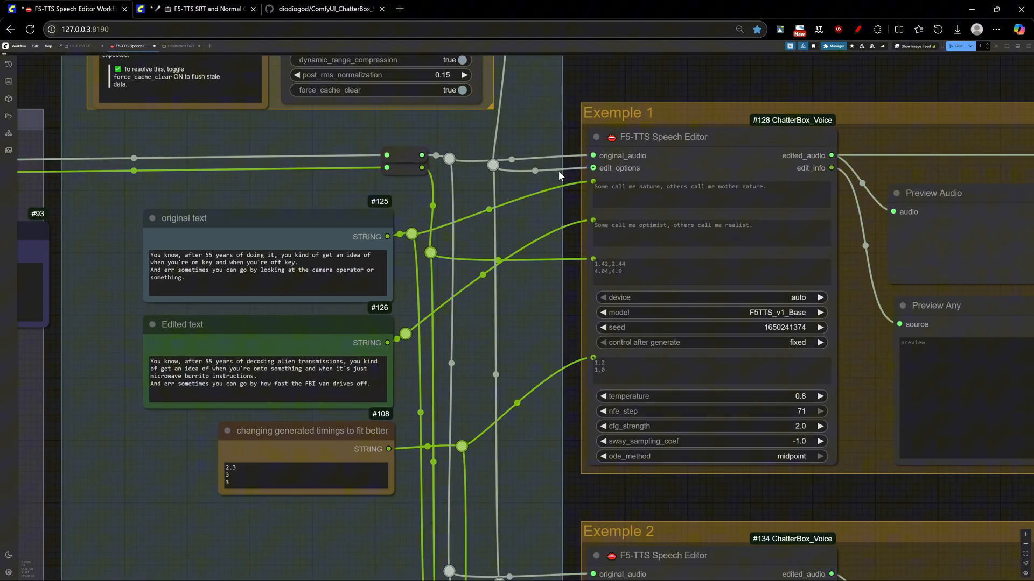
left_click(185, 218)
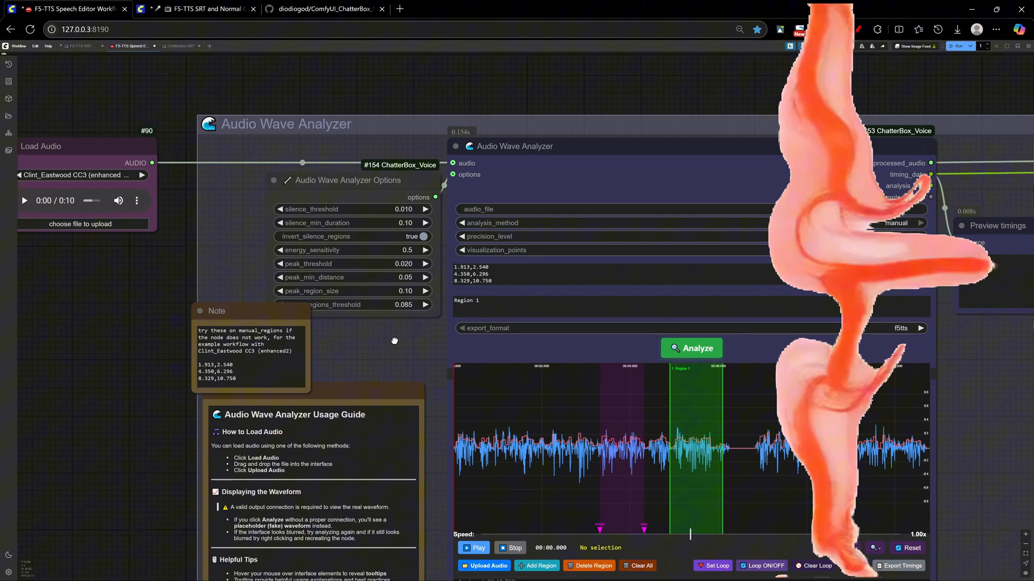
- Play and pause the clip with manual regions 1.913–2.540, 4.350–6.296 and 8.329–10.750 s
left_click(474, 548)
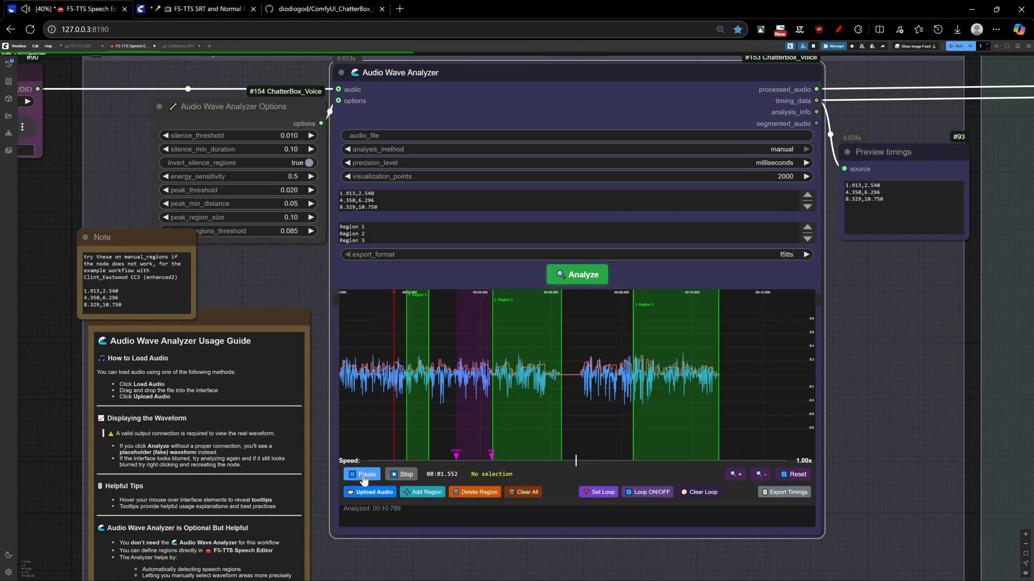
left_click(362, 473)
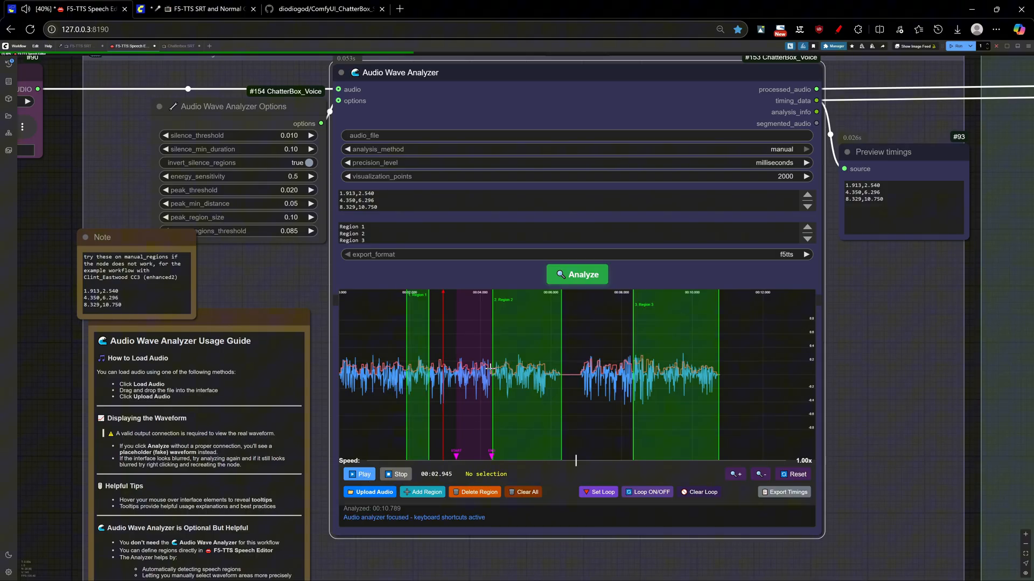
left_click(360, 474)
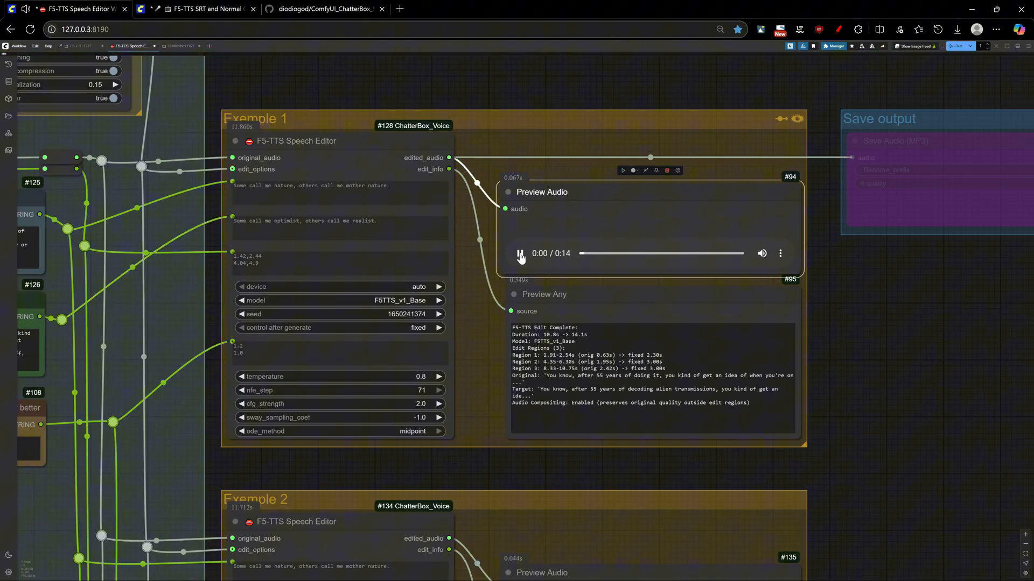
- Play back the edited audio of Example 1, Example 2 (12.6 s) and Example 3 (14.1 s)
left_click(520, 253)
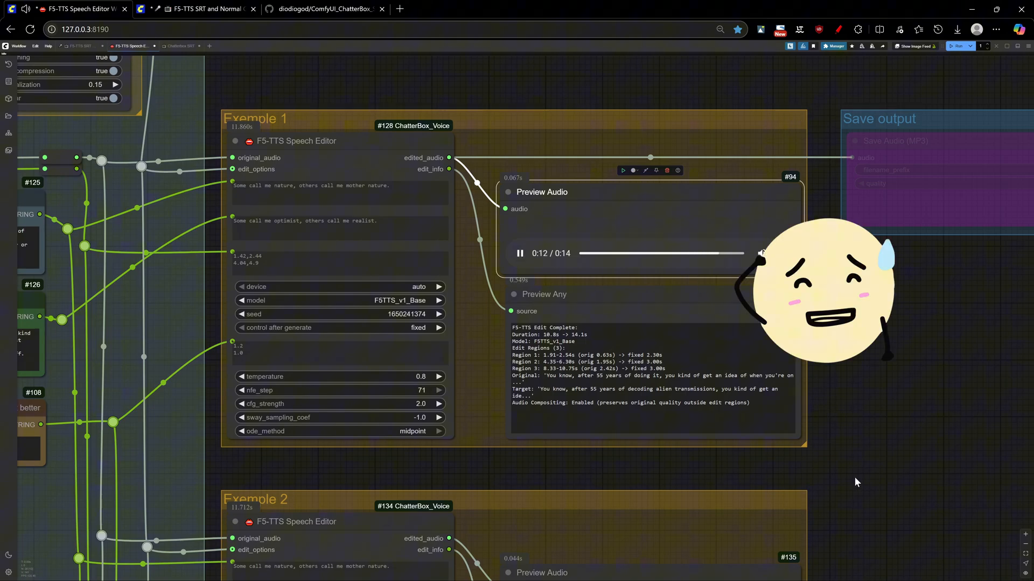
scroll("down", 3)
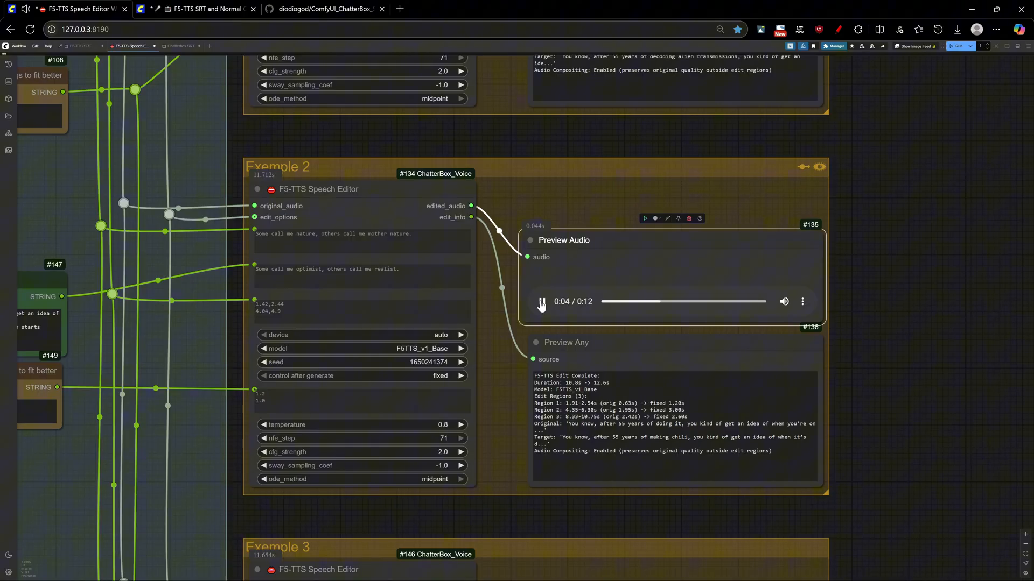
left_click(542, 301)
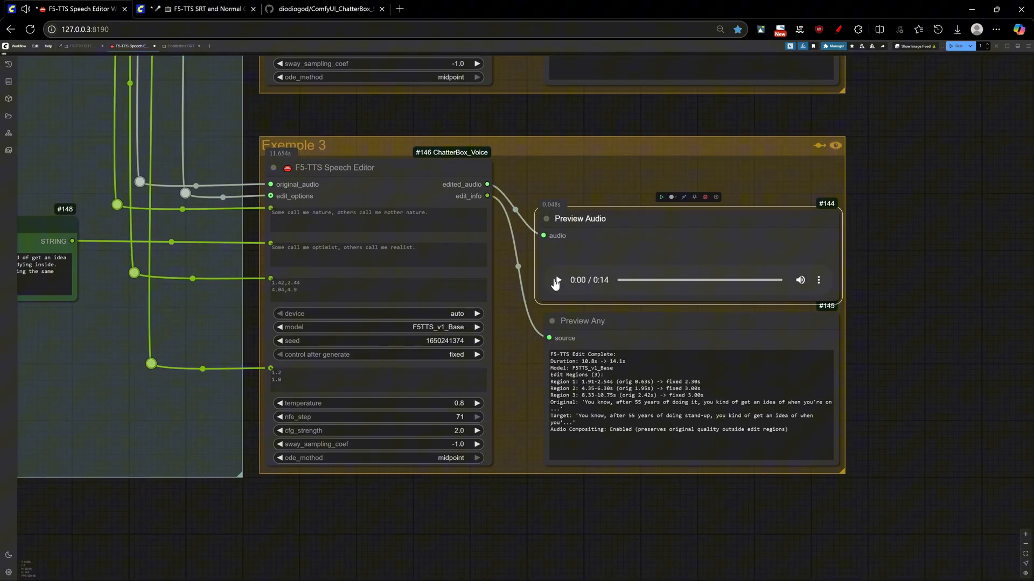
left_click(556, 280)
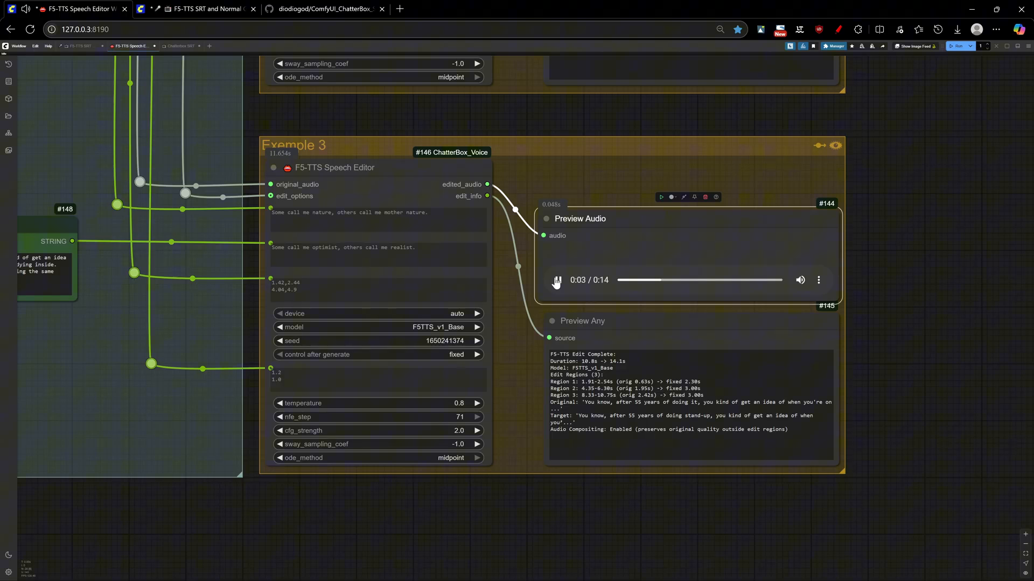
left_click(557, 280)
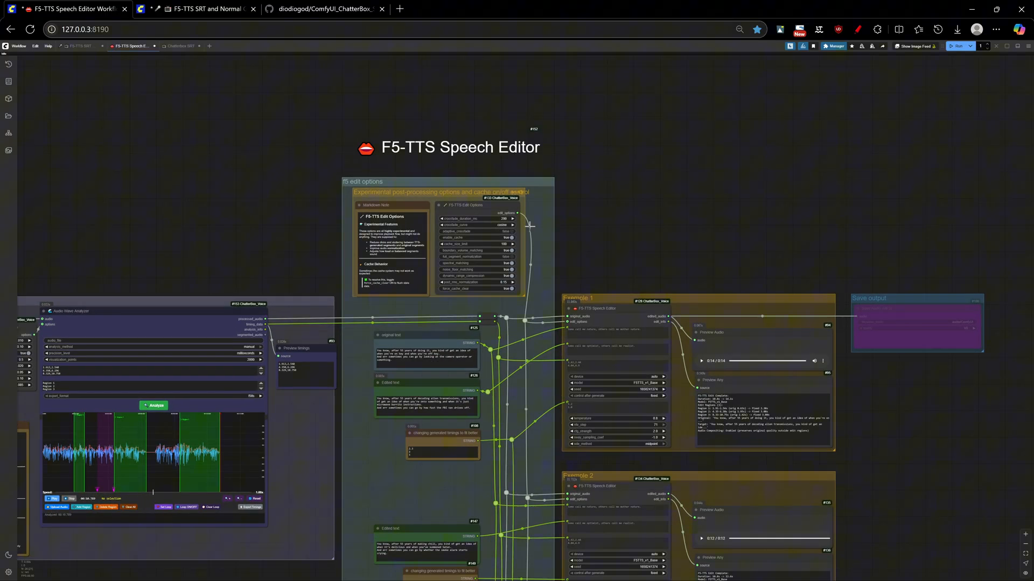
- Zoom out to the whole workflow and back in on the F5-TTS Edit Options node
scroll("up", 3)
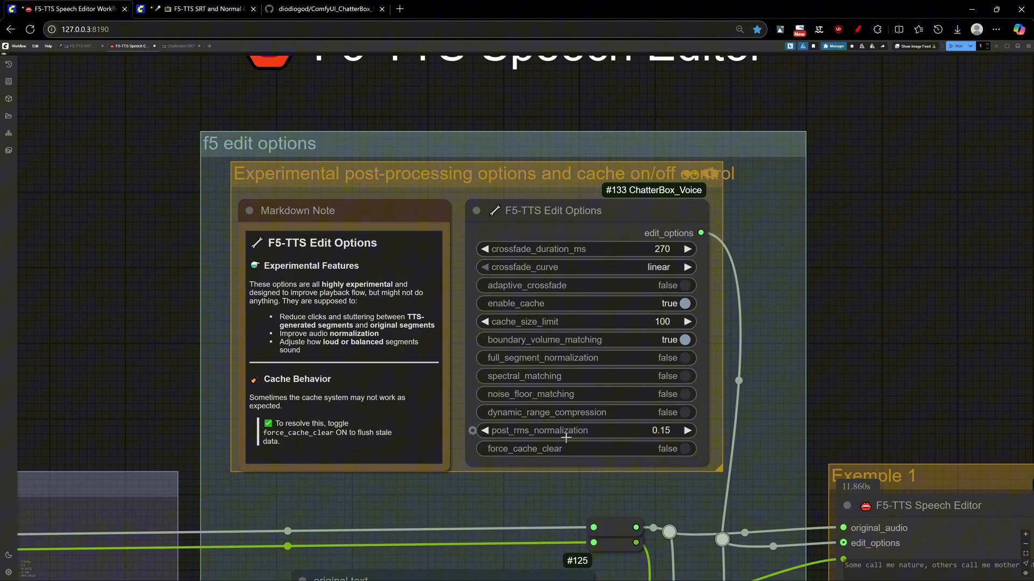
scroll("down", 3)
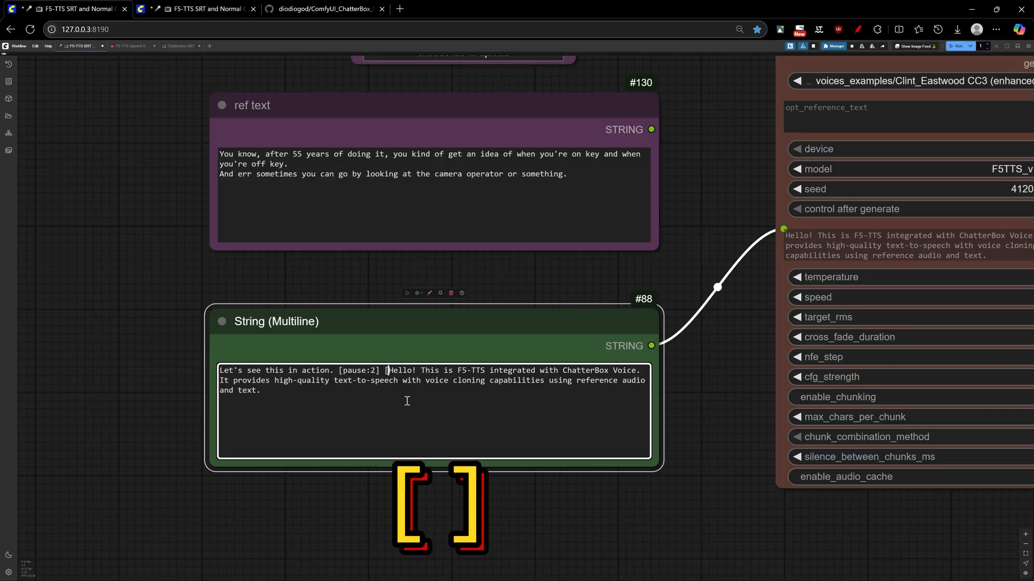
- Add [Bob] and [Alice] speaker tags into the multiline script
type("Bob]")
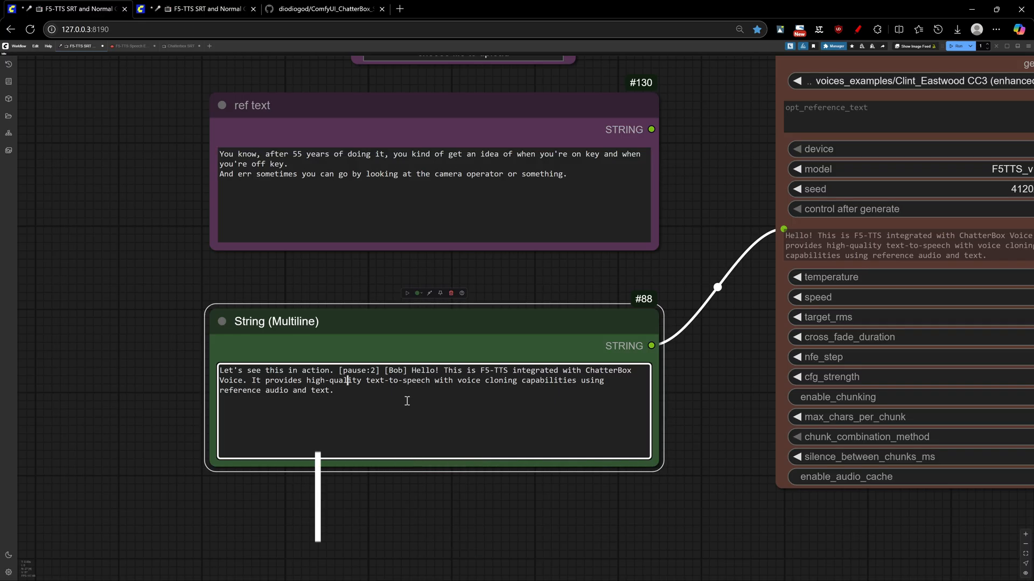
type("[Alice]")
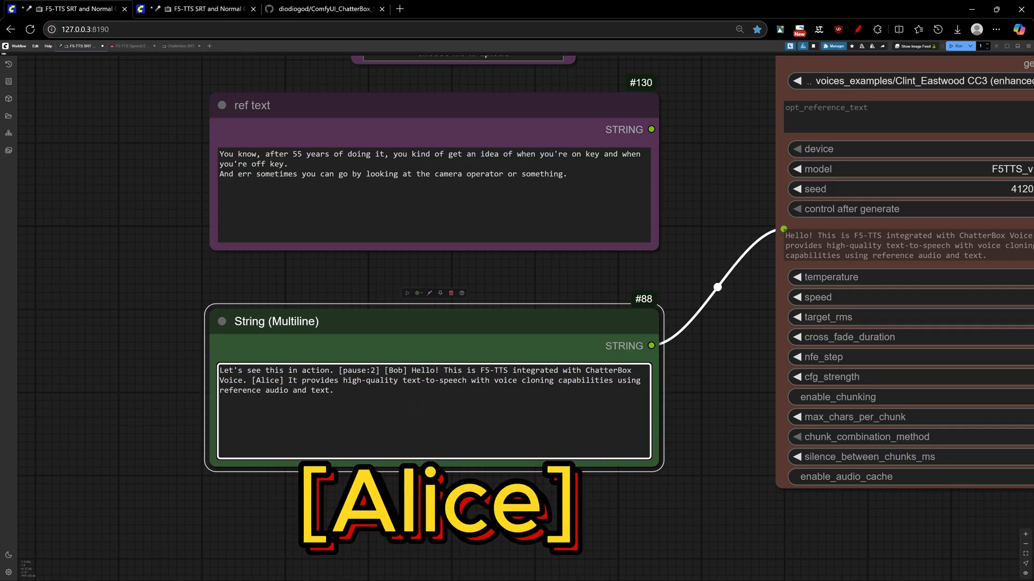
- Start the script with '[Alice] Hello There. Hi! I'm Alice.' and end with 'Back to narrator voice.'
left_click(337, 390)
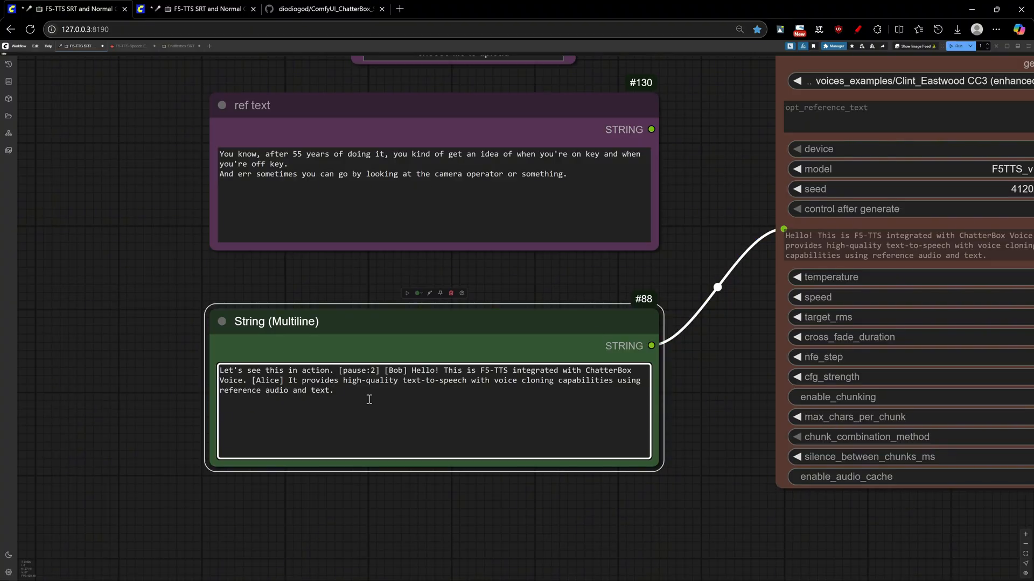
type("[")
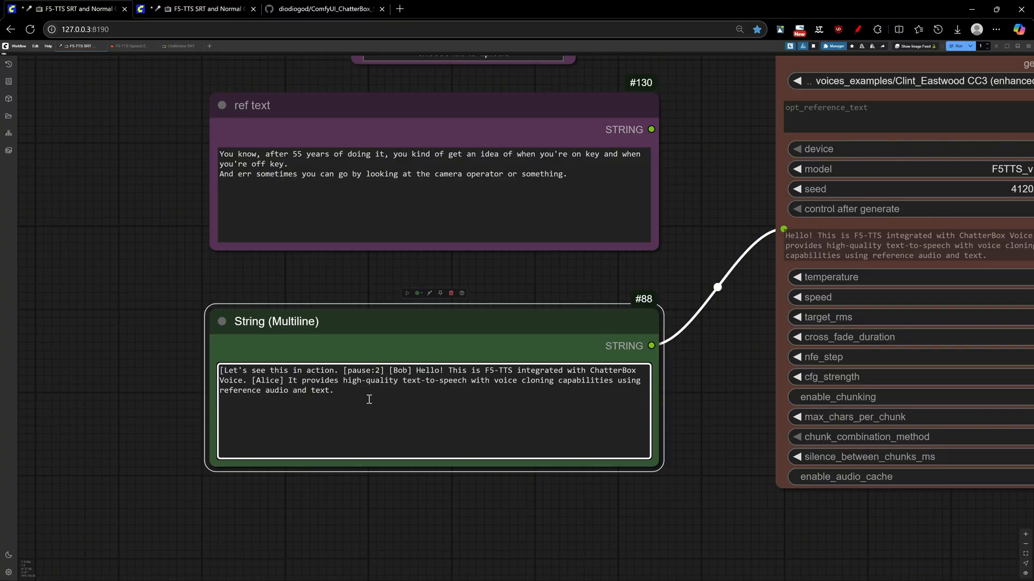
type("[Alice] Hello There!")
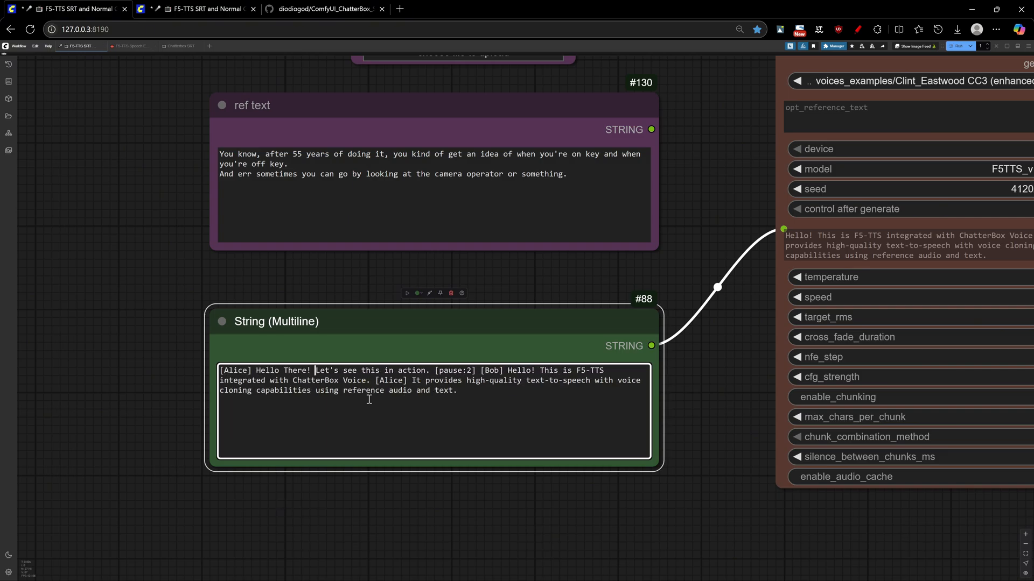
type("Hi!")
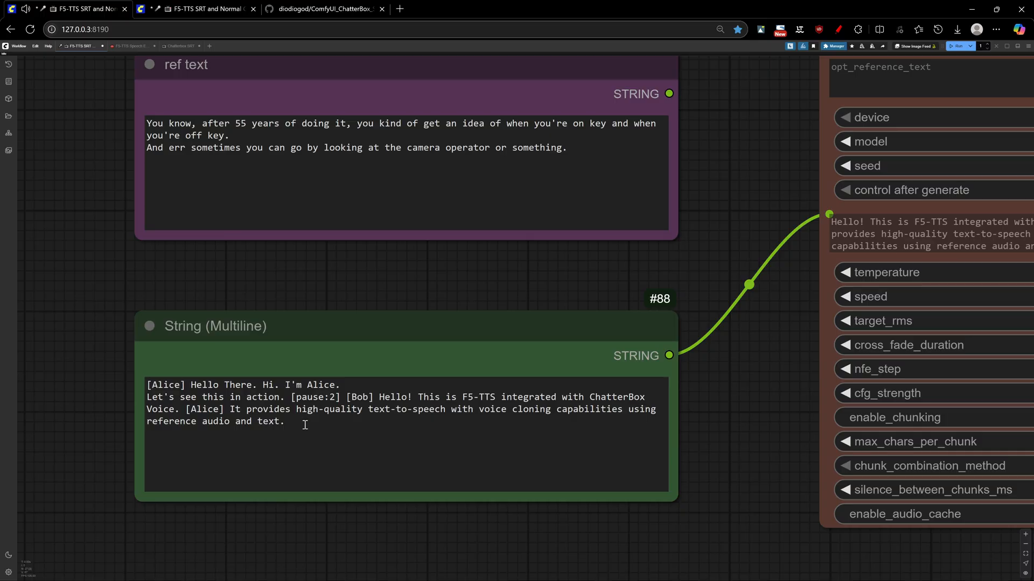
type("Back to narrator voice.")
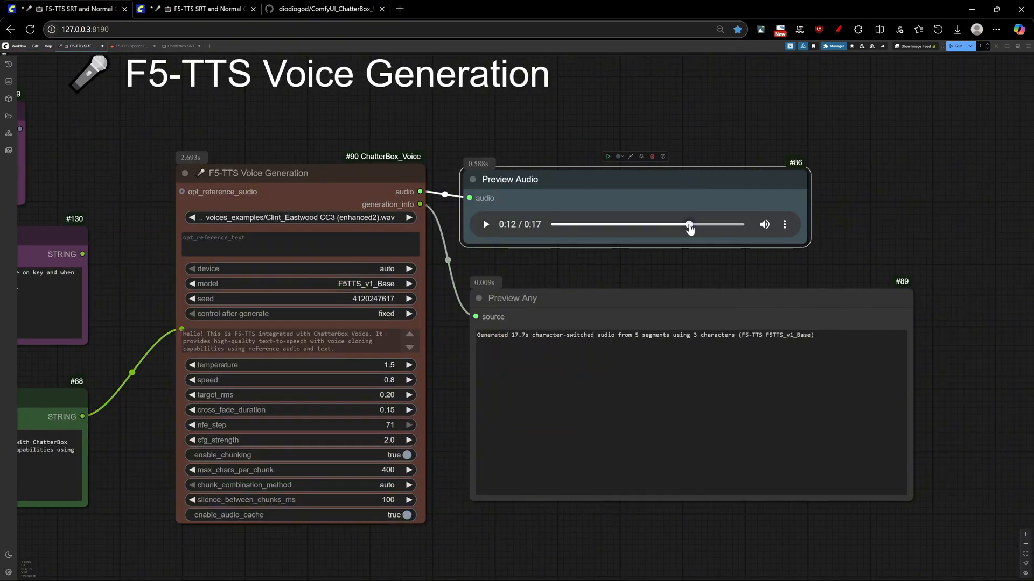
- Play the generated 17.7 s character-switched audio in the Preview Audio node
left_click(486, 224)
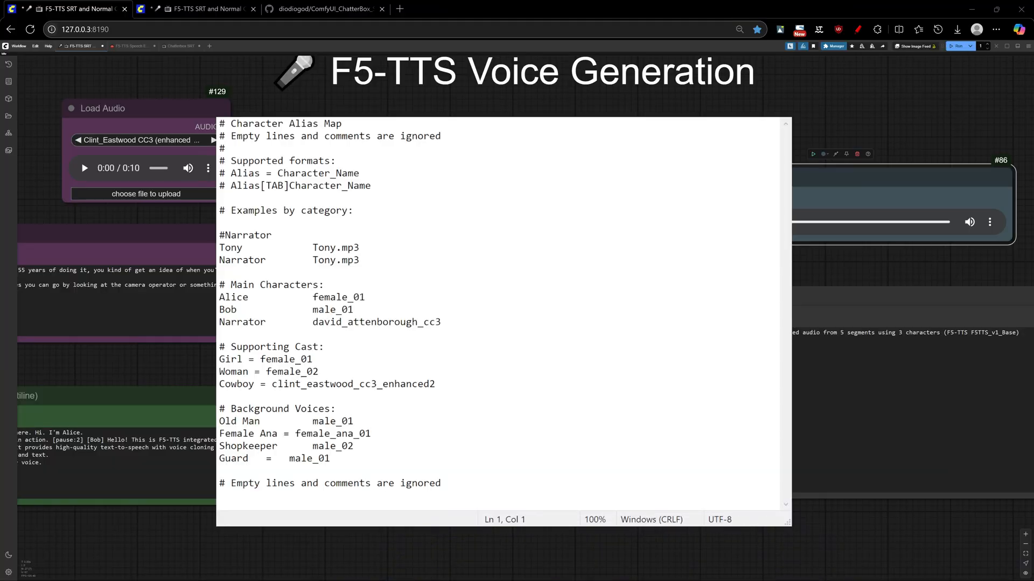
- Highlight the alias formats, Narrator entries, Tony.mp3 and Alice in the character alias map
left_click(337, 161)
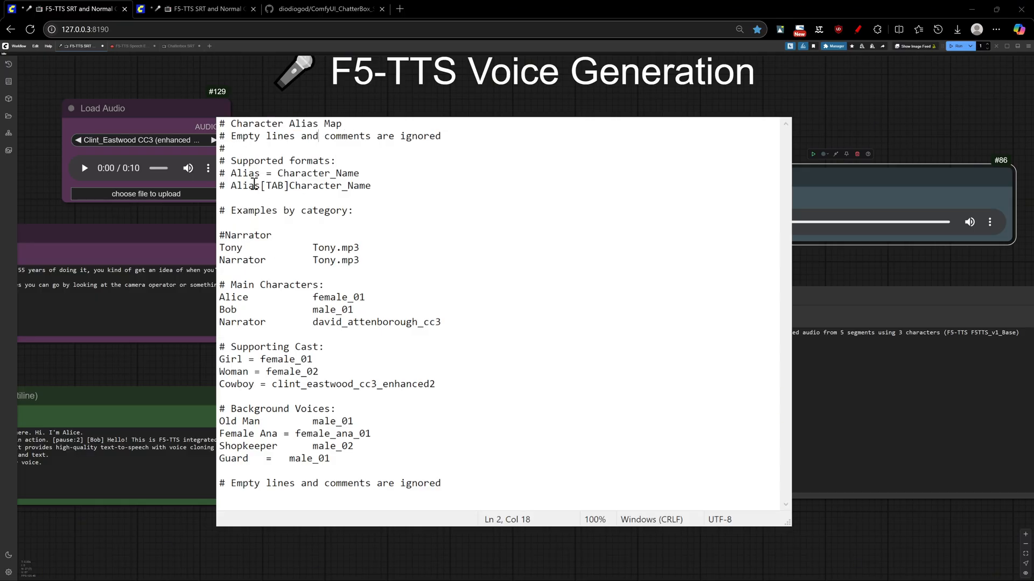
left_click(220, 248)
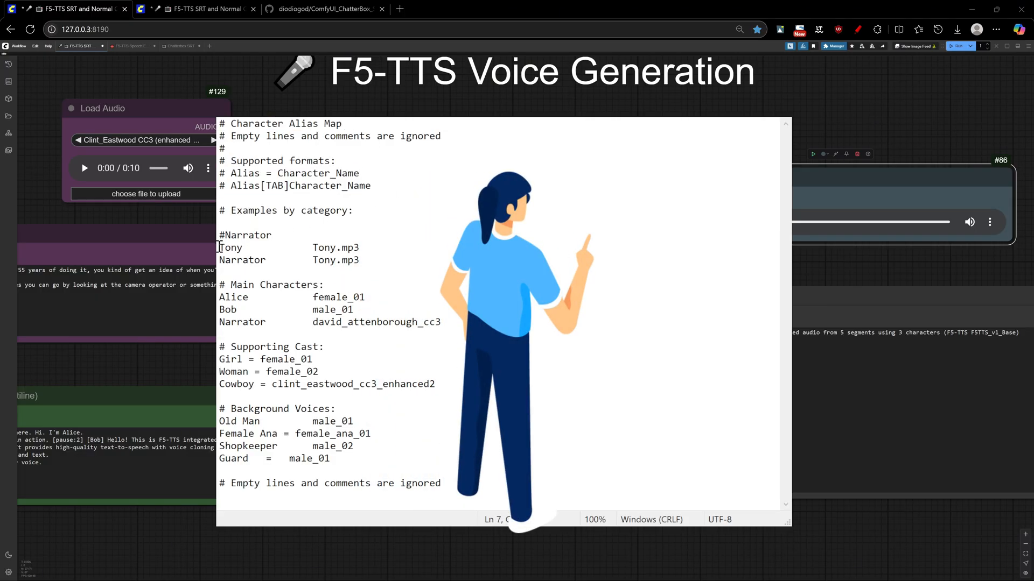
double_click(335, 247)
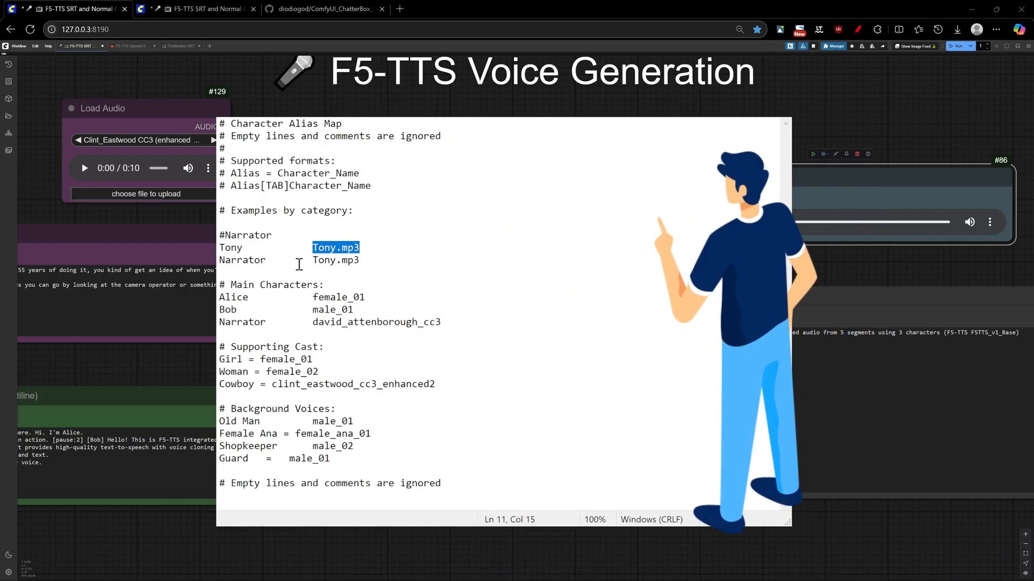
double_click(233, 297)
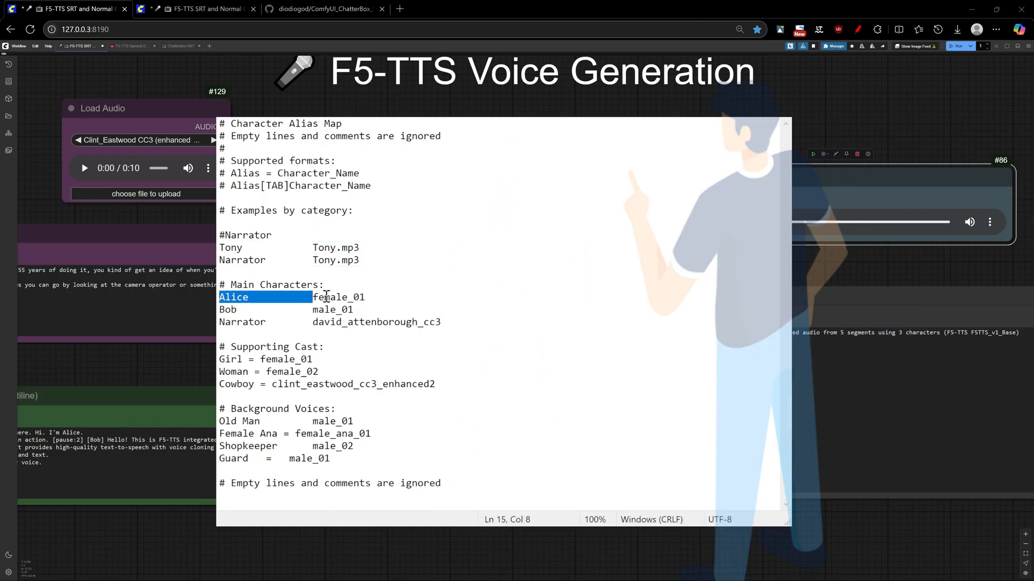
double_click(333, 309)
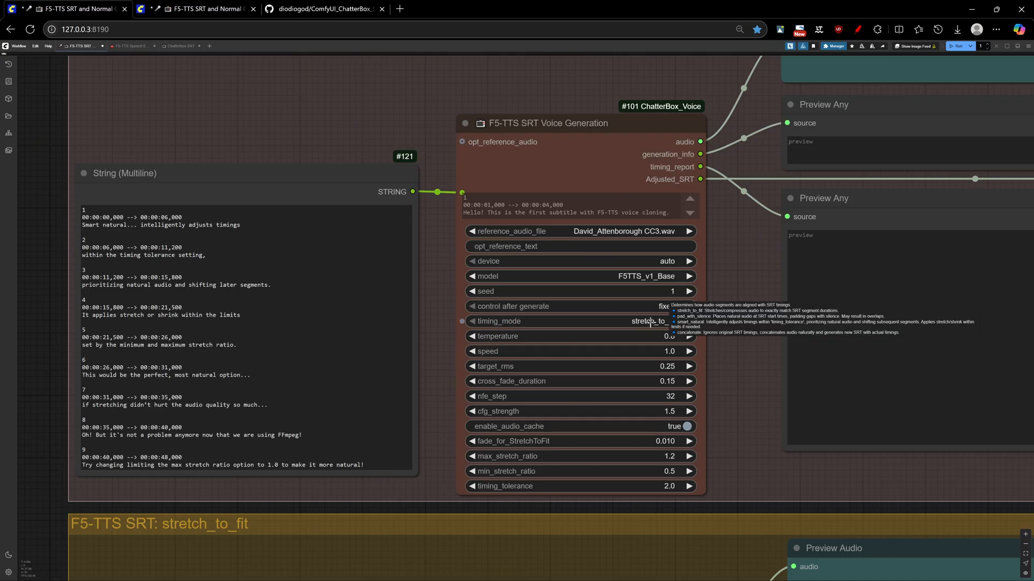
mouse_move(729, 350)
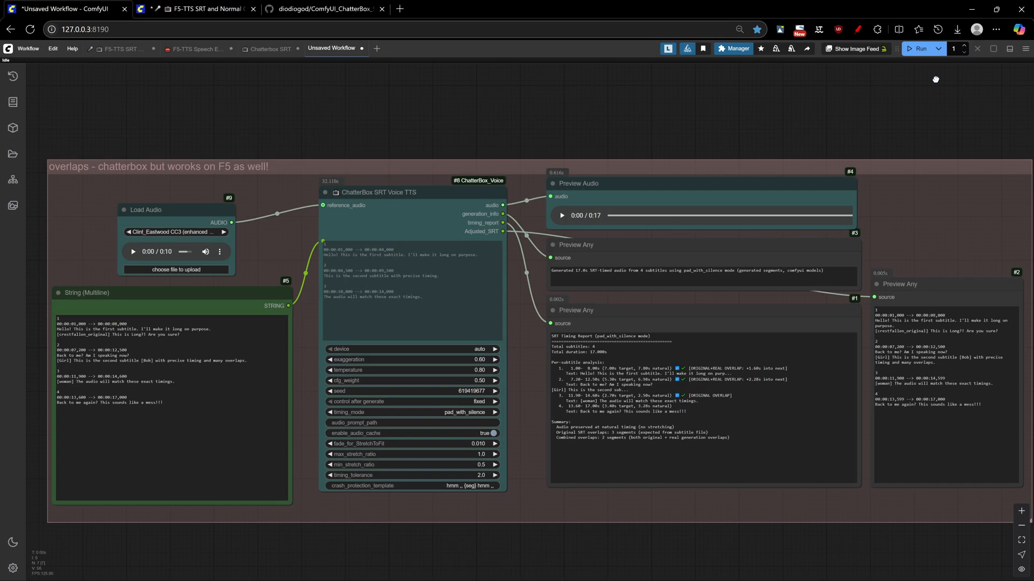
mouse_move(916, 59)
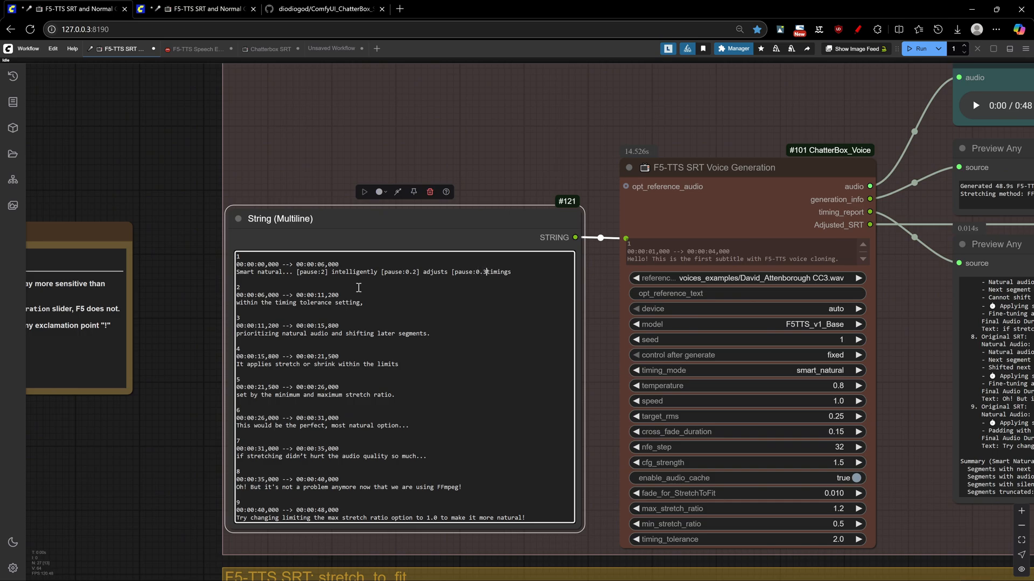
- Make the third pause tag in the first subtitle read [pause:300ms]
type("300ms]")
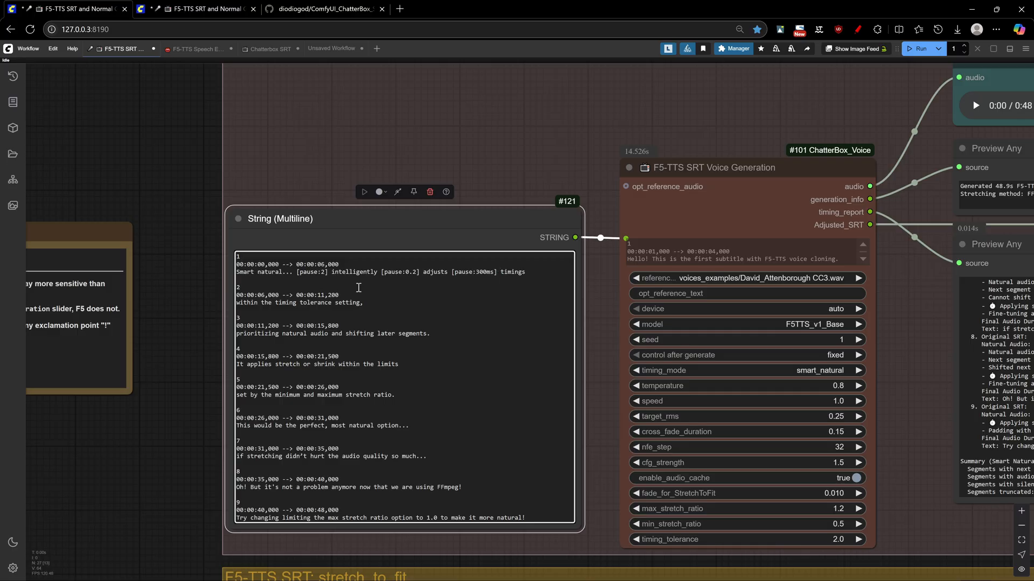
- Re-run the F5-TTS SRT workflow to regenerate audio with the new pauses
left_click(920, 49)
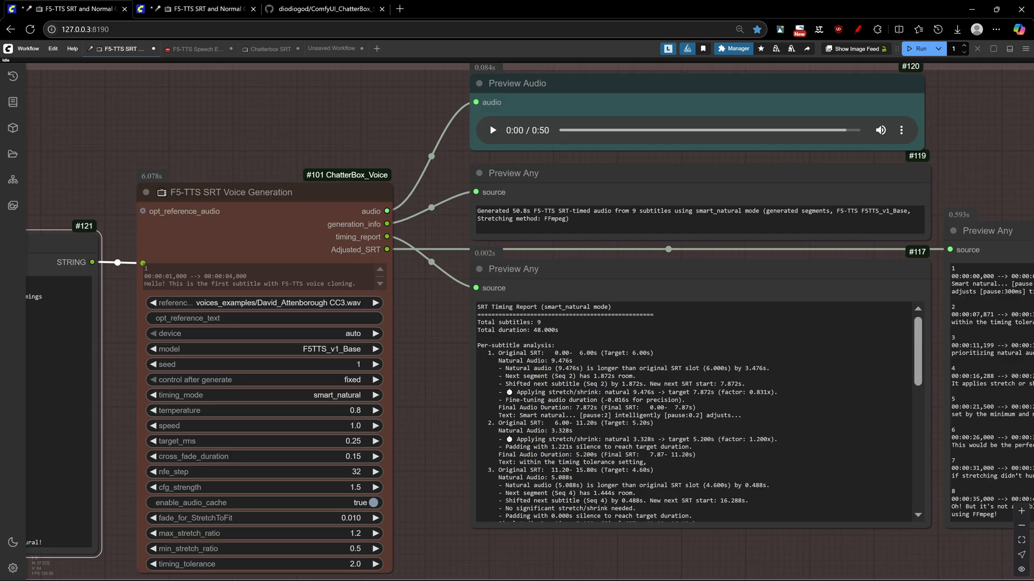
mouse_move(520, 140)
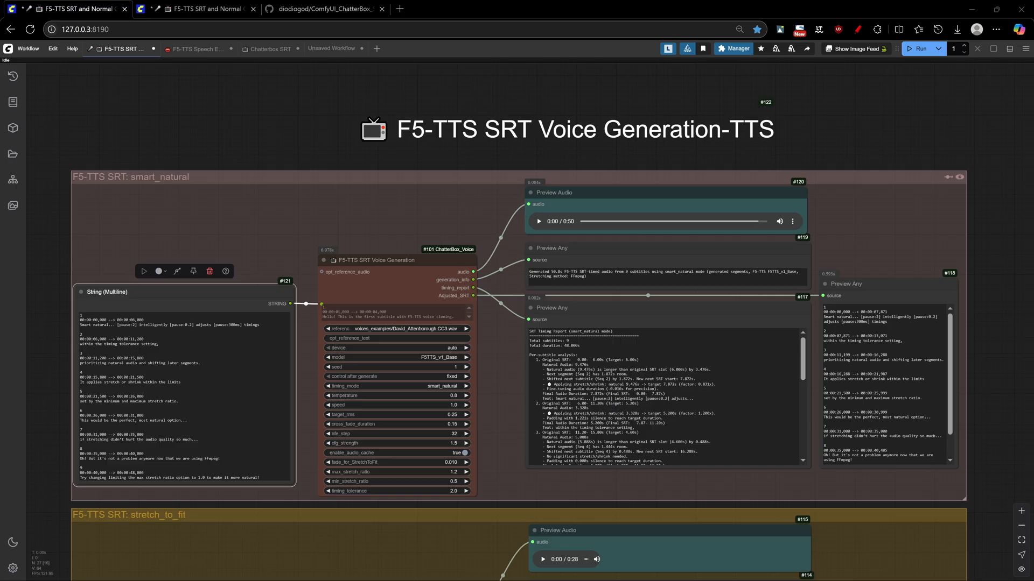
- Change a pause to [pause:3s] and add 'smart it is' to the first subtitle
left_click(539, 221)
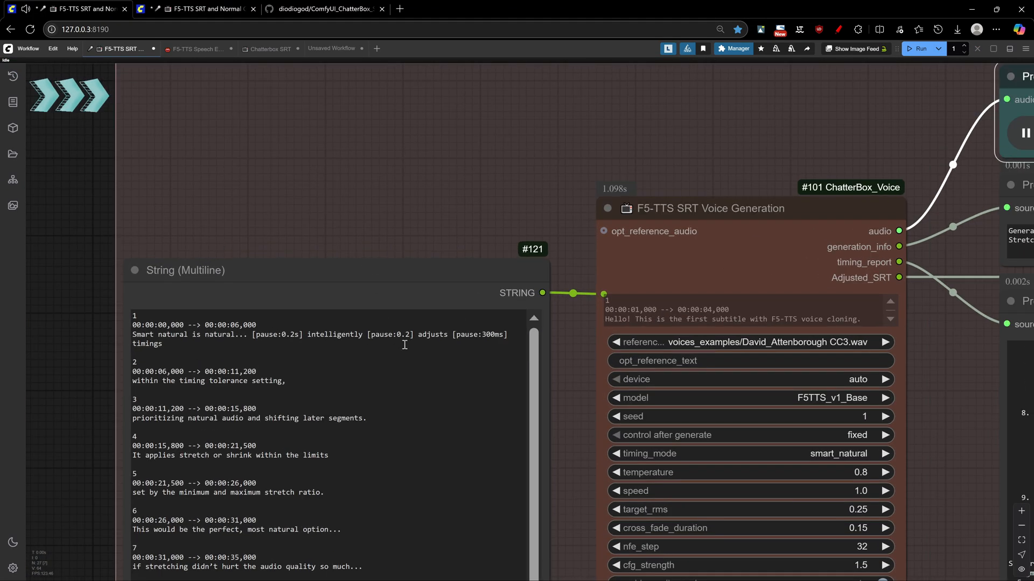
type("3s")
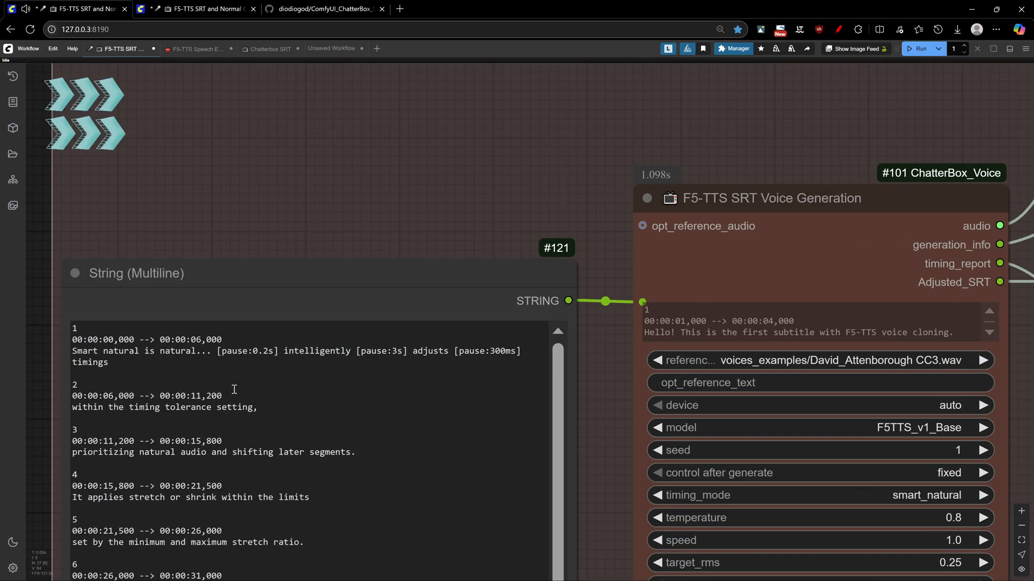
left_click(385, 356)
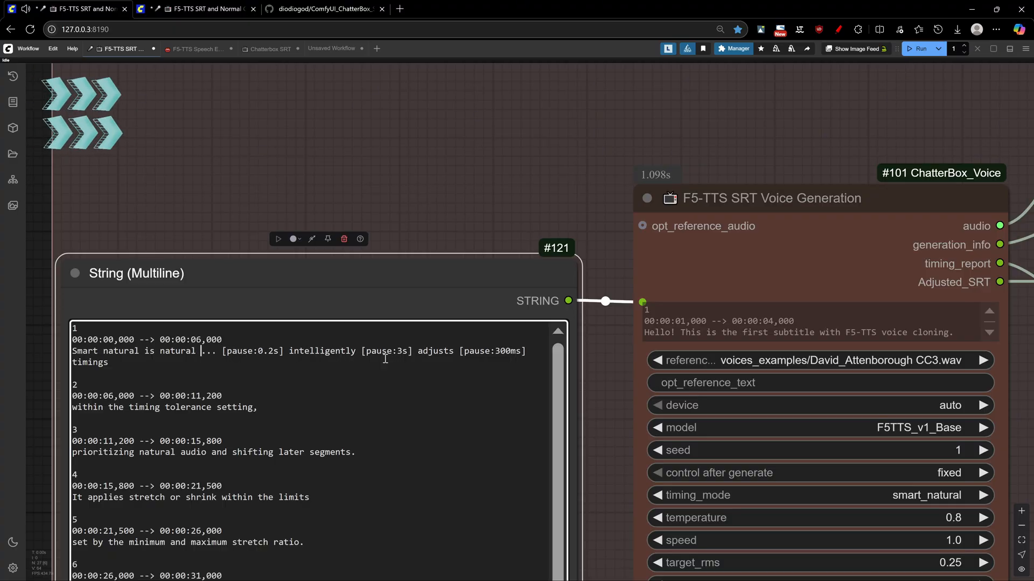
type("smart it is")
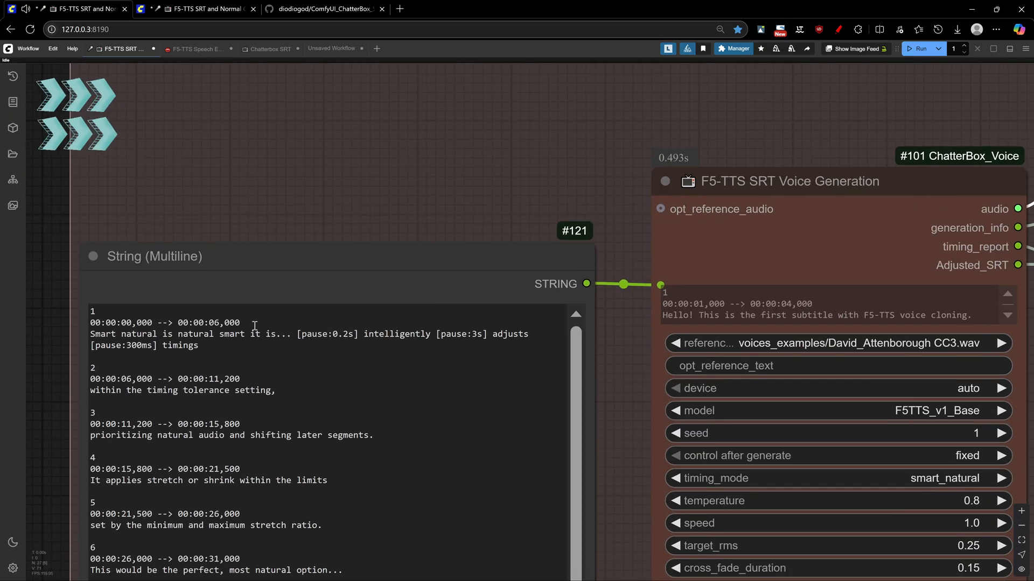
double_click(461, 334)
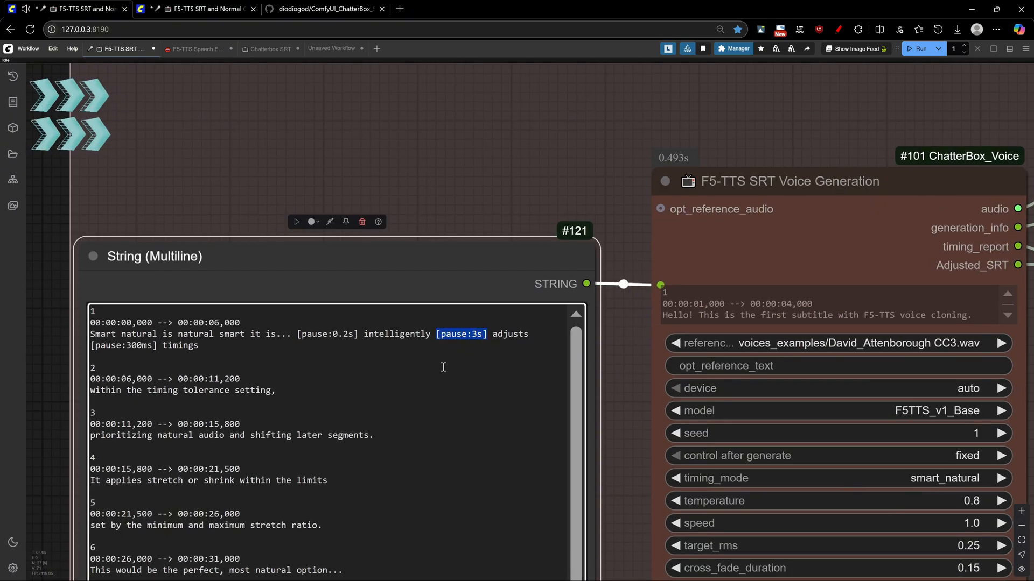
scroll("down", 3)
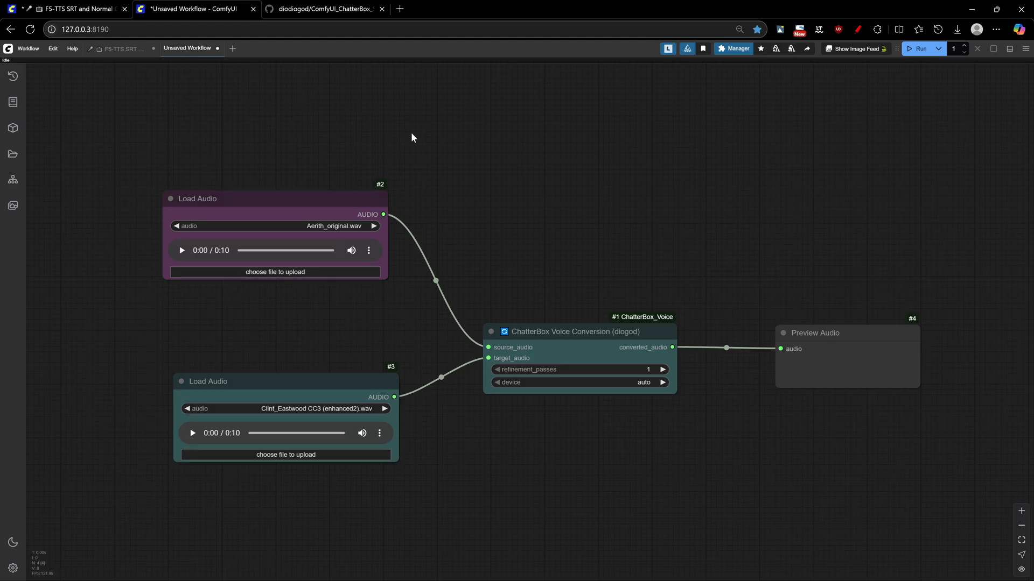
mouse_move(557, 373)
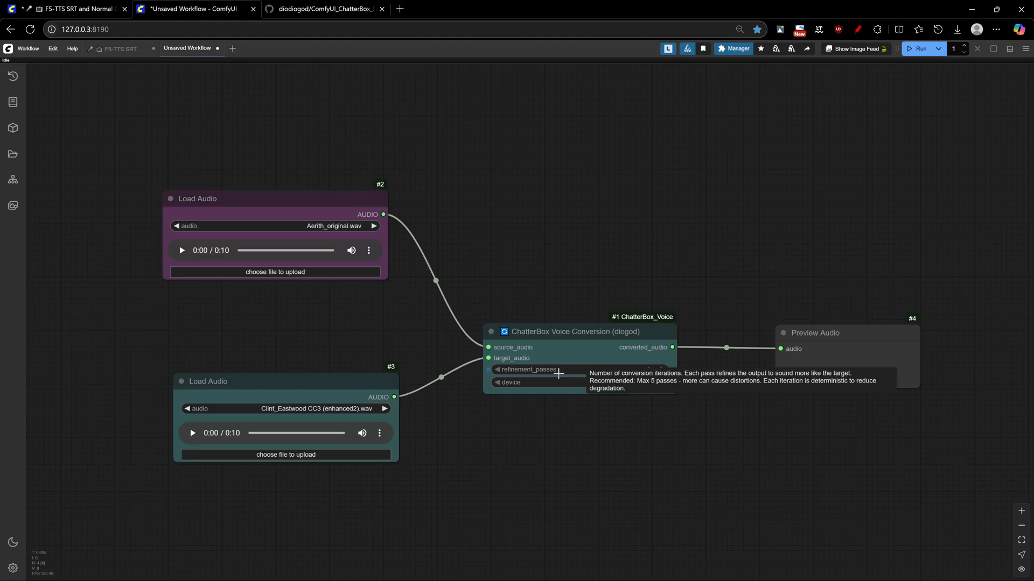
mouse_move(941, 62)
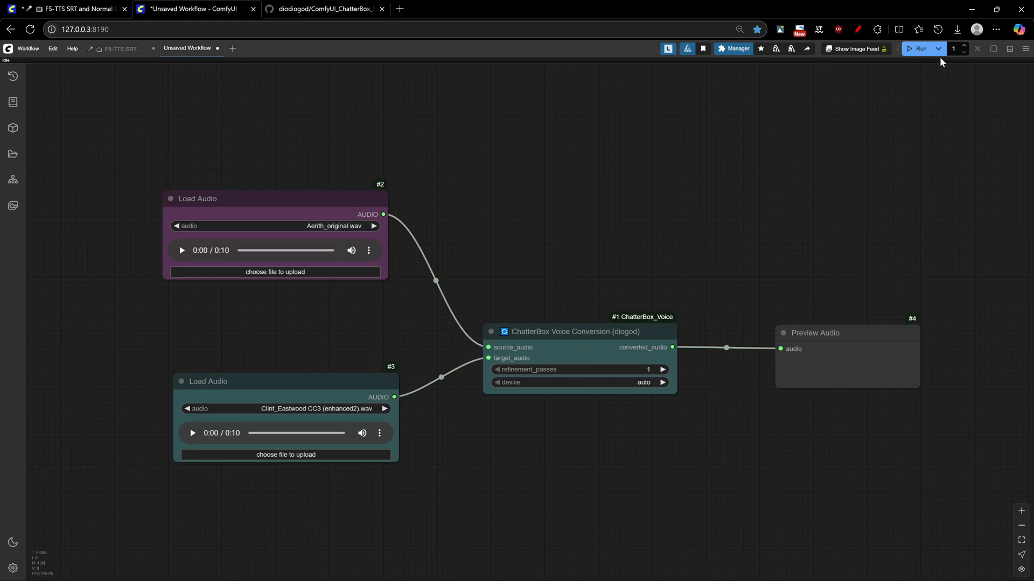
- Run the voice conversion, then play the Aerith source and the converted Clint Eastwood clip
left_click(918, 48)
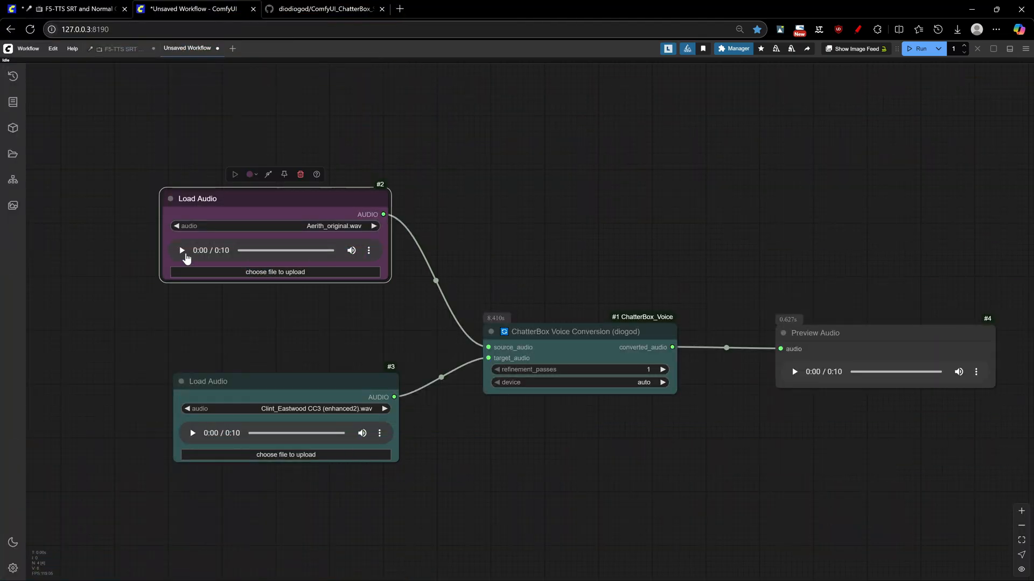
left_click(181, 251)
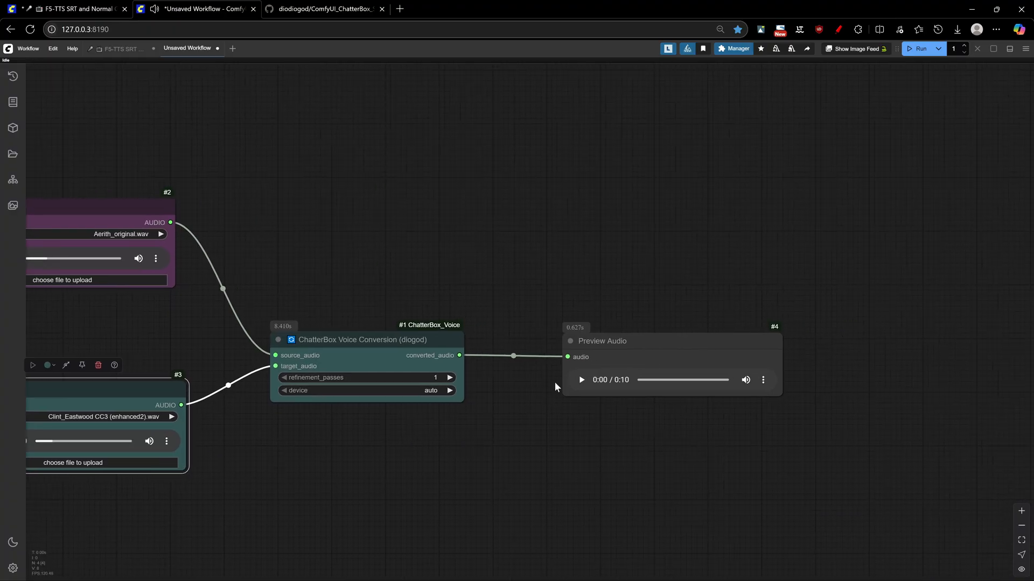
left_click(581, 380)
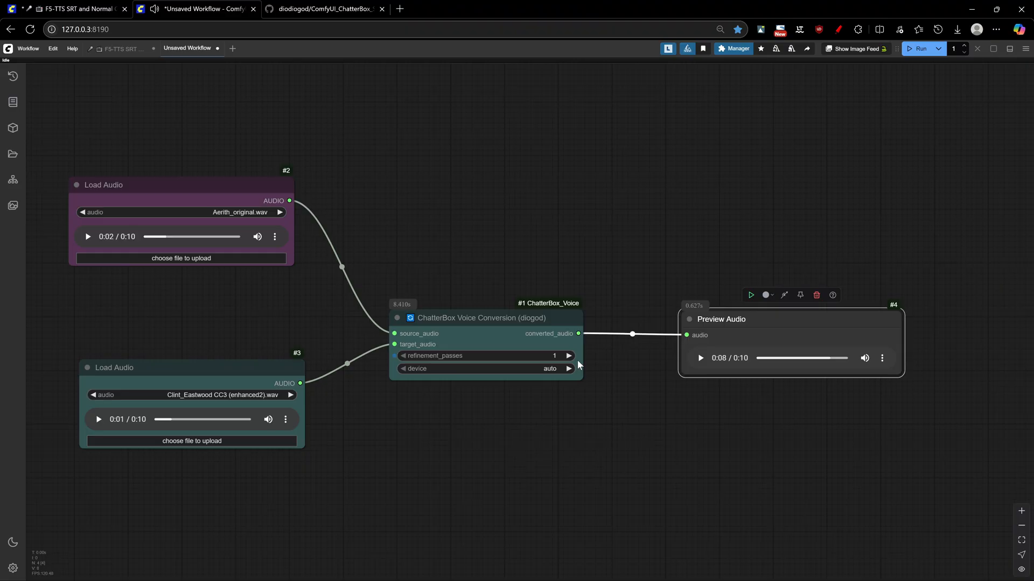
- Re-run and play the conversion at lowered, then 3, refinement passes
left_click(567, 355)
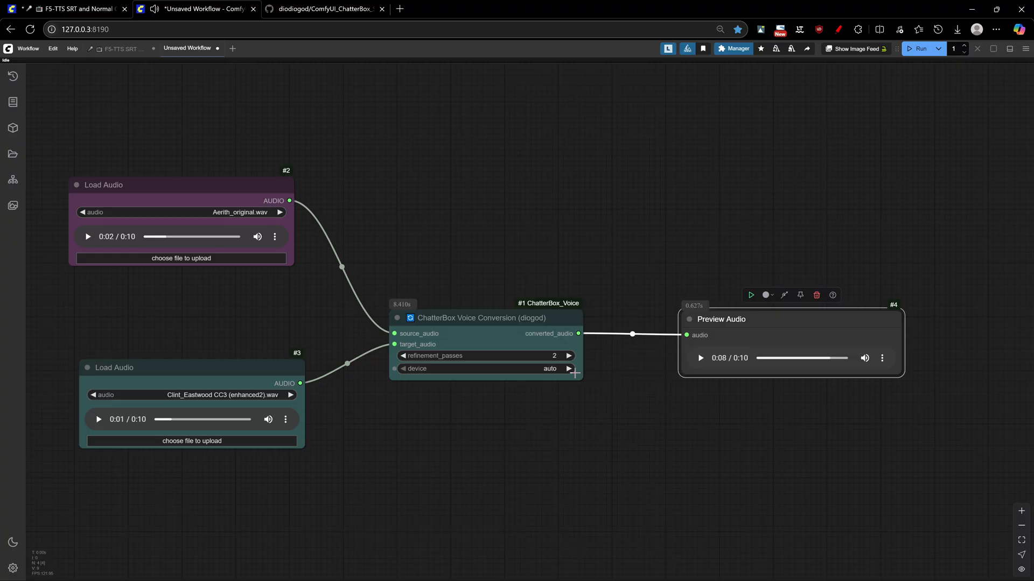
left_click(568, 356)
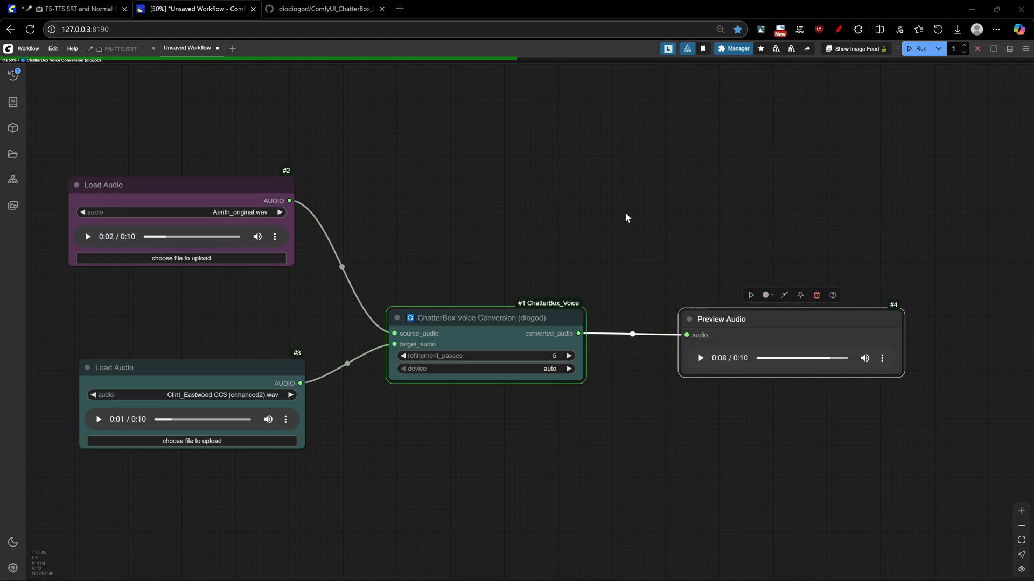
left_click(700, 358)
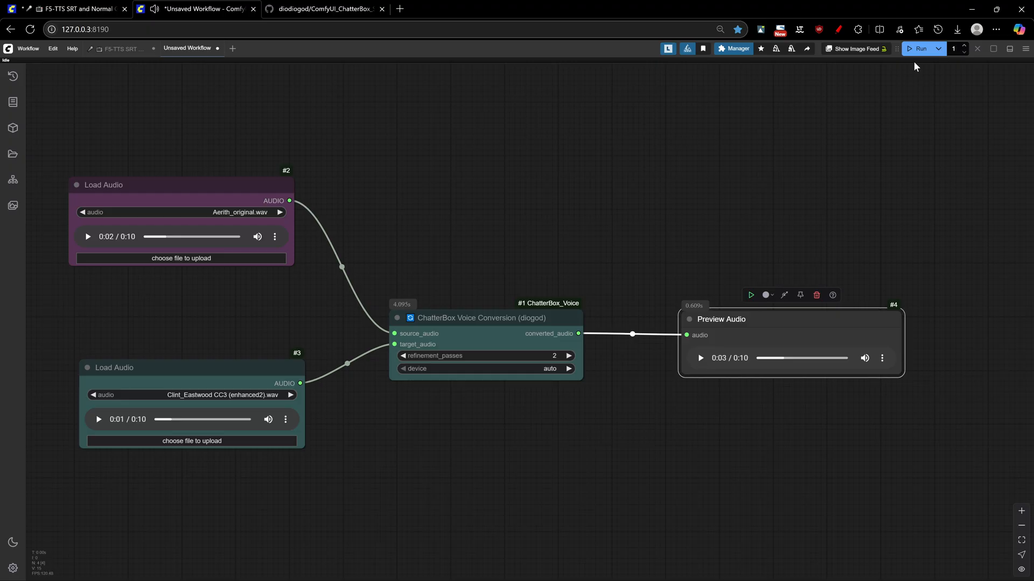
left_click(700, 357)
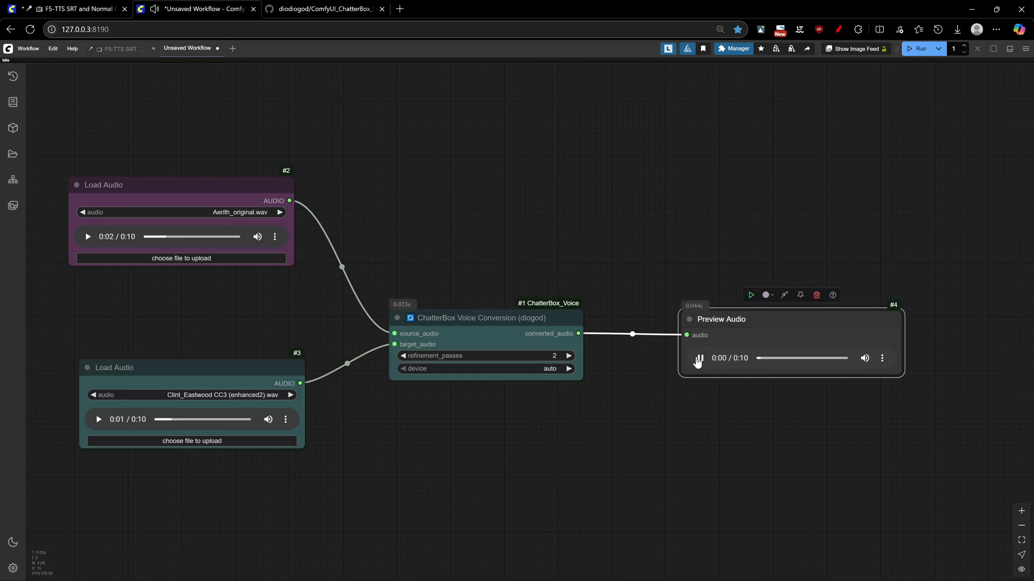
left_click(699, 357)
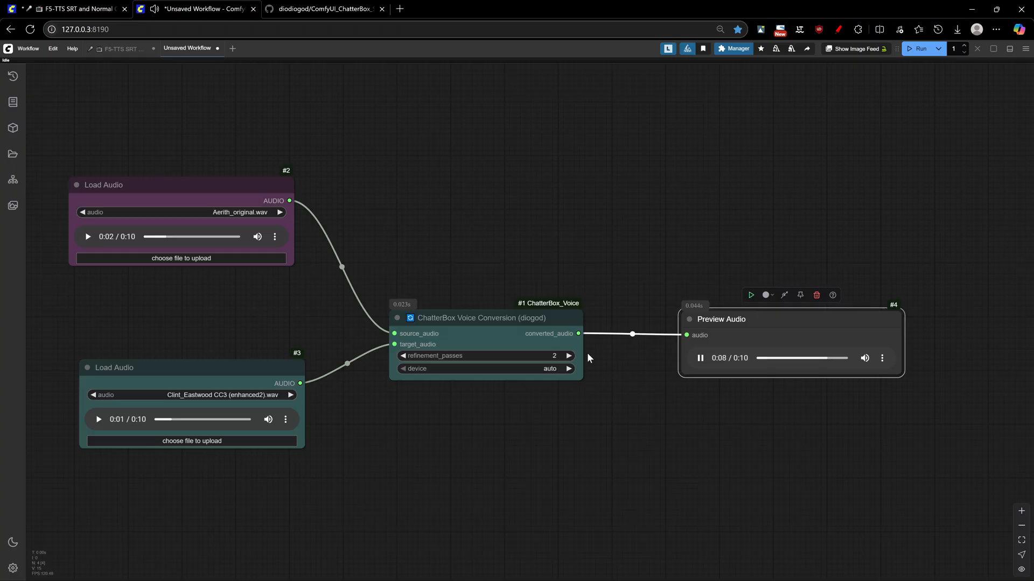
left_click(569, 355)
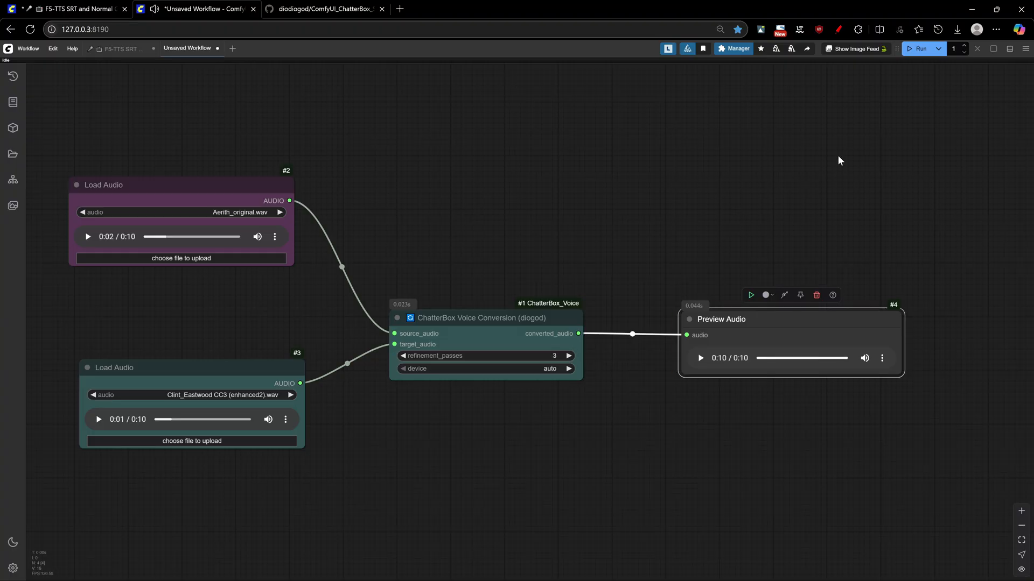
left_click(700, 358)
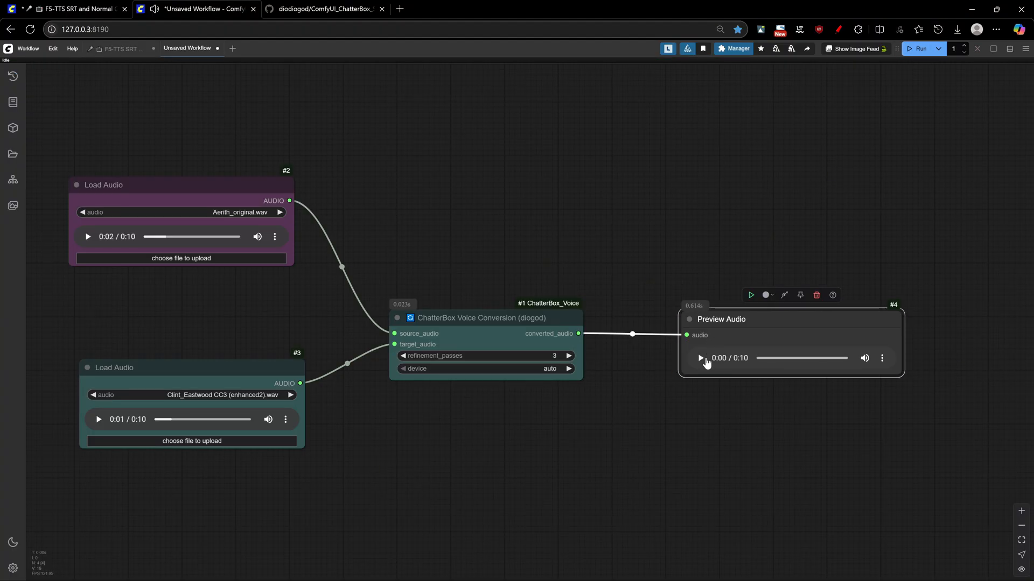
left_click(700, 357)
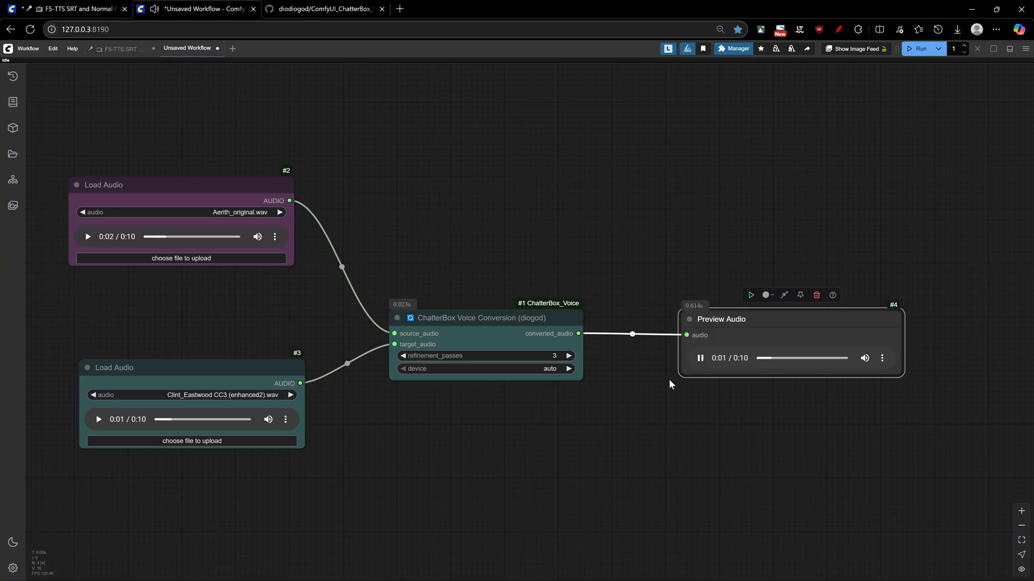
left_click(785, 358)
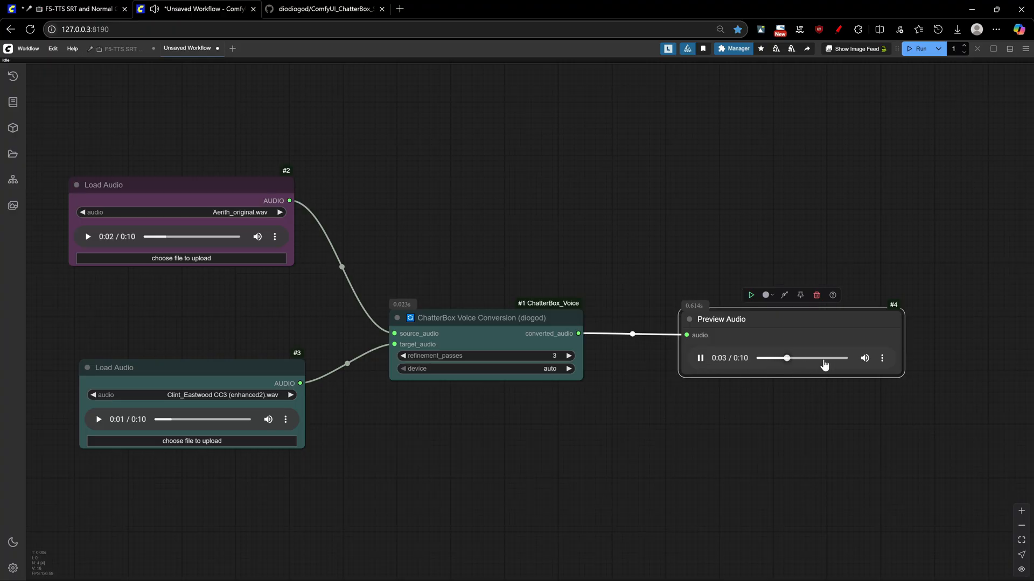
- Raise refinement passes through 4, 5, 6 up to 20, re-run and play the result
left_click(567, 356)
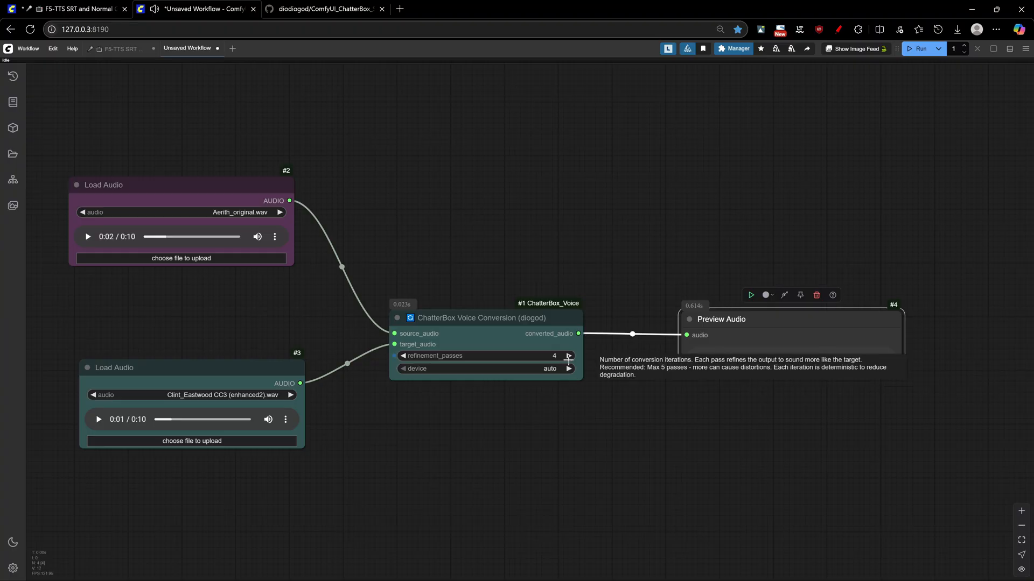
left_click(919, 48)
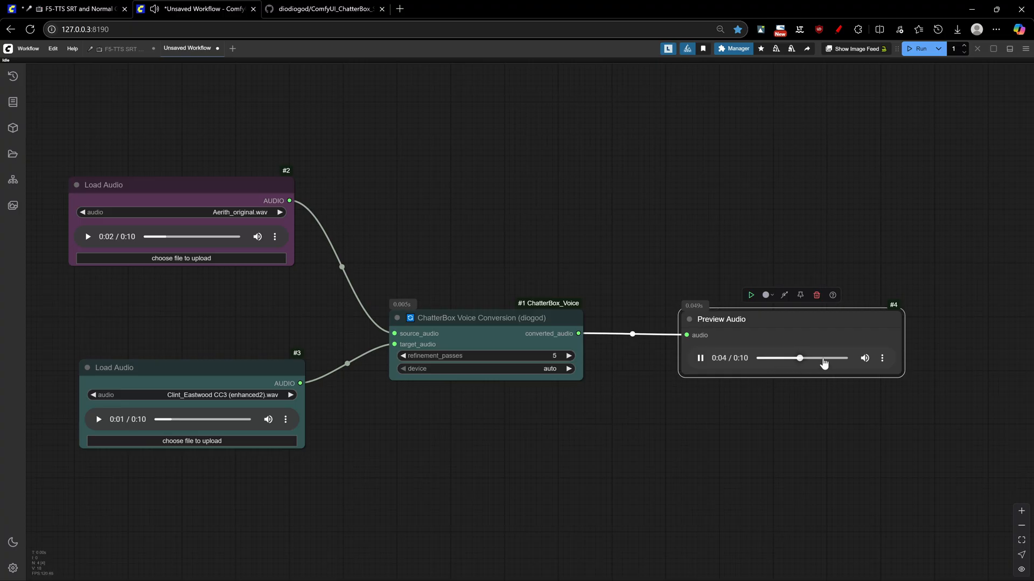
mouse_move(618, 368)
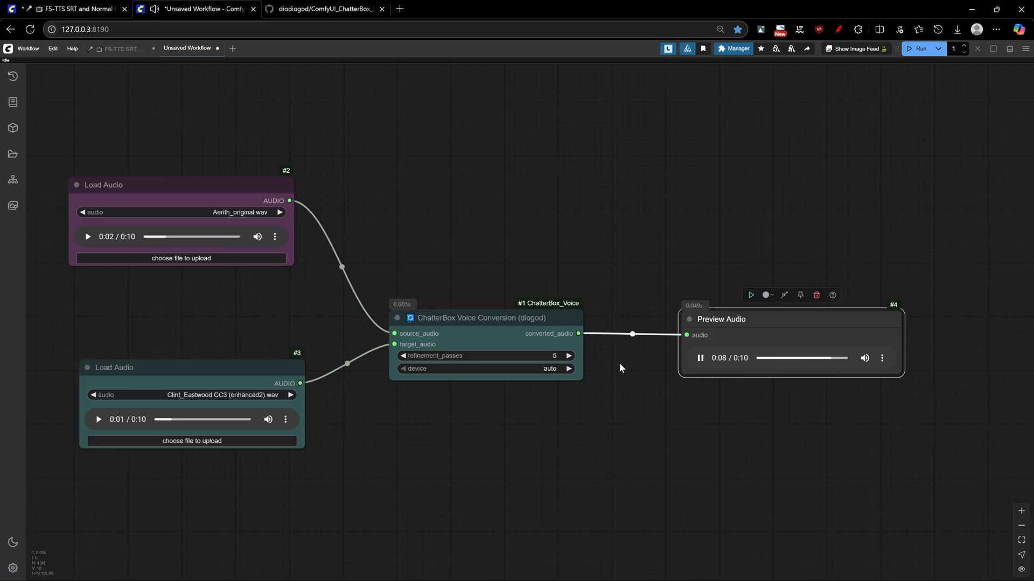
left_click(568, 355)
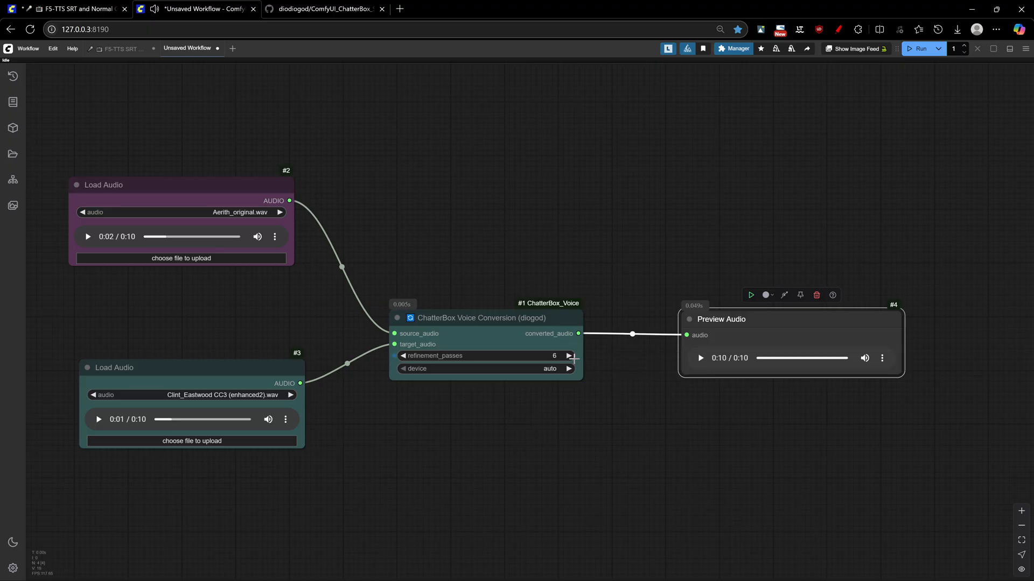
left_click(567, 357)
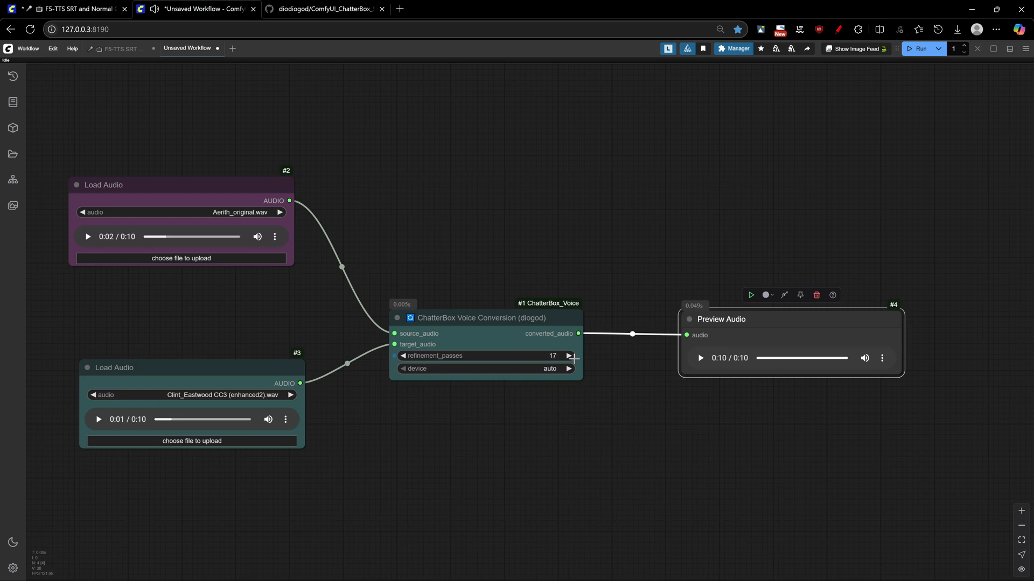
left_click(568, 355)
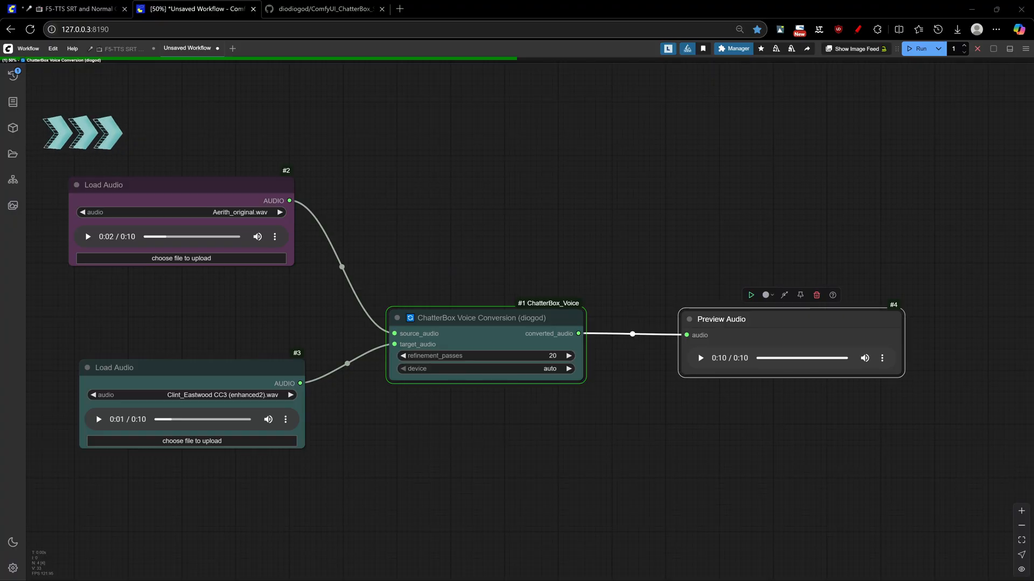
left_click(700, 358)
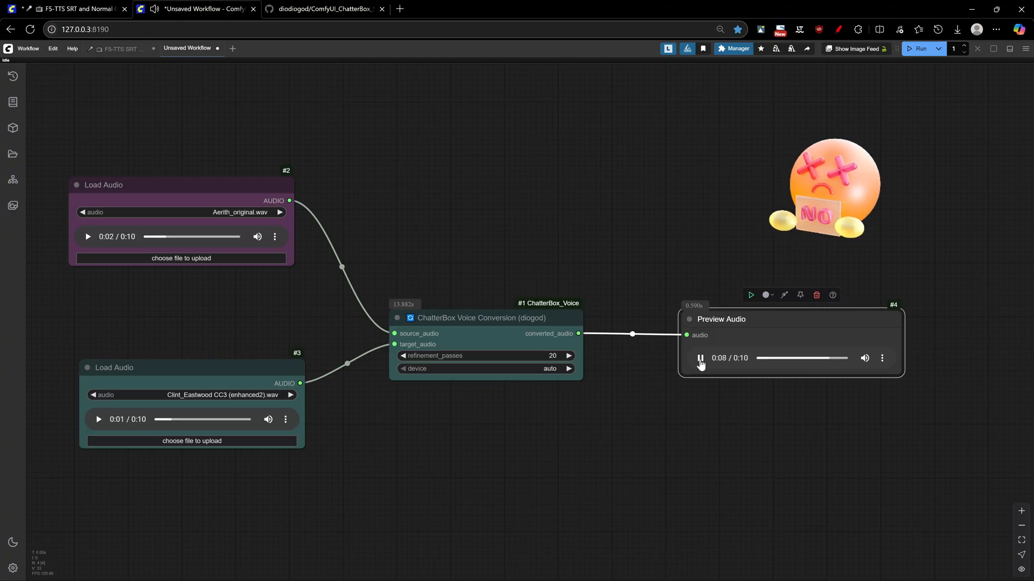
left_click(118, 48)
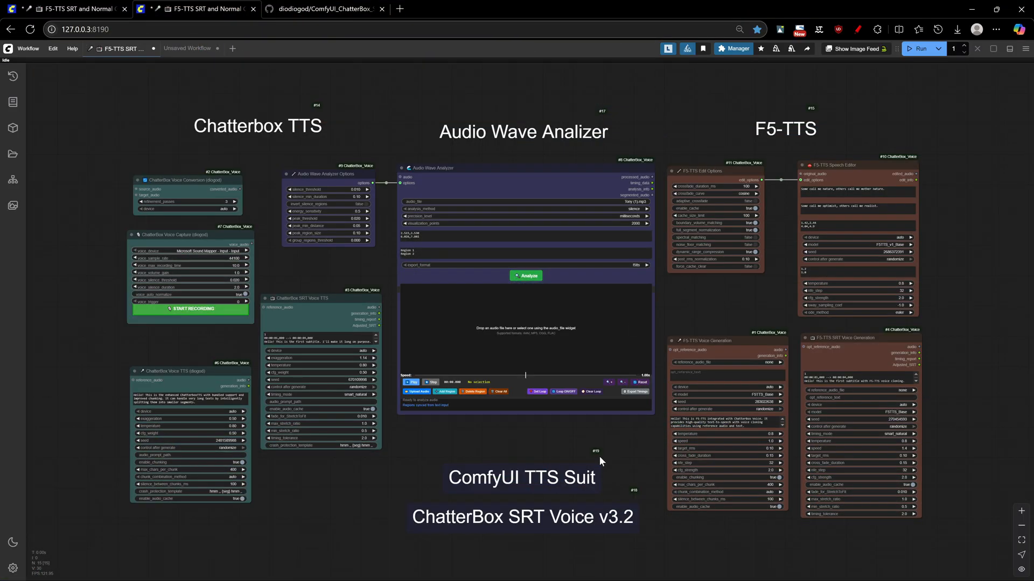
mouse_move(560, 465)
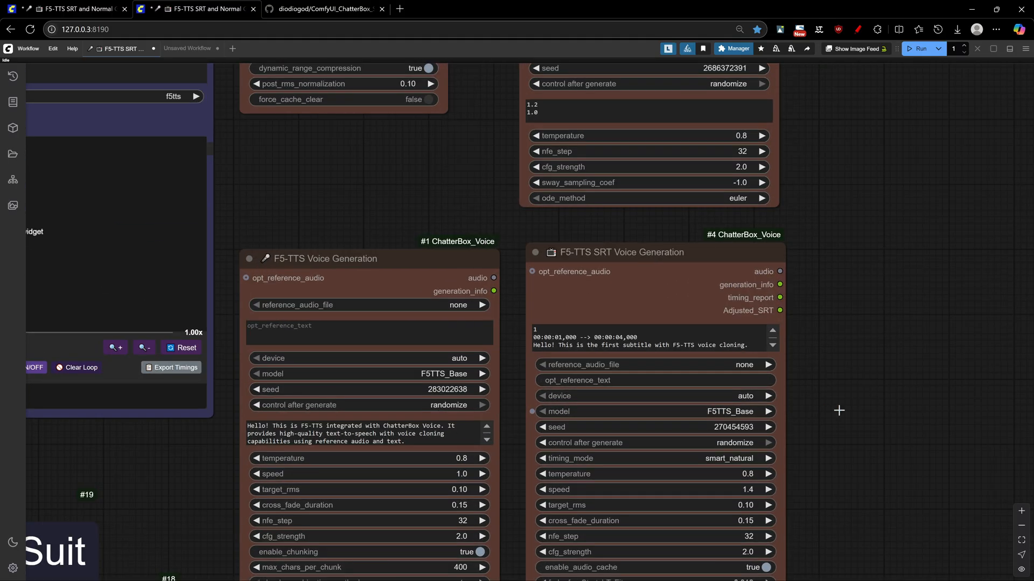
- Confirm the ChatterBox Voice TTS crash protection template 'hmm ,, {seg} hmm ,,'
scroll("down", 3)
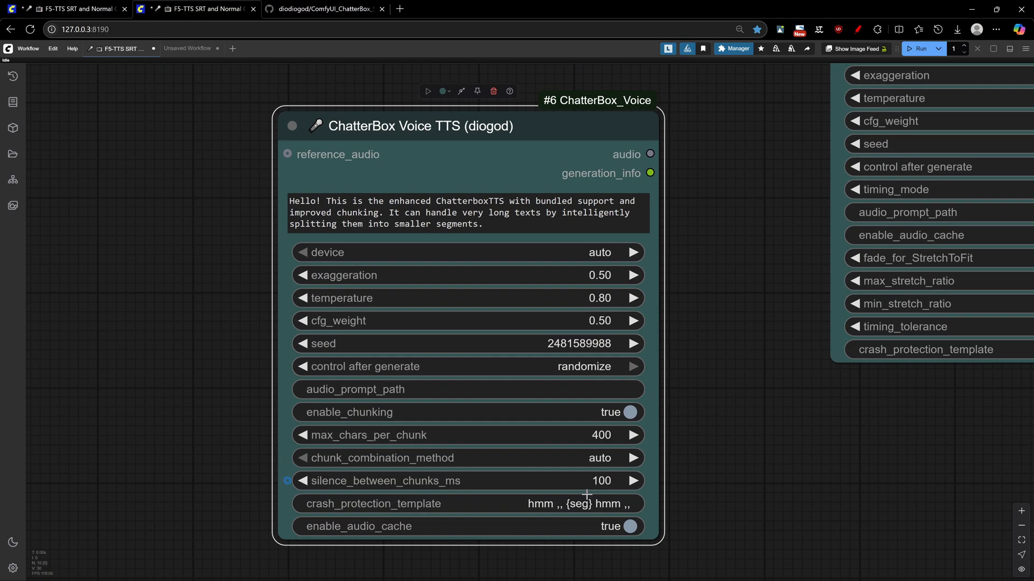
double_click(372, 504)
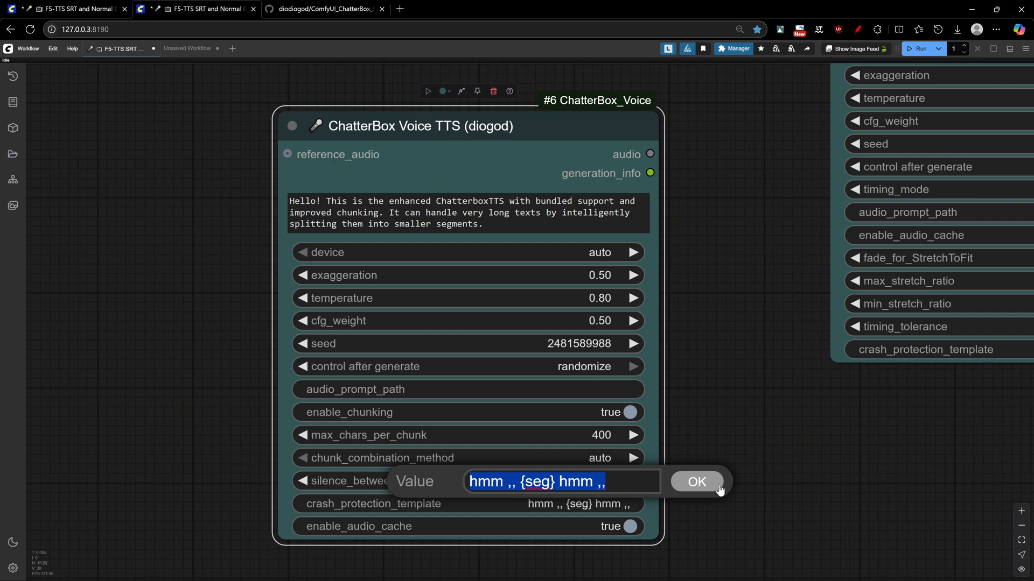
left_click(694, 483)
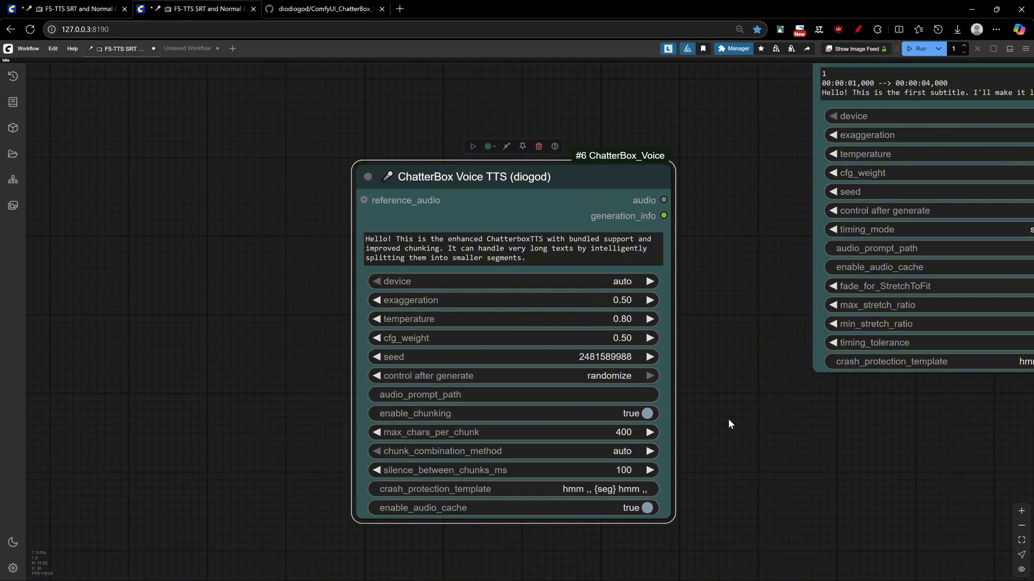
mouse_move(581, 489)
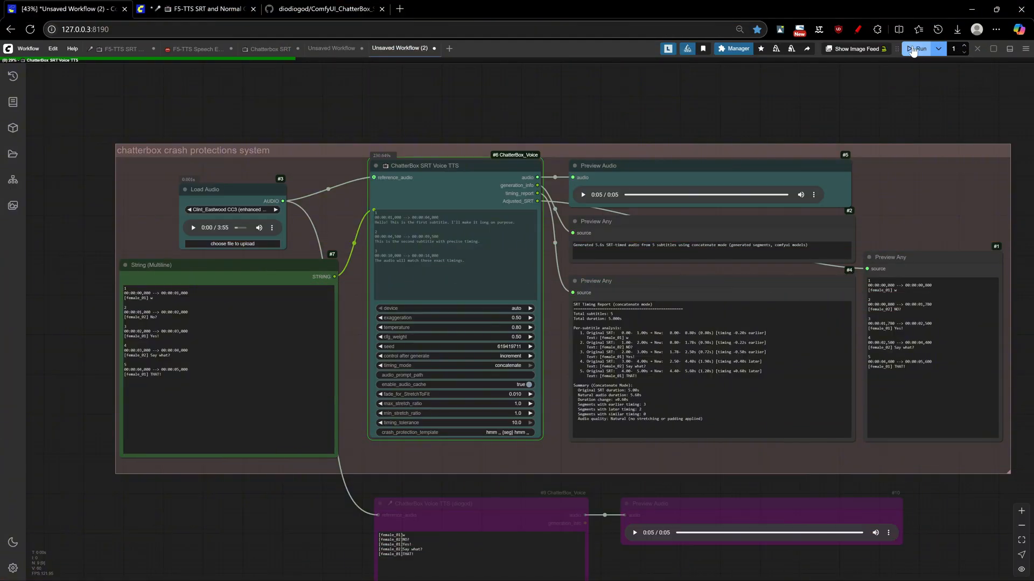
- Run the crash protections workflow twice and play the generated 9.4s subtitle audio
left_click(918, 48)
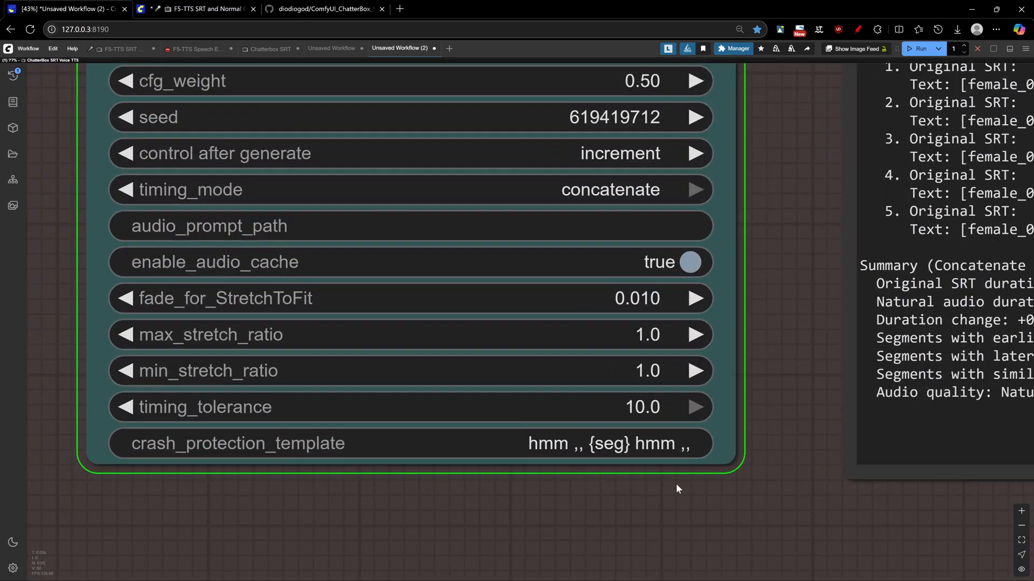
scroll("down", 3)
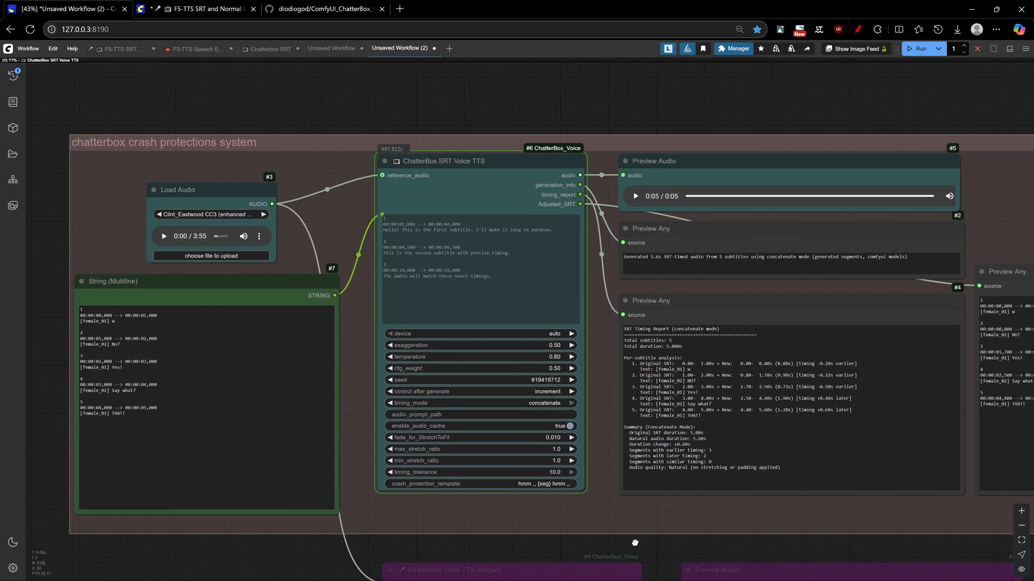
left_click(921, 49)
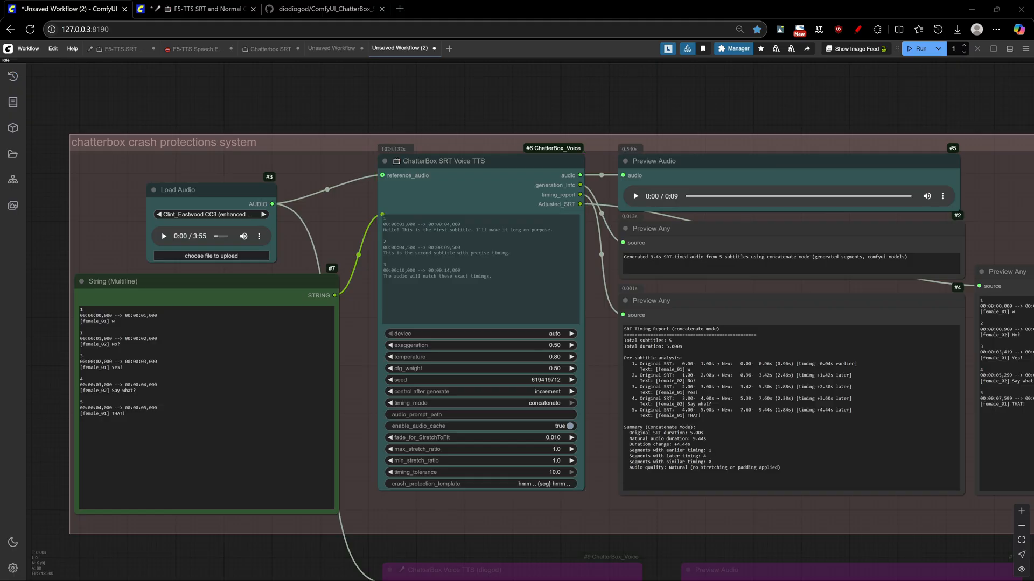
left_click(635, 196)
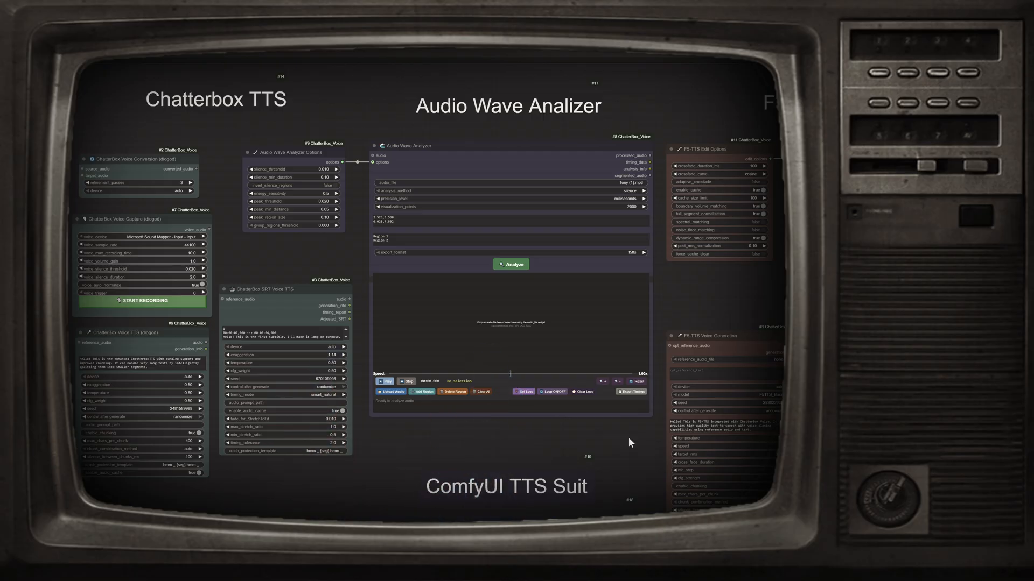
mouse_move(611, 463)
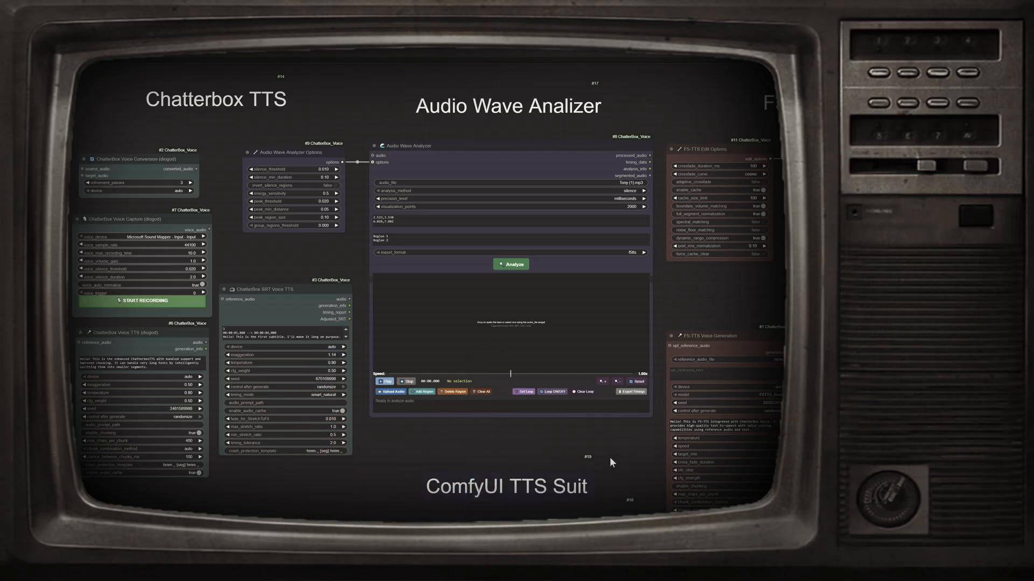
mouse_move(613, 444)
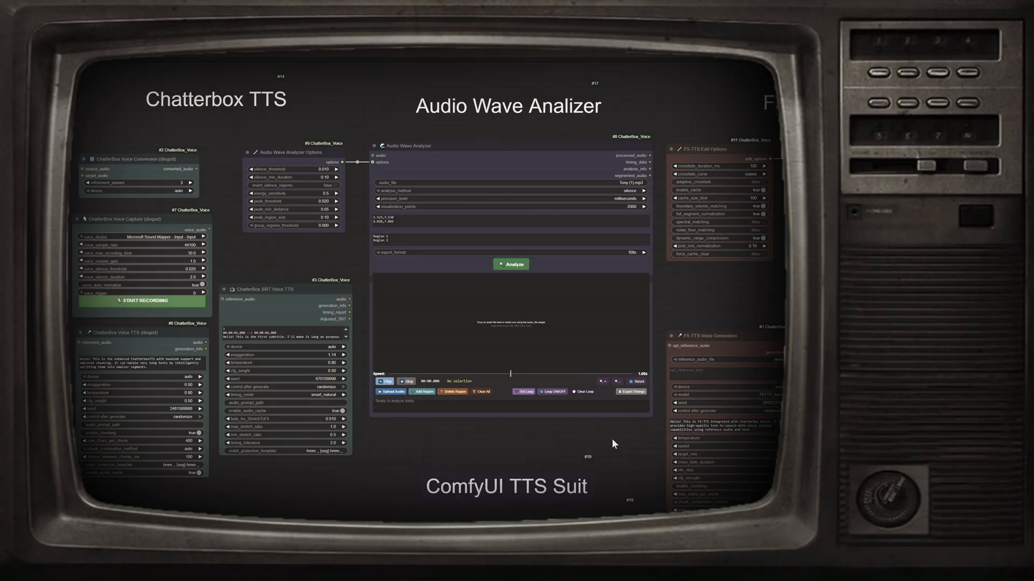
mouse_move(646, 443)
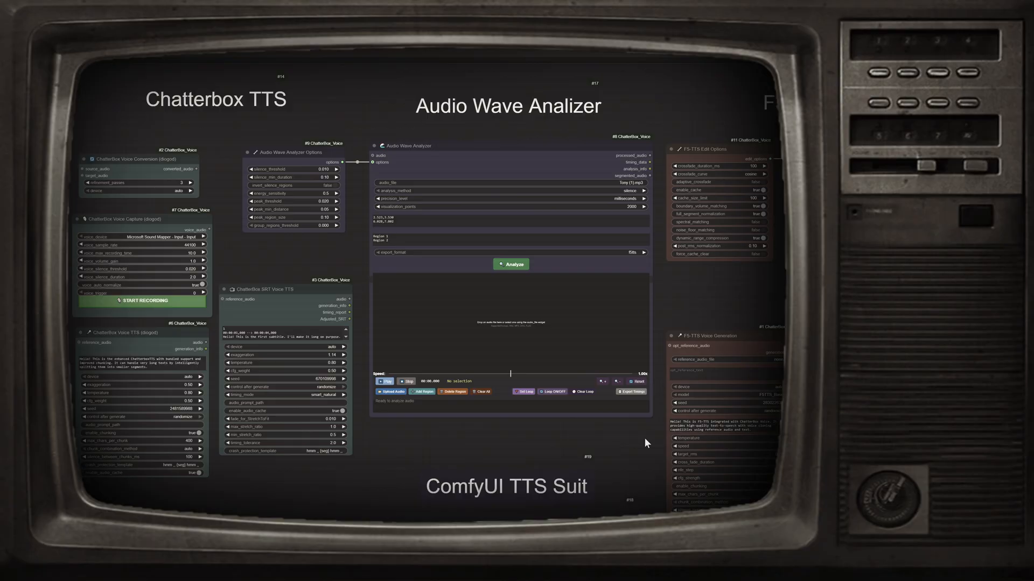